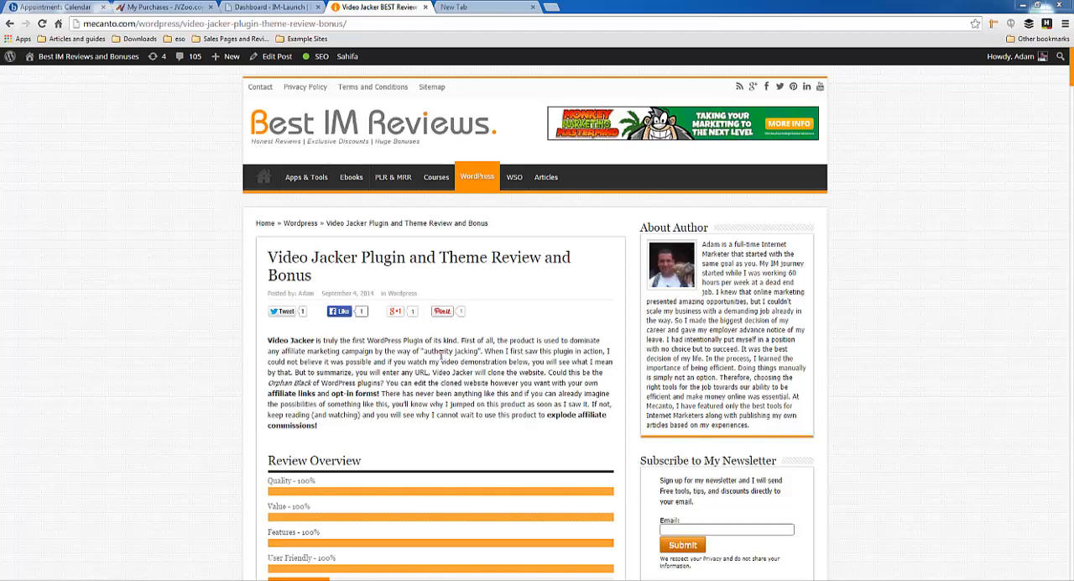
Highlight 'Video Jacker' in the review title and scroll down to the download button
double_click(288, 256)
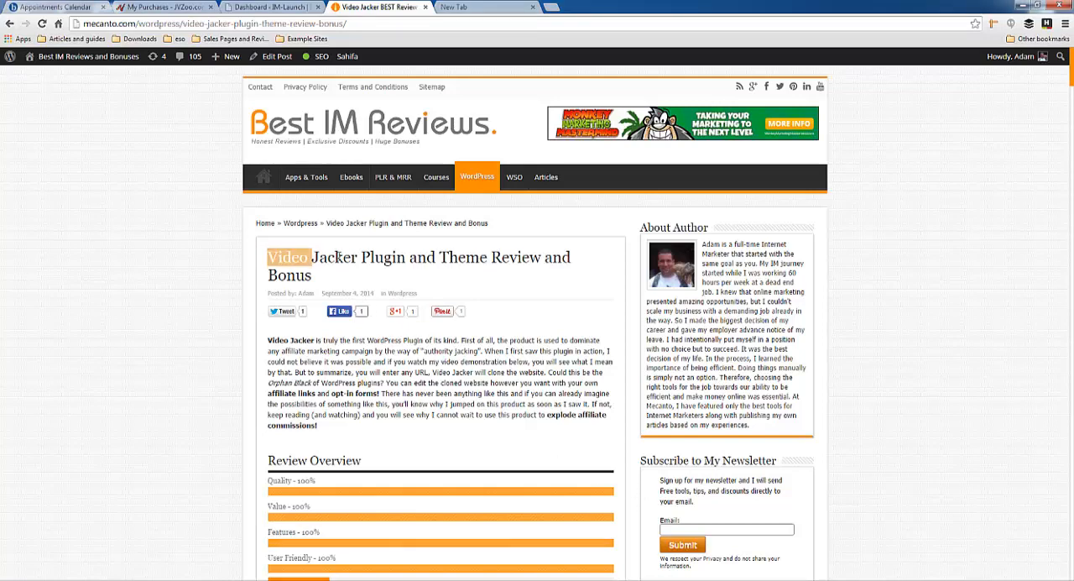
double_click(332, 257)
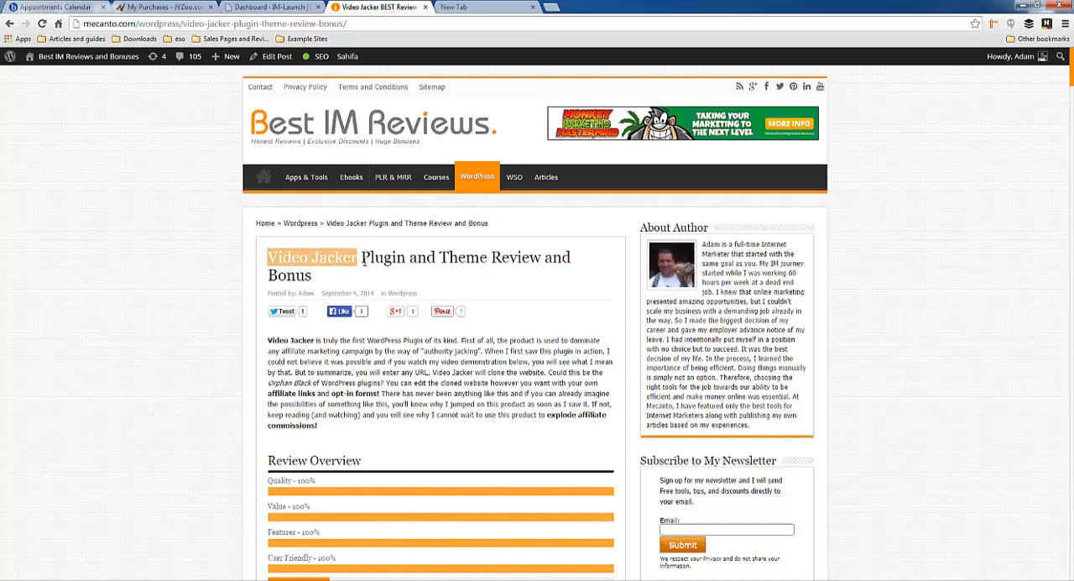
scroll("down", 3)
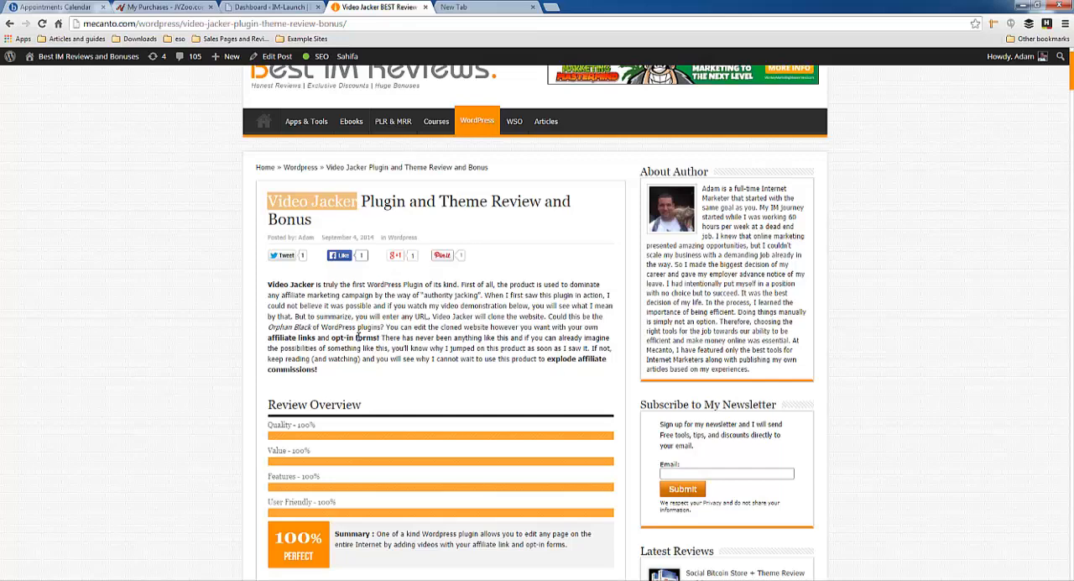
scroll("down", 3)
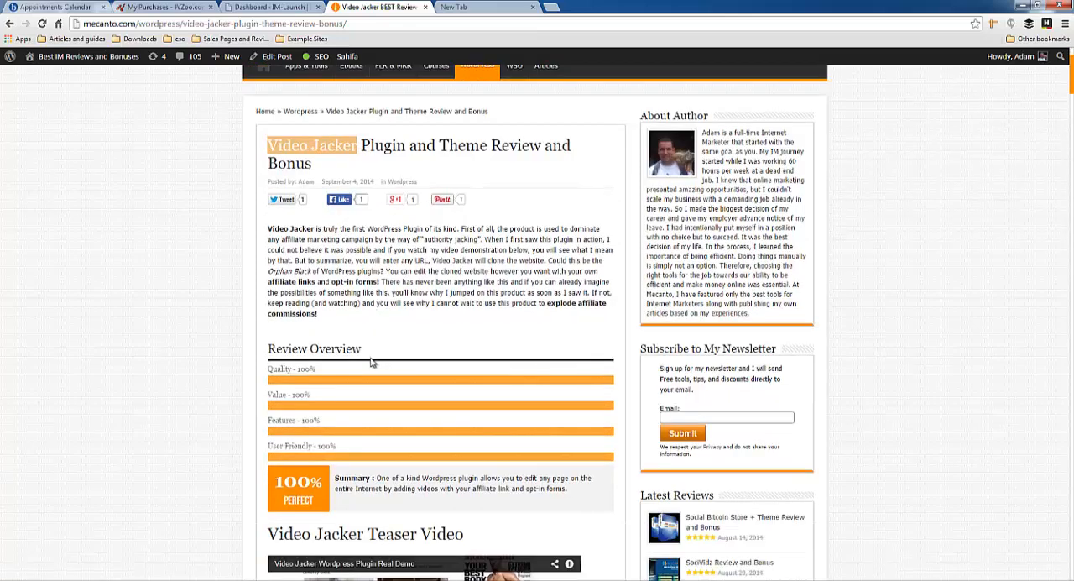
mouse_move(374, 364)
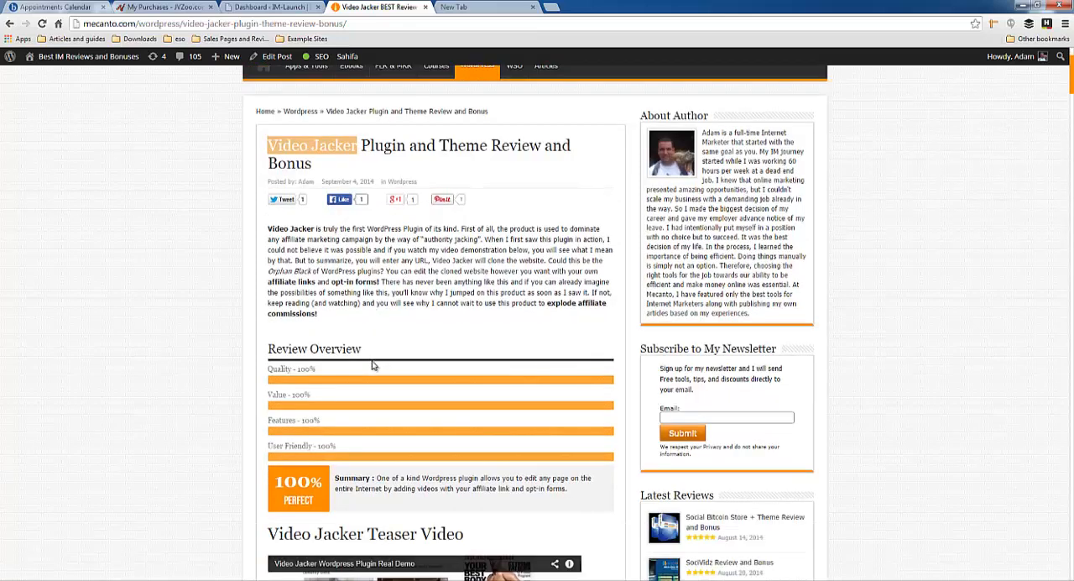
mouse_move(304, 262)
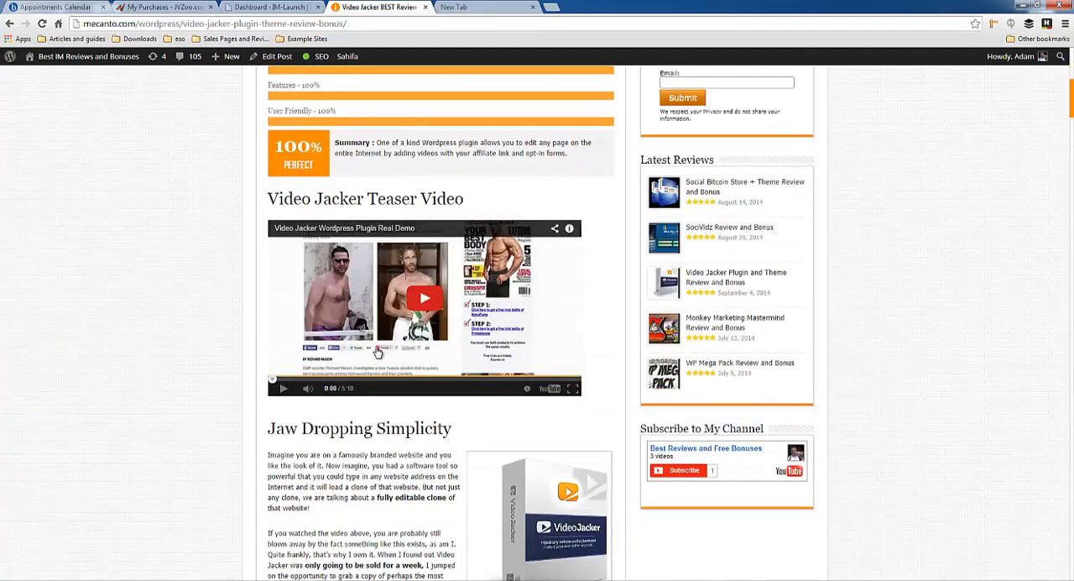
scroll("down", 3)
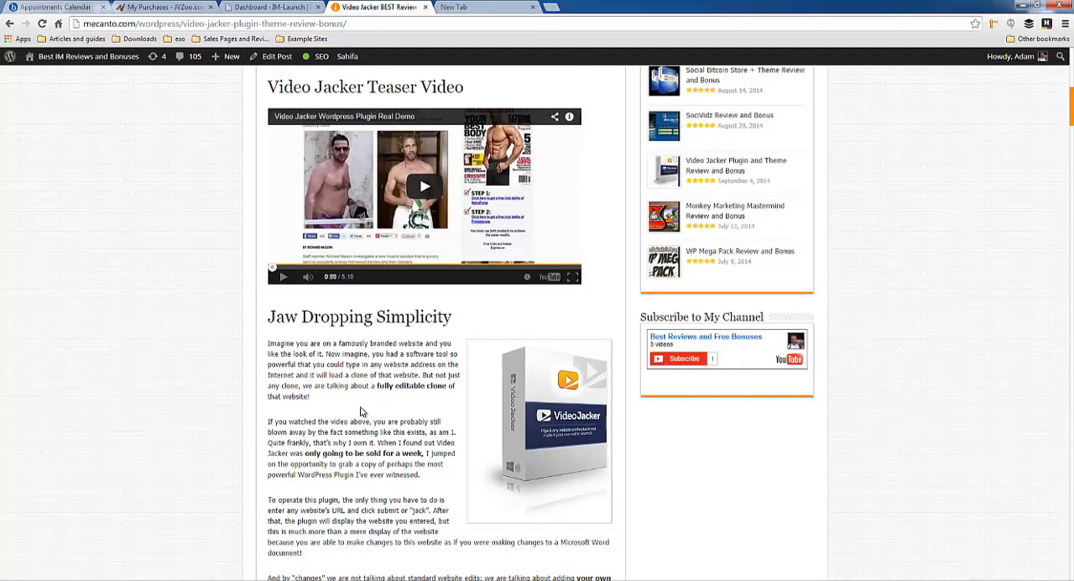
mouse_move(375, 405)
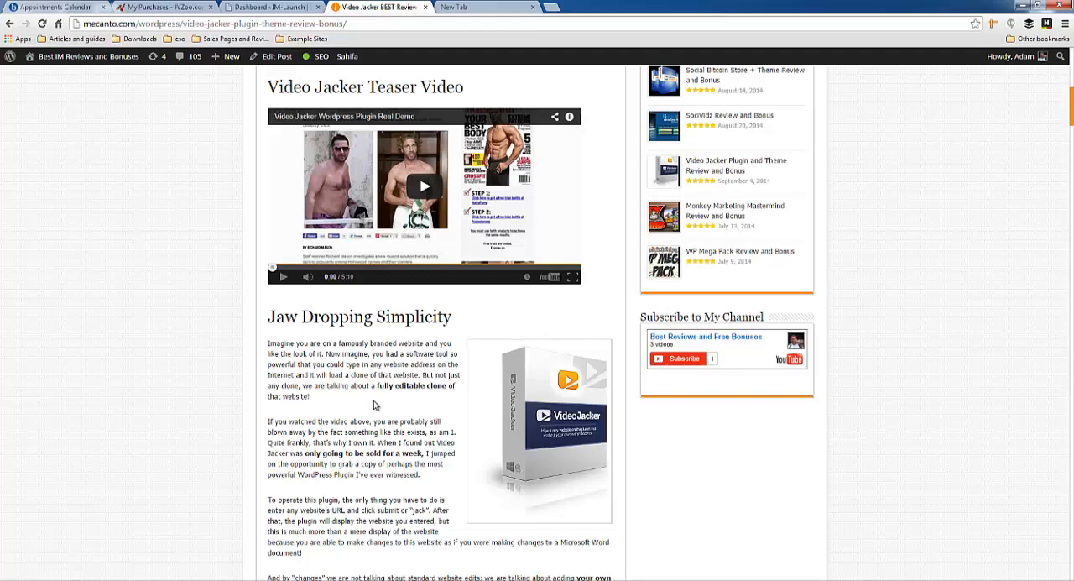
scroll("down", 3)
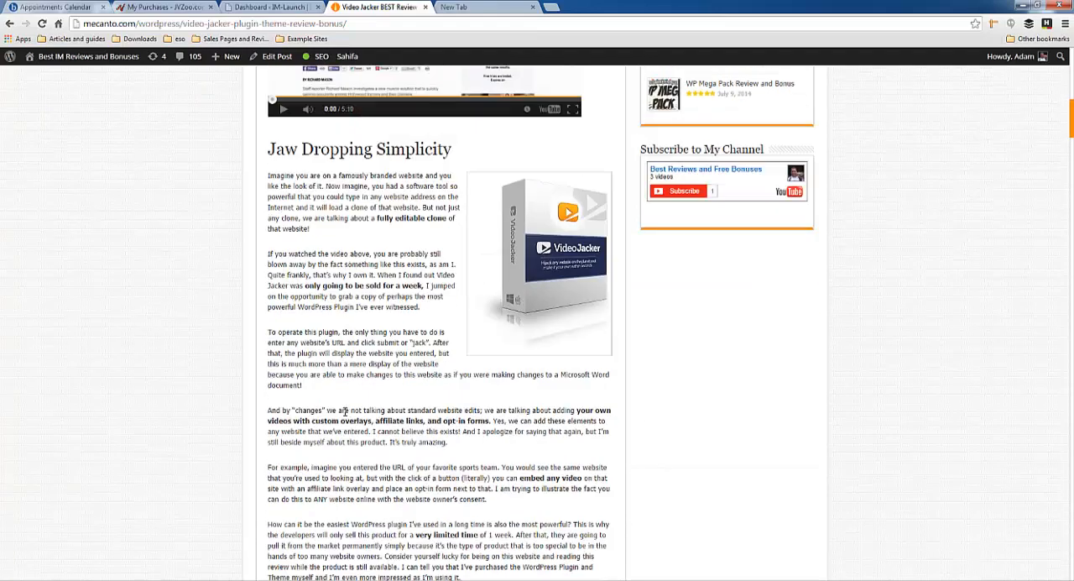
scroll("down", 3)
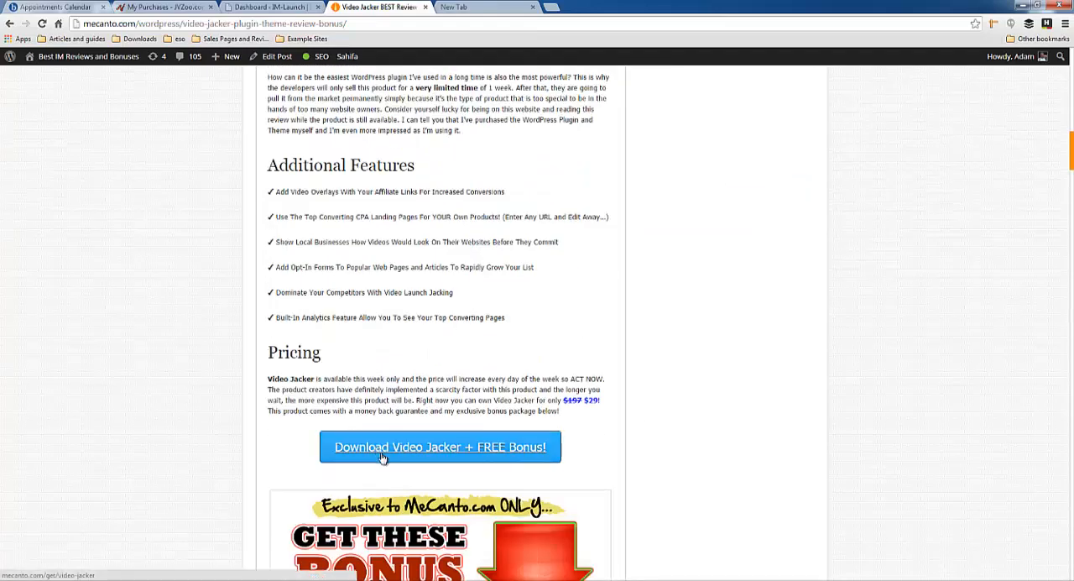
scroll("down", 3)
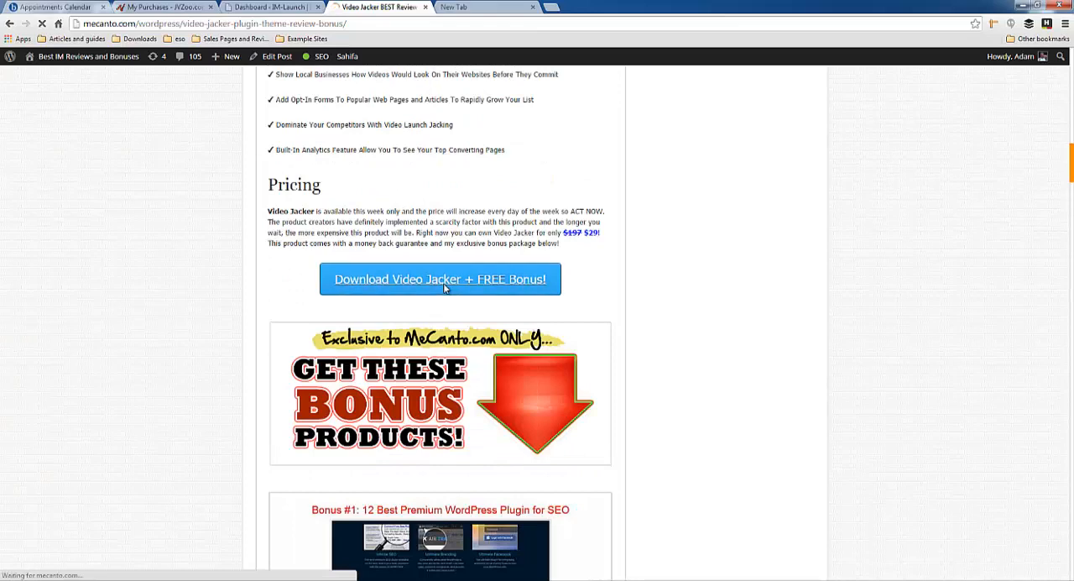
Follow the download link and scroll the sales page past the demo, features and testimonials
left_click(440, 278)
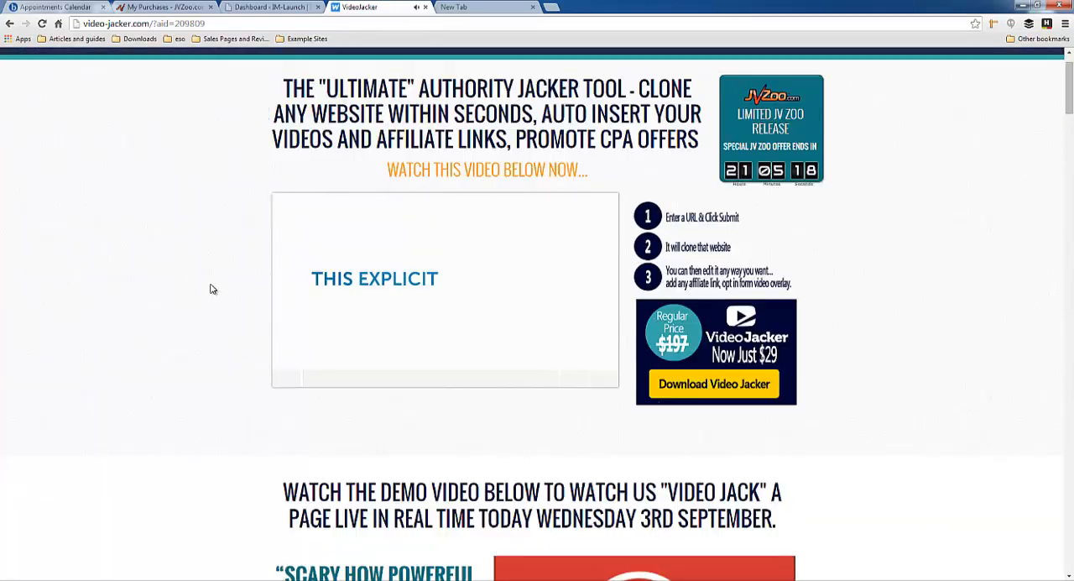
scroll("down", 3)
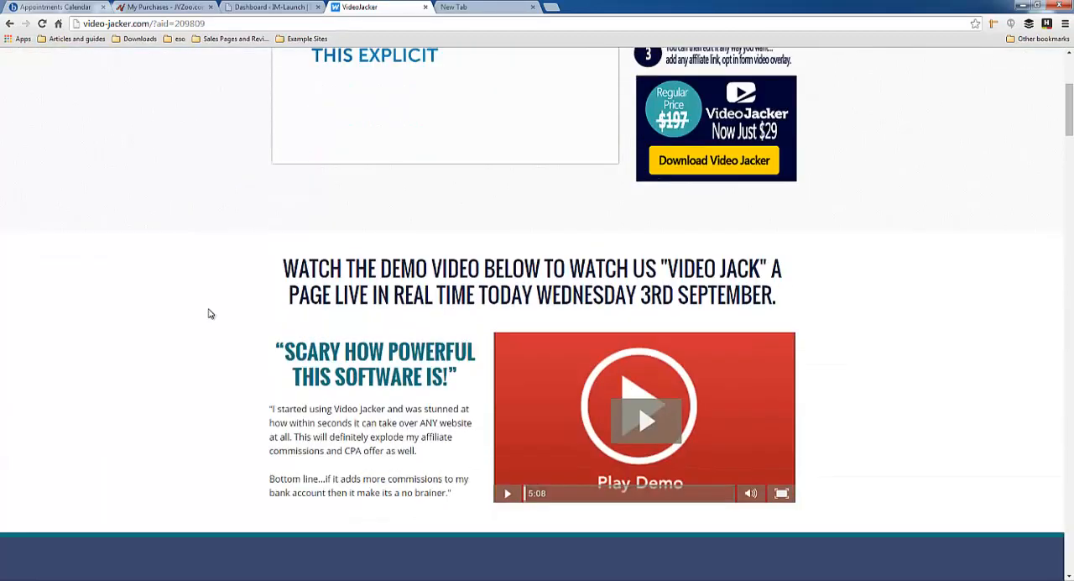
scroll("down", 3)
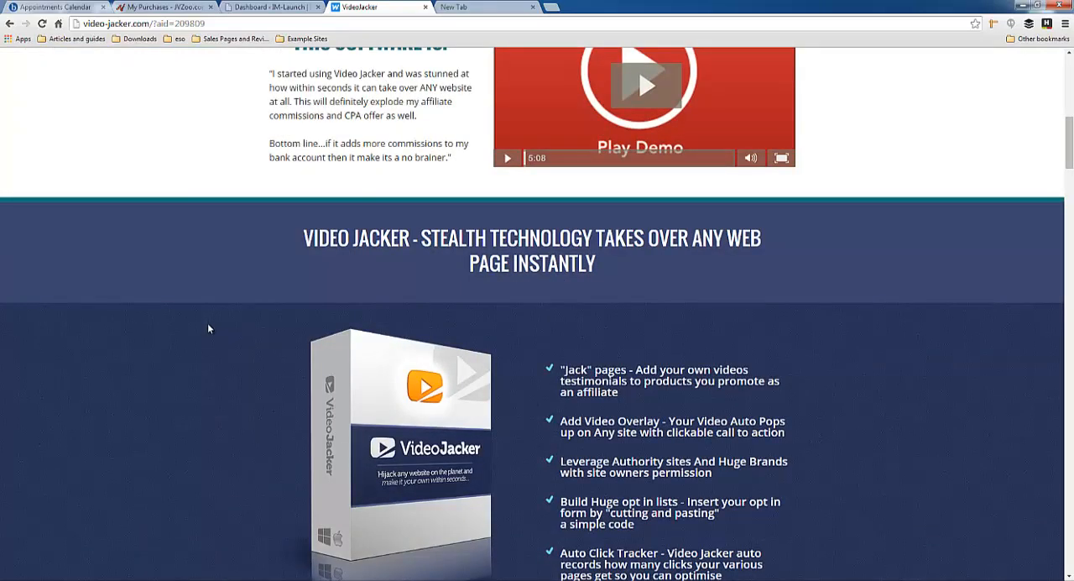
scroll("down", 3)
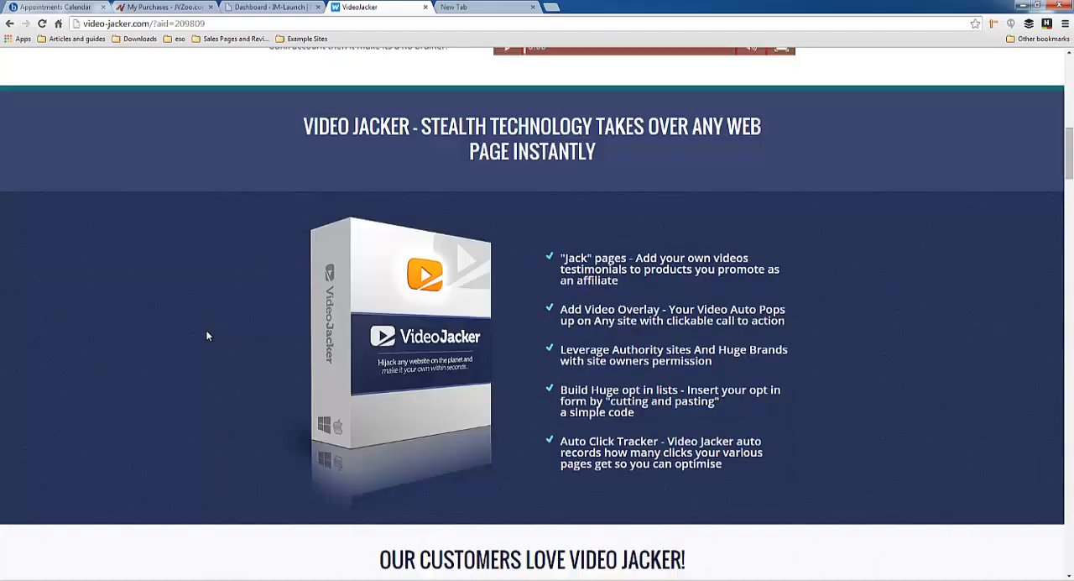
scroll("down", 3)
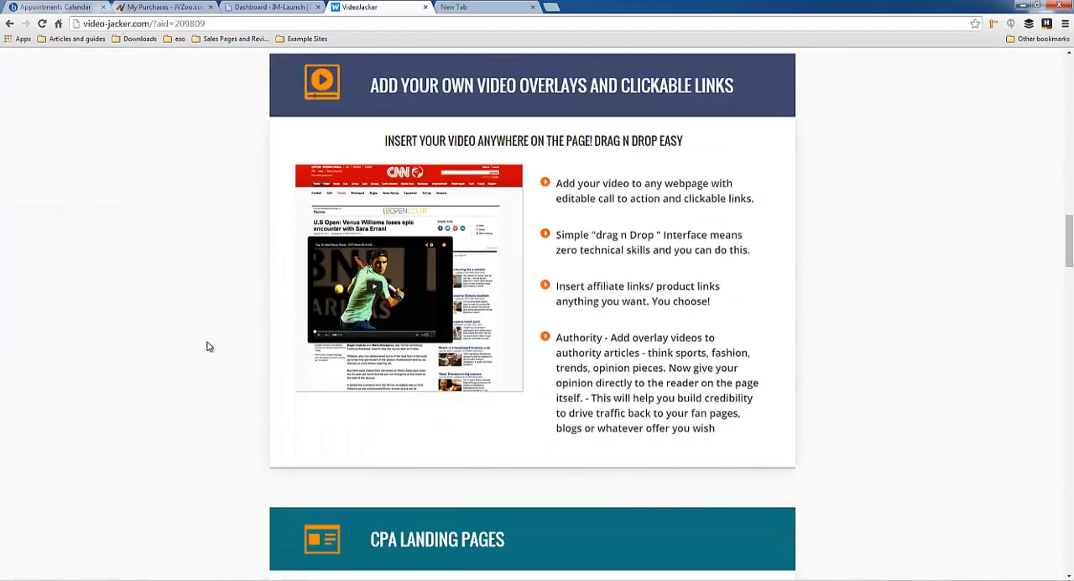
scroll("down", 3)
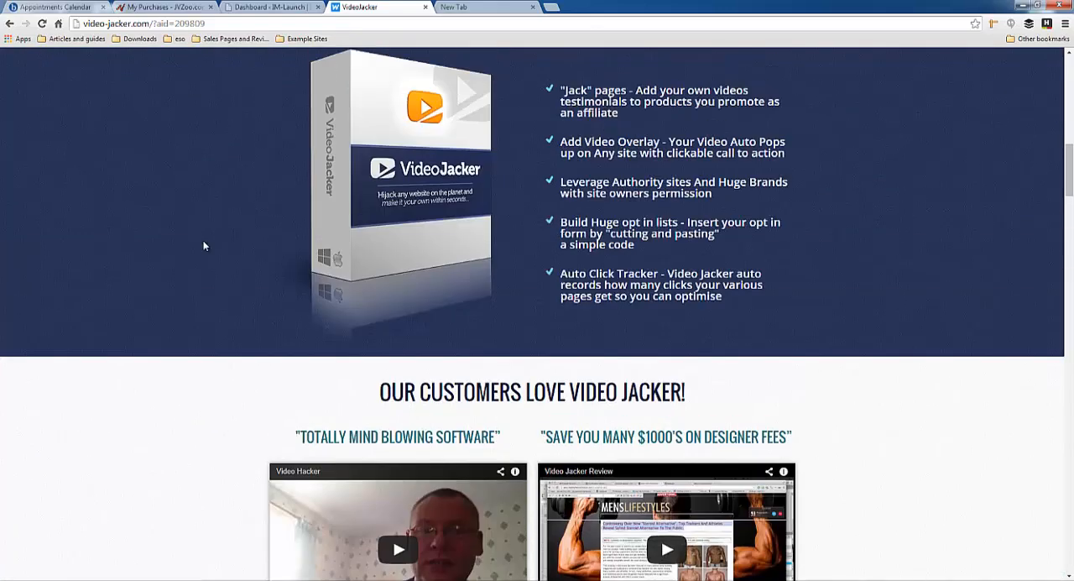
scroll("down", 3)
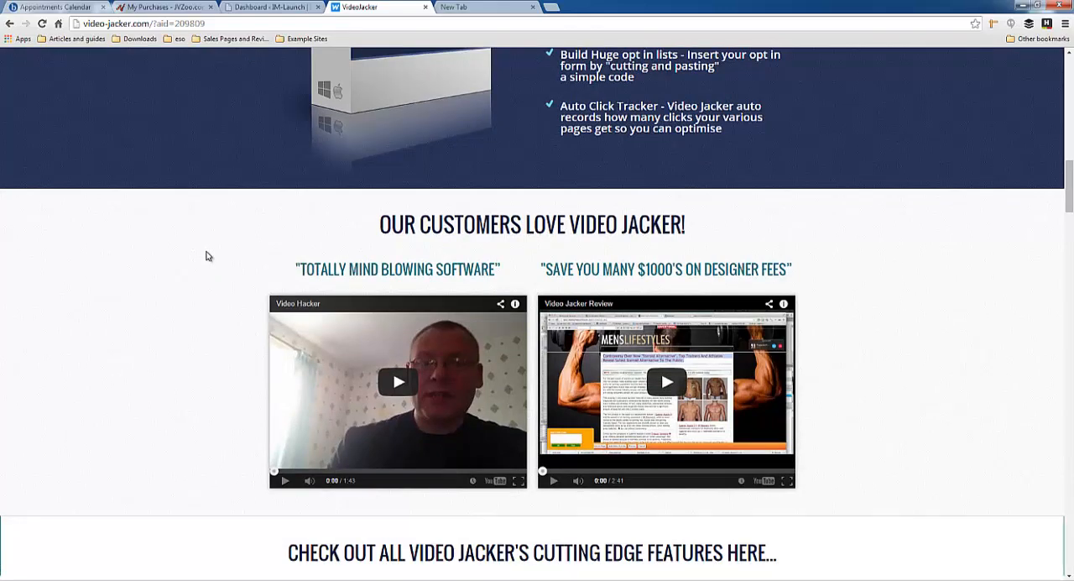
scroll("down", 3)
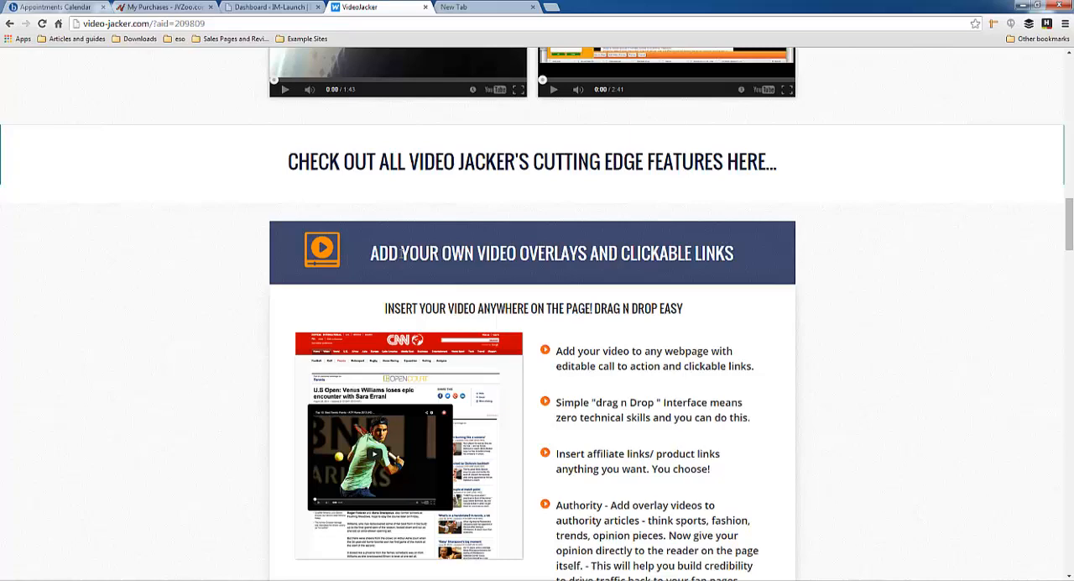
scroll("down", 3)
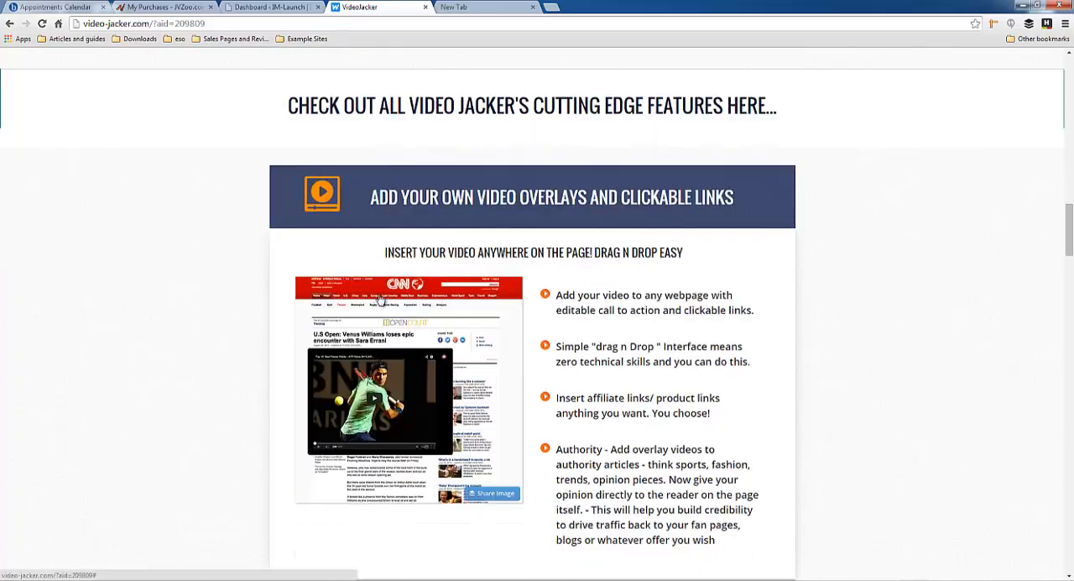
mouse_move(282, 418)
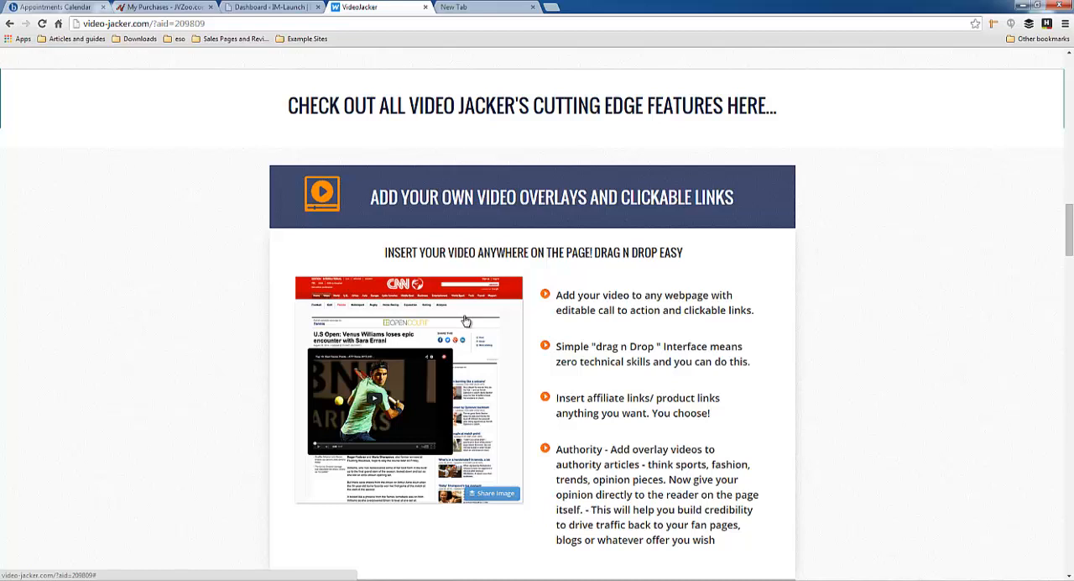
mouse_move(350, 342)
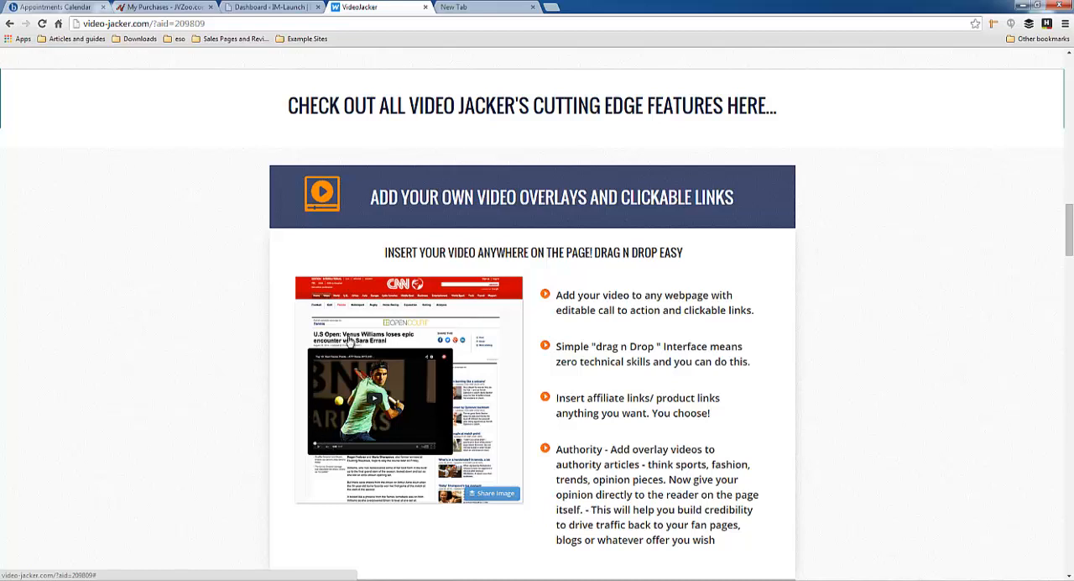
mouse_move(460, 385)
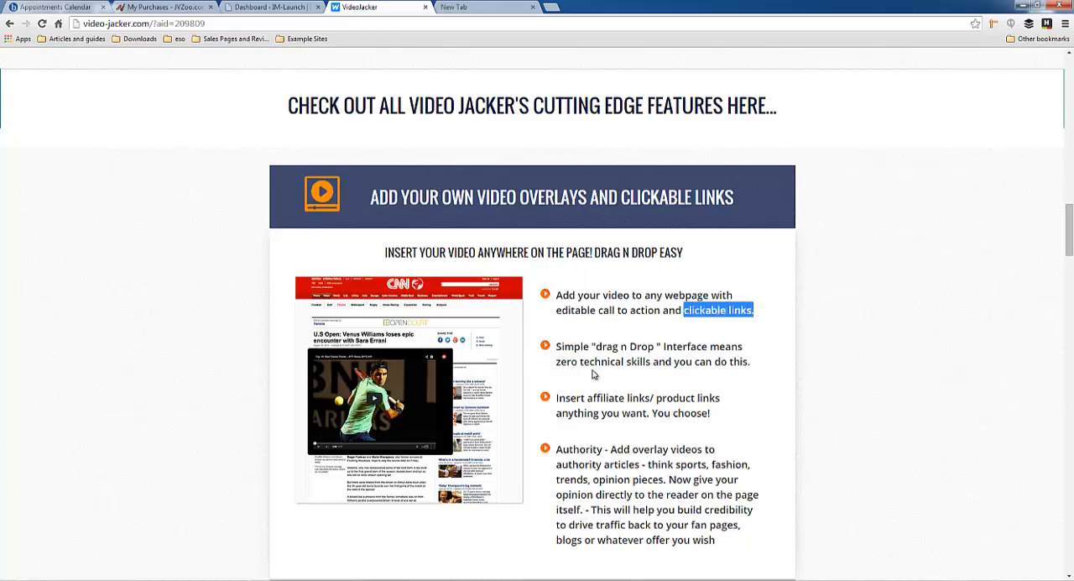
scroll("down", 3)
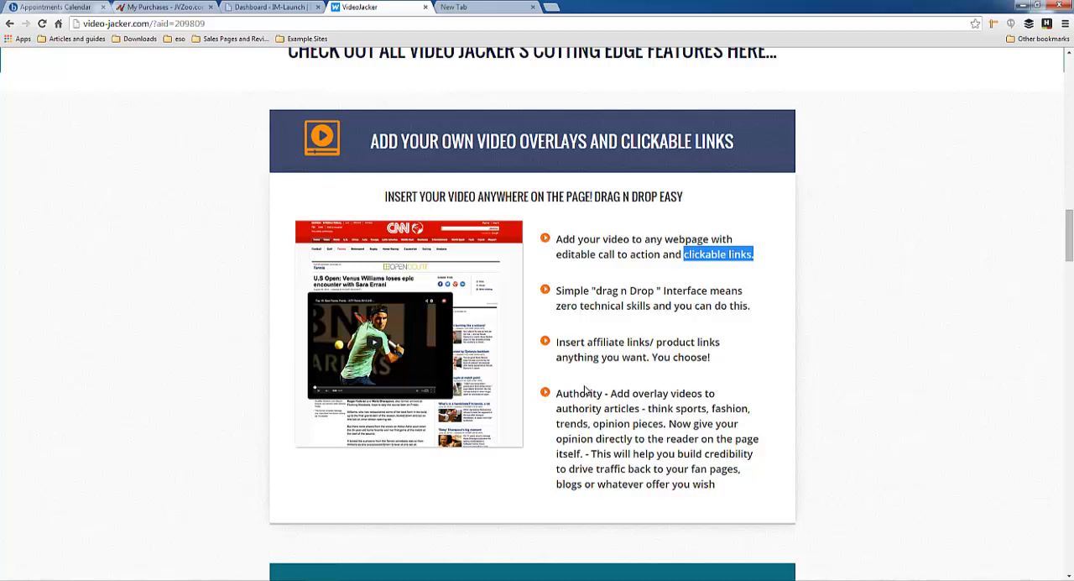
scroll("down", 3)
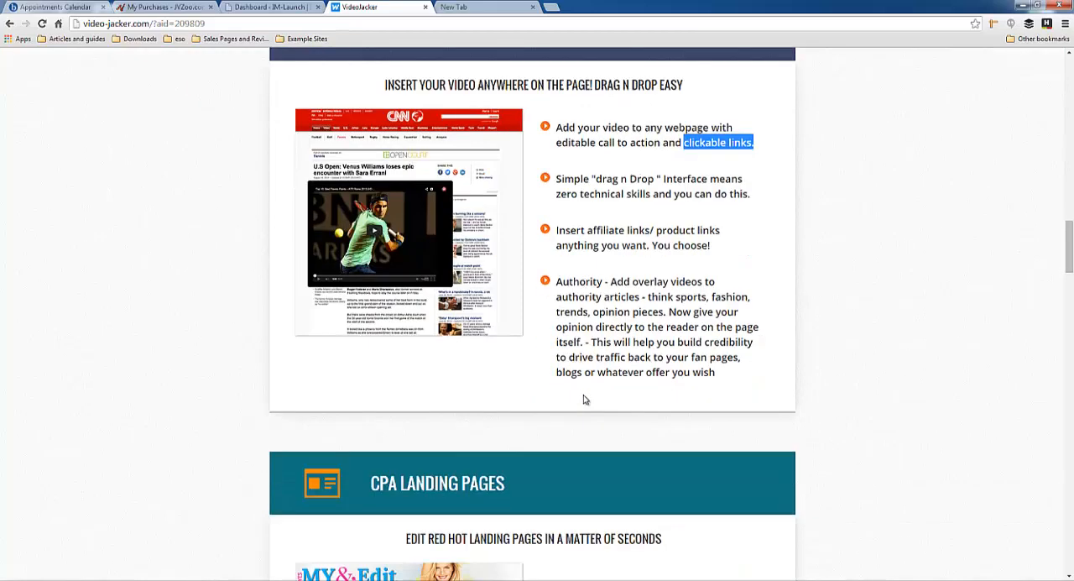
scroll("down", 3)
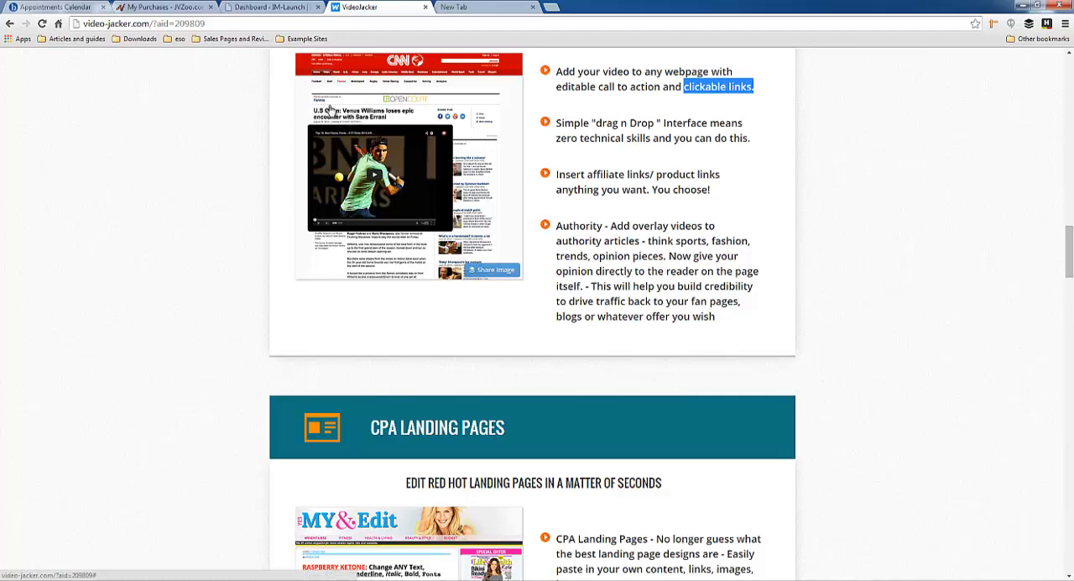
mouse_move(324, 123)
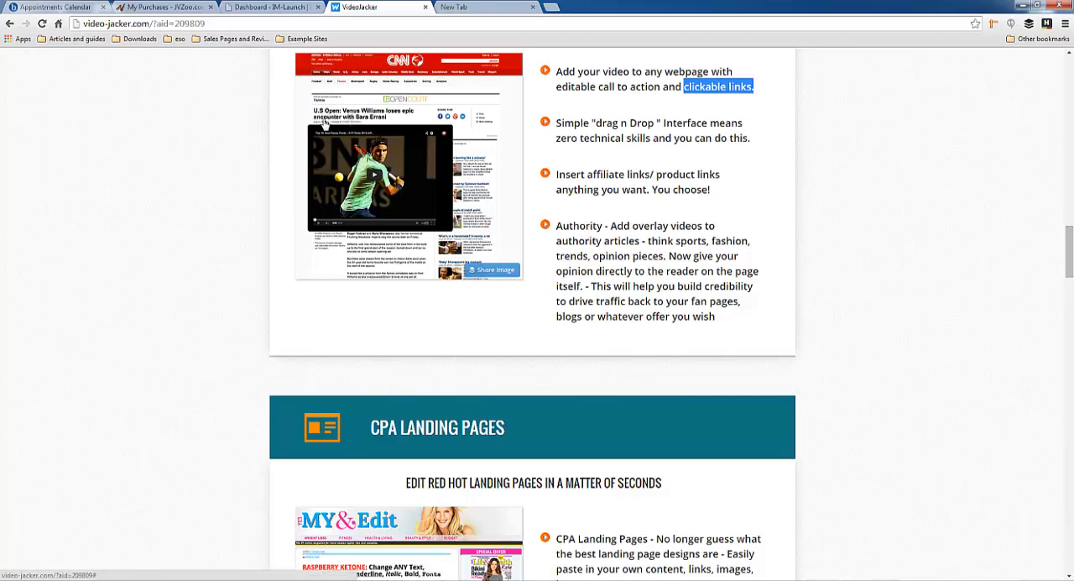
scroll("down", 3)
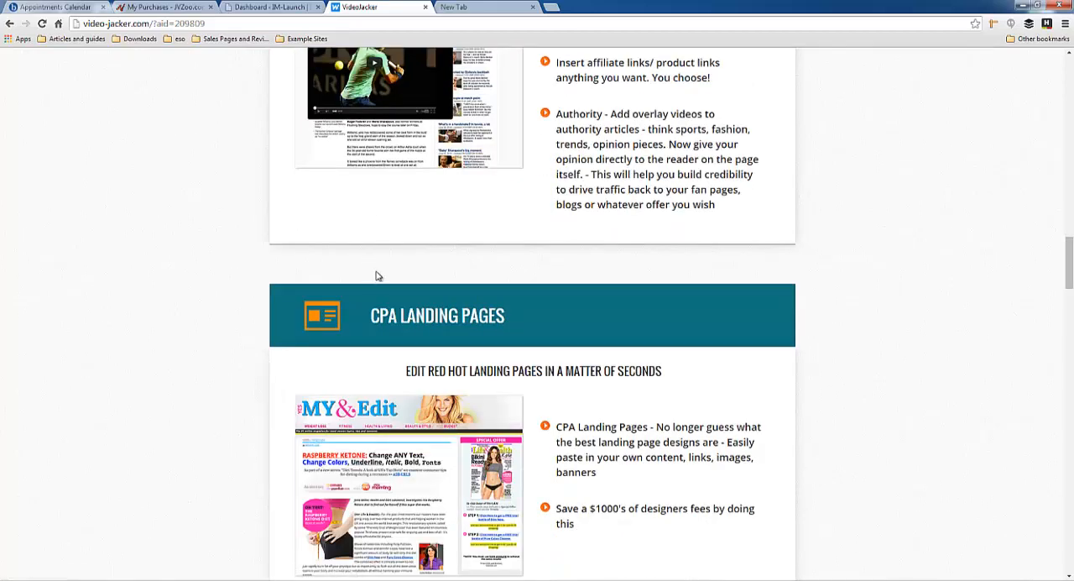
Scroll through the CPA Landing Pages and Local Business sections to Build Huge Email Lists
scroll("down", 3)
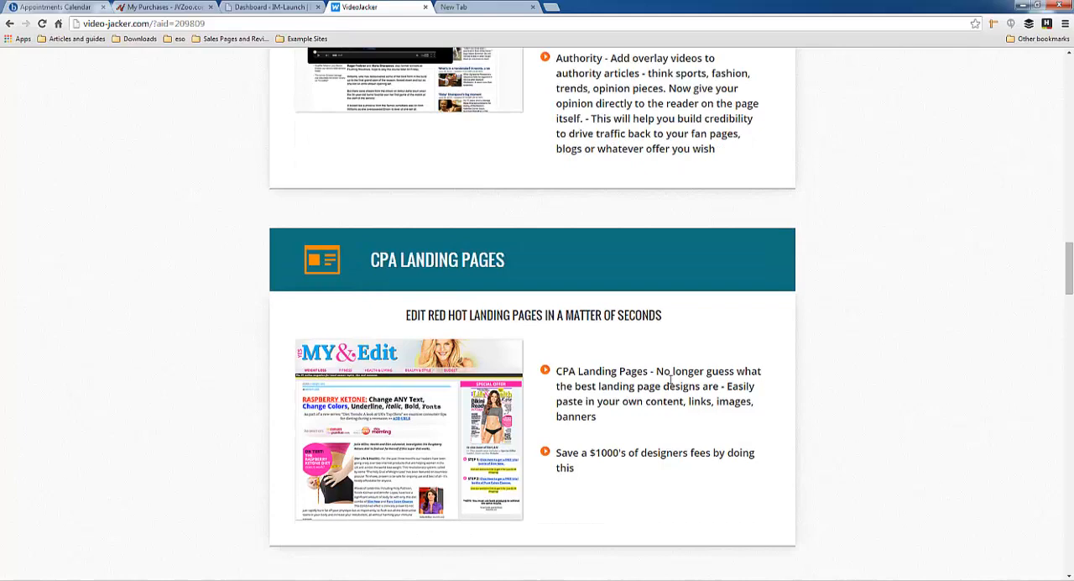
scroll("down", 3)
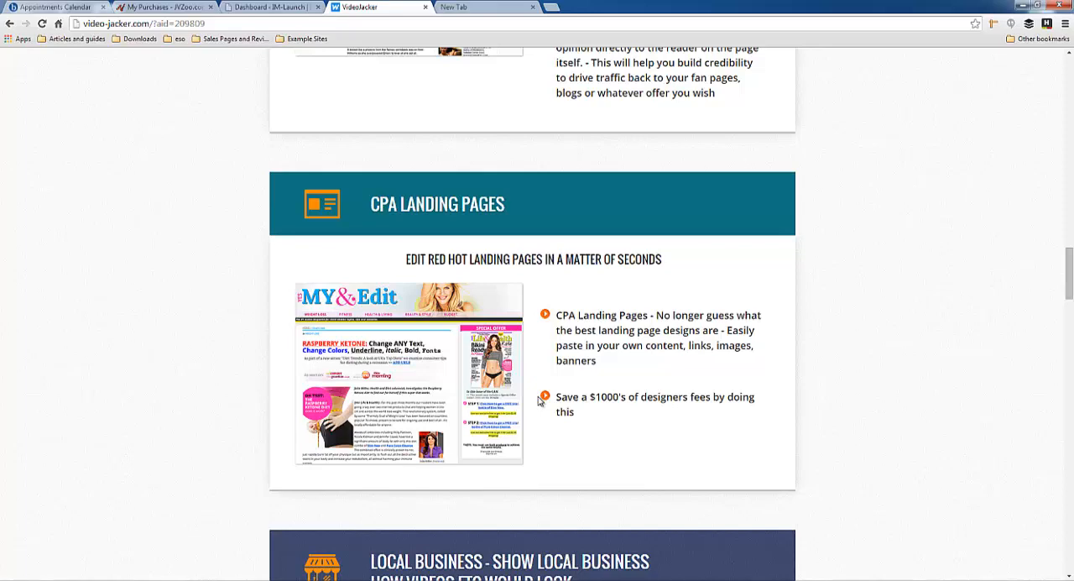
scroll("down", 3)
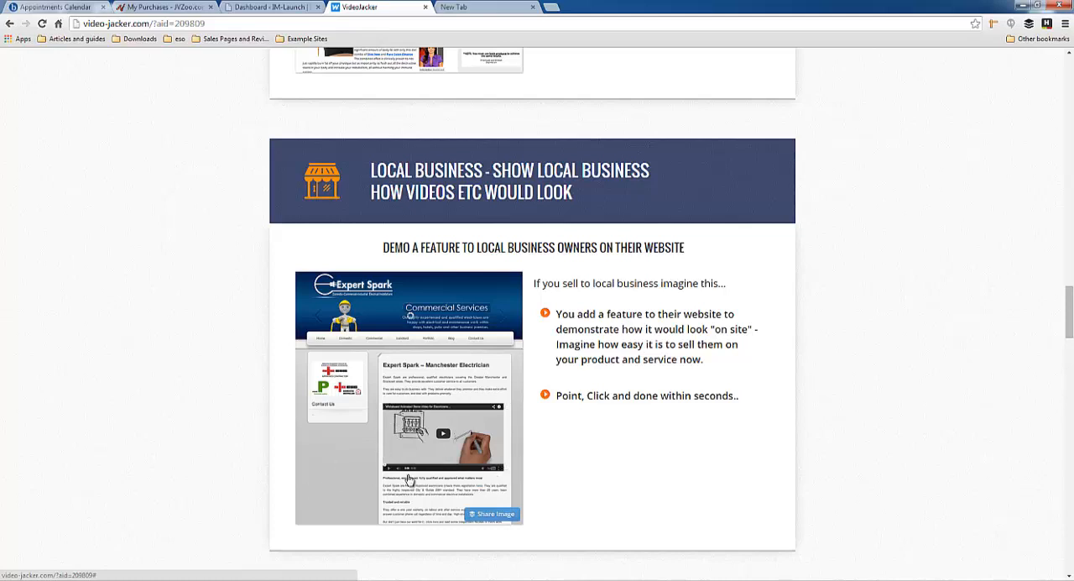
mouse_move(510, 407)
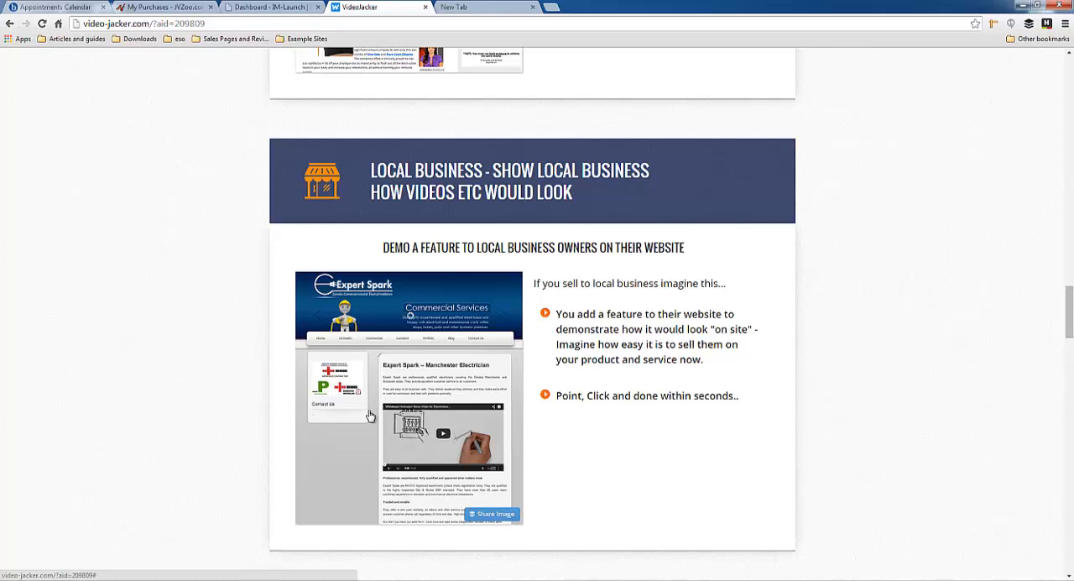
scroll("down", 3)
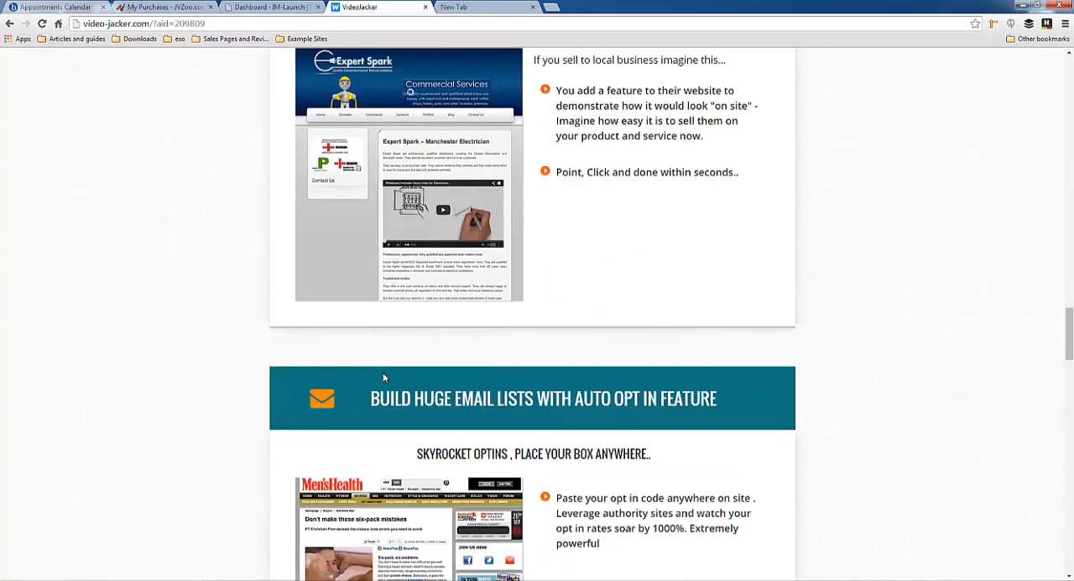
scroll("down", 3)
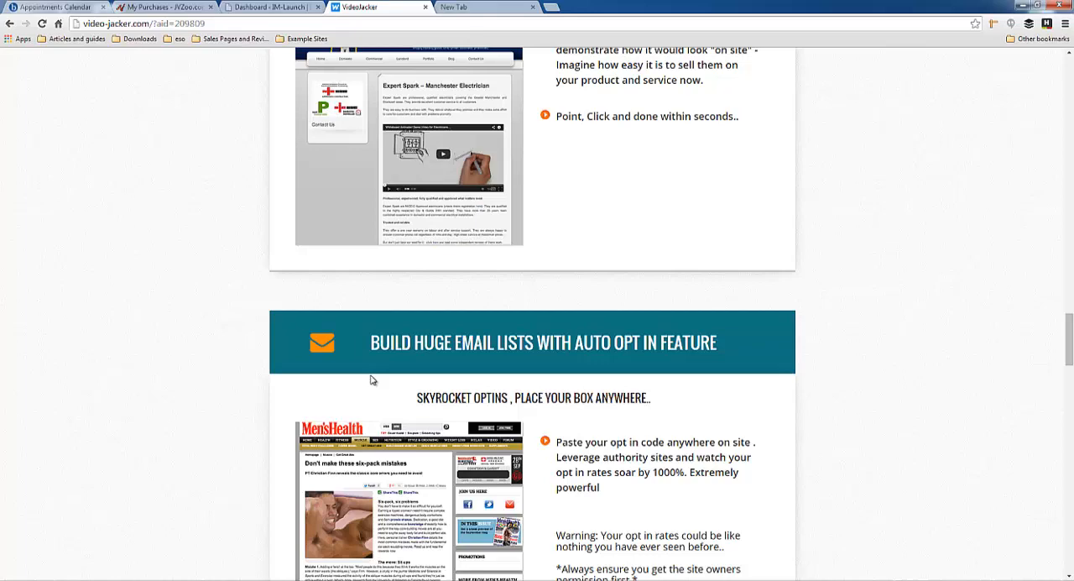
scroll("down", 3)
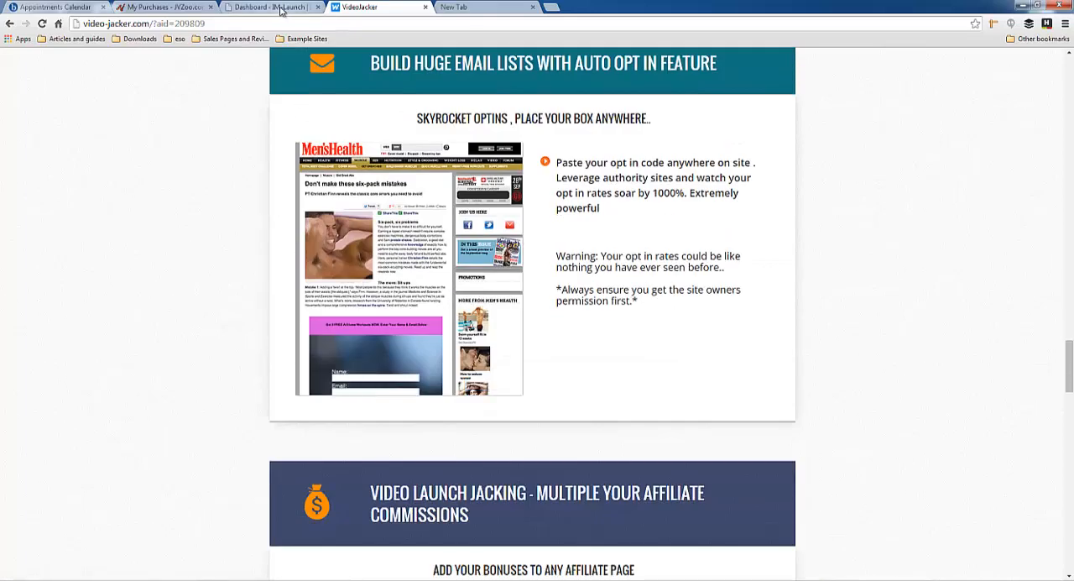
Switch to the IM-Launch dashboard and go to Plugins > Add New
left_click(269, 6)
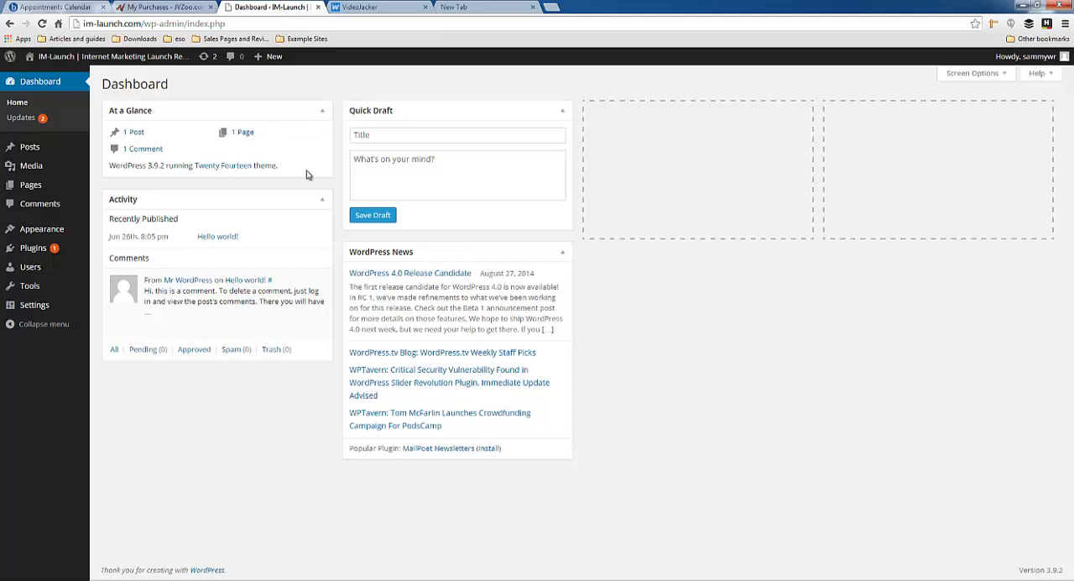
mouse_move(195, 235)
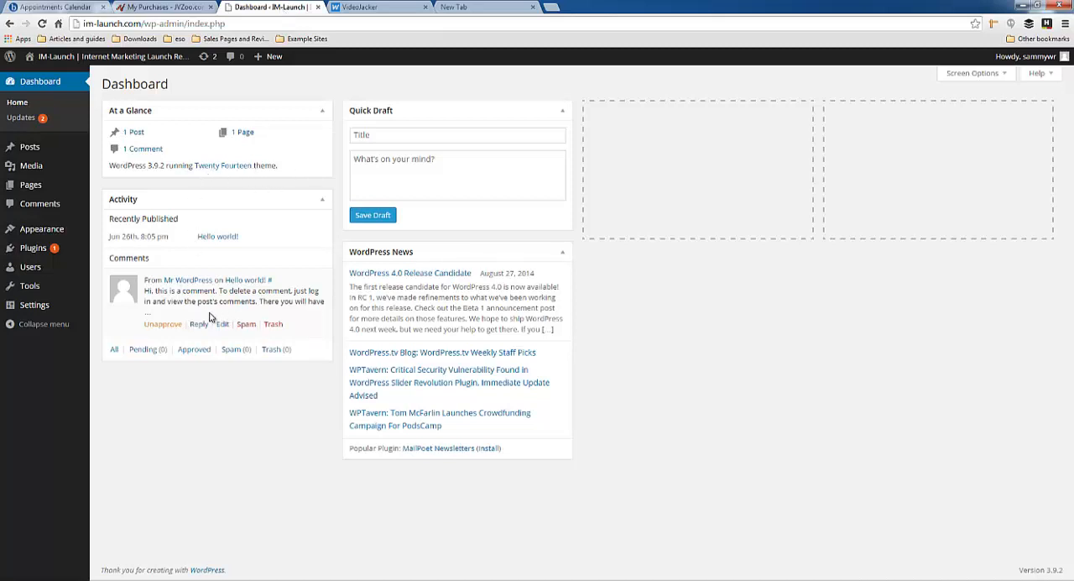
mouse_move(153, 286)
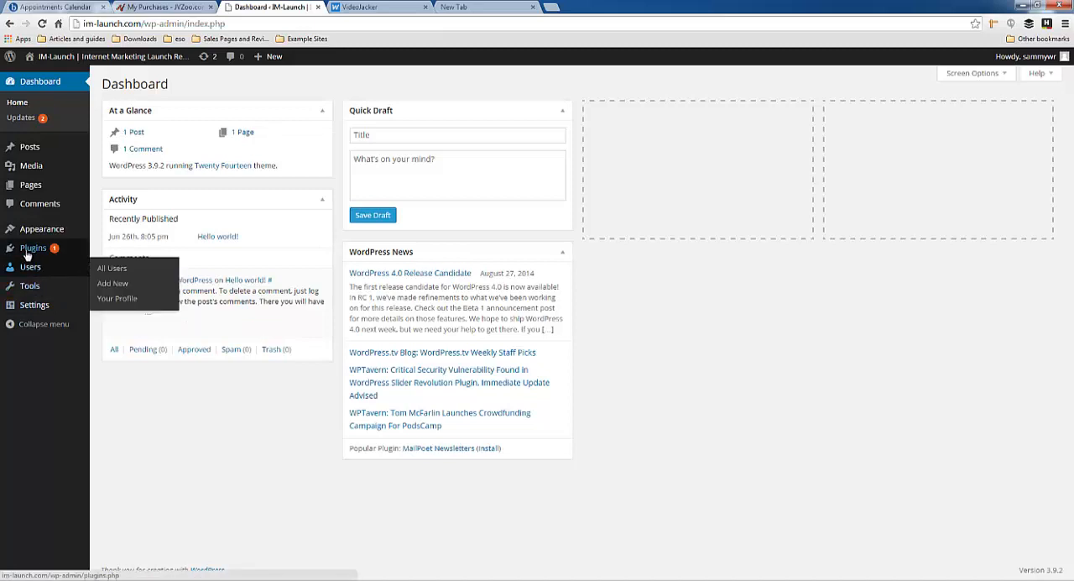
left_click(33, 247)
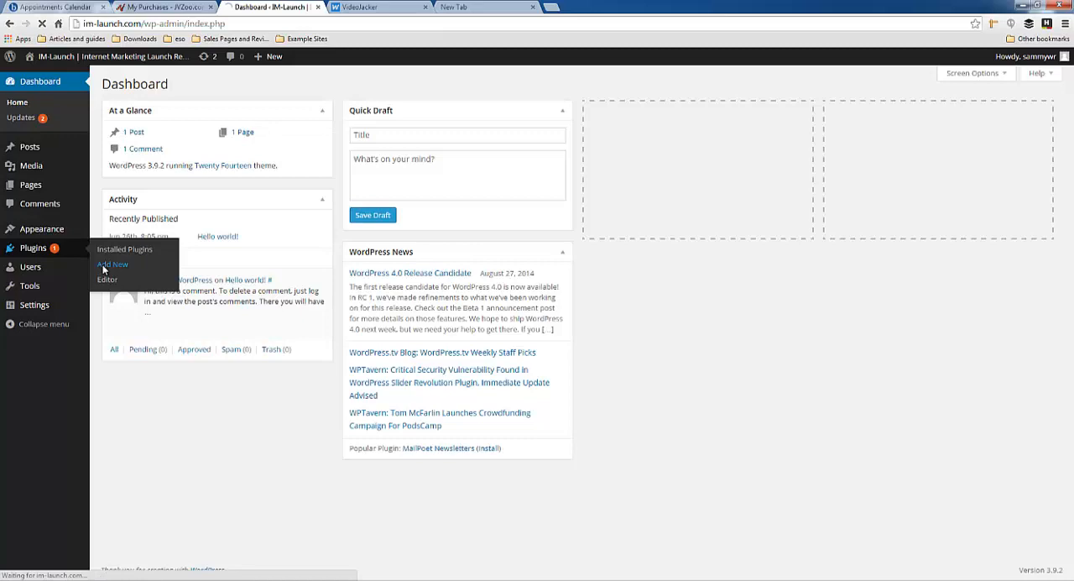
left_click(112, 264)
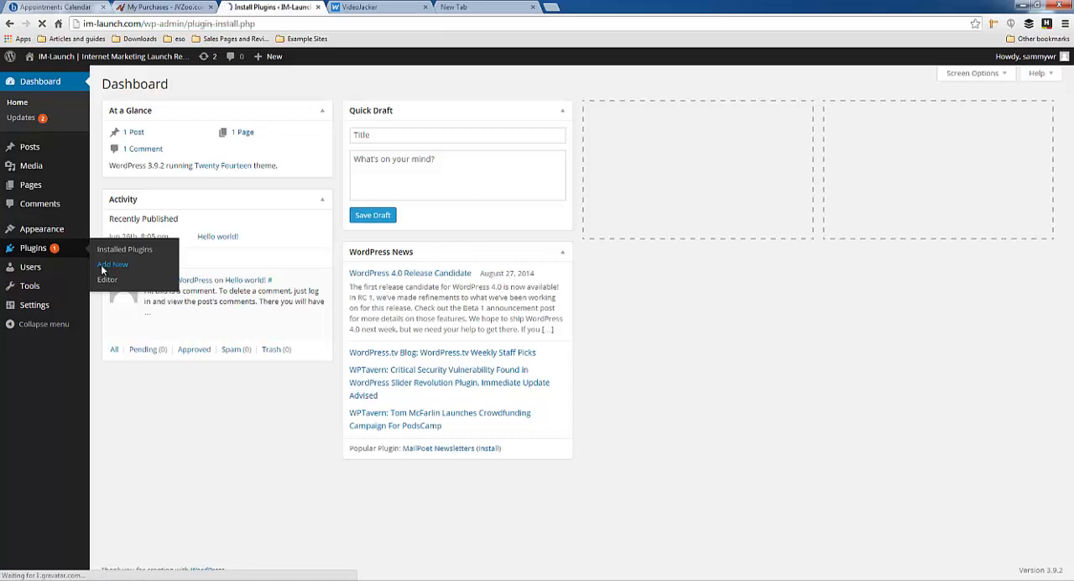
Preview the live site in a new tab, then return to Install Plugins and choose Upload
left_click(111, 264)
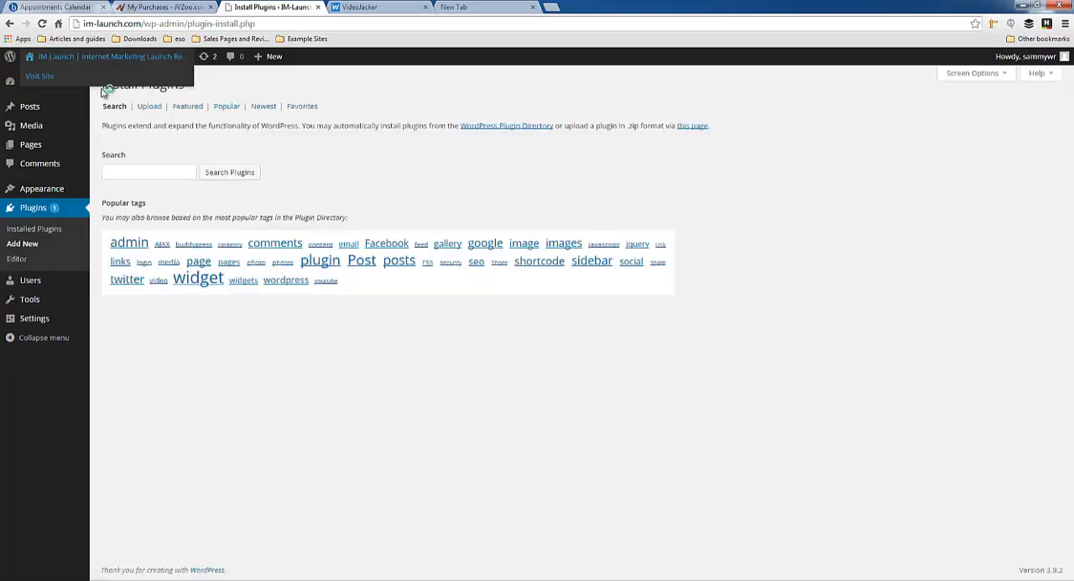
left_click(379, 7)
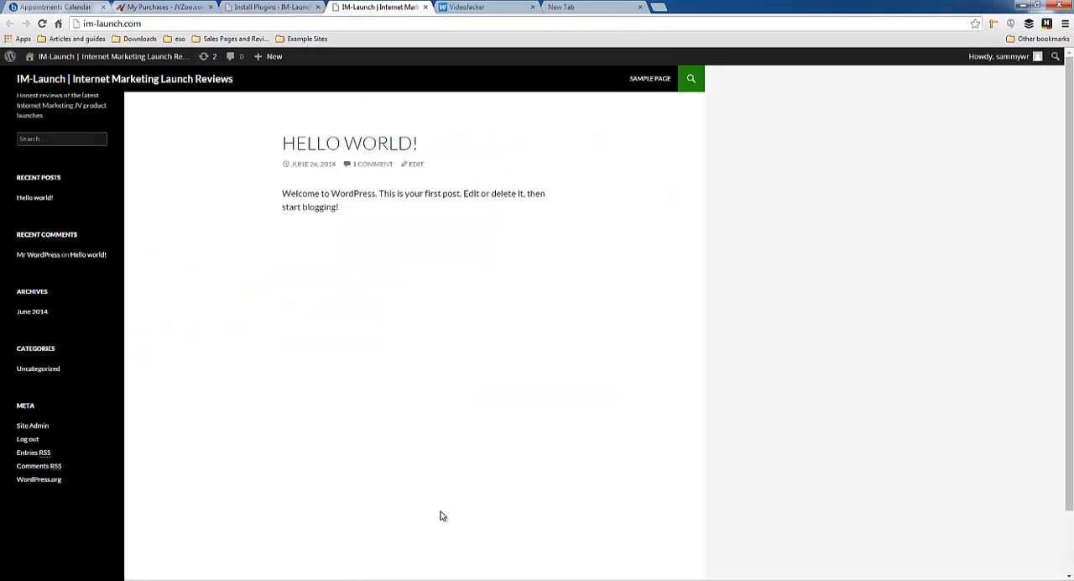
mouse_move(151, 126)
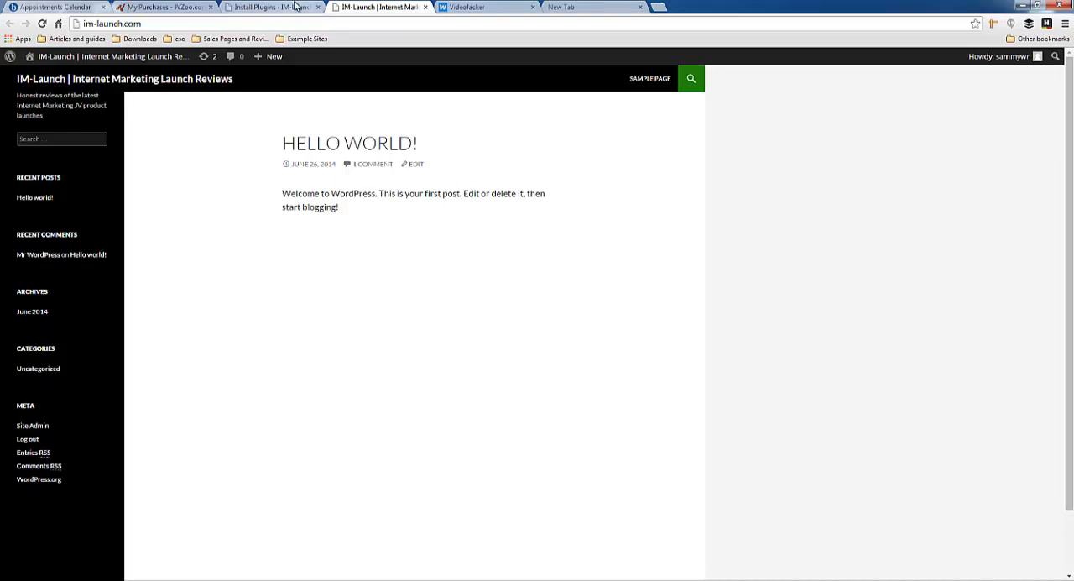
left_click(268, 7)
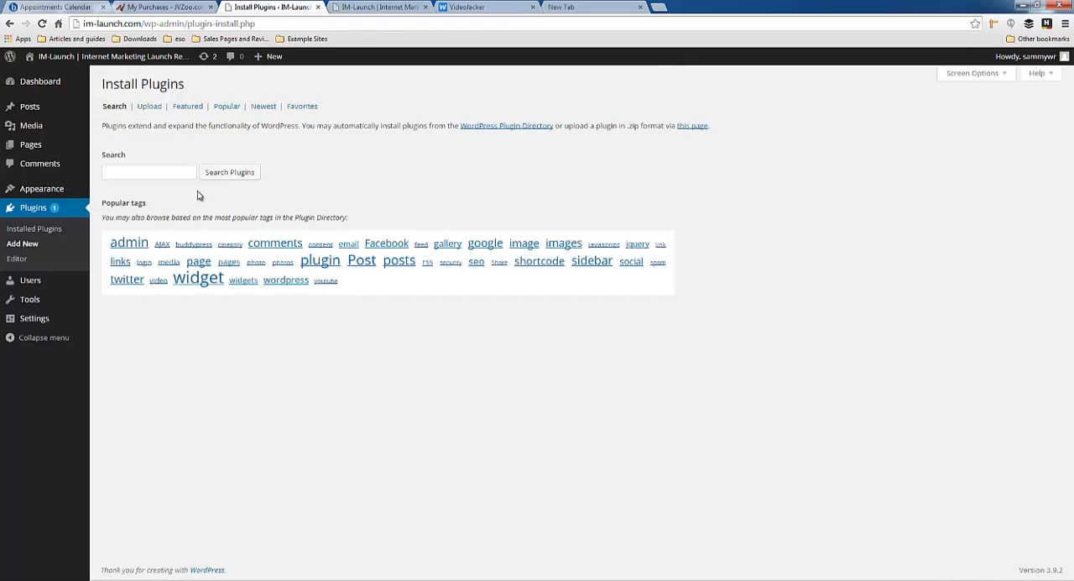
left_click(149, 105)
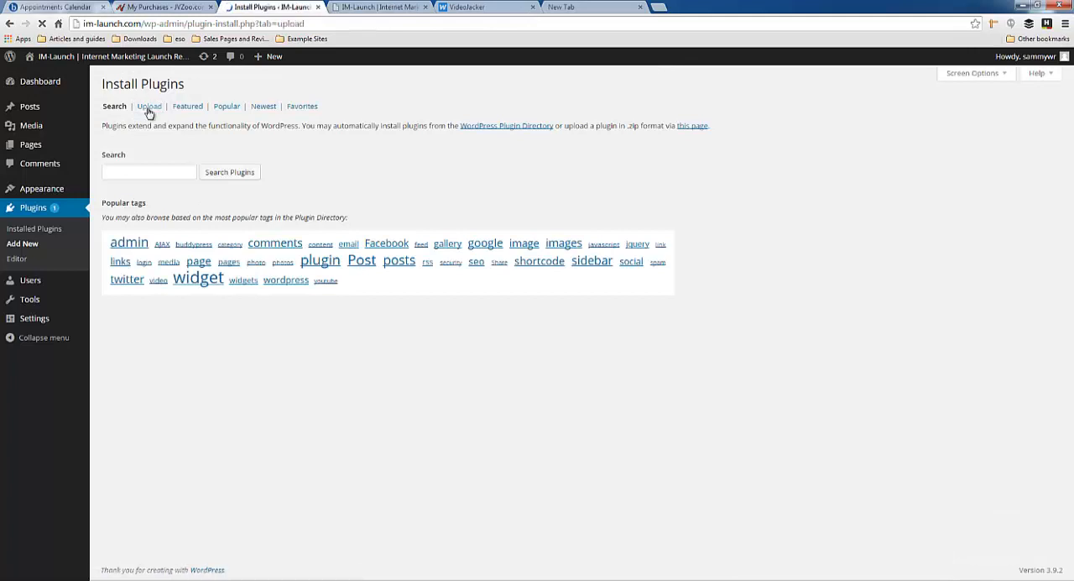
Upload videojacker.zip from Desktop > Video Jacker Plugin and install it
left_click(149, 106)
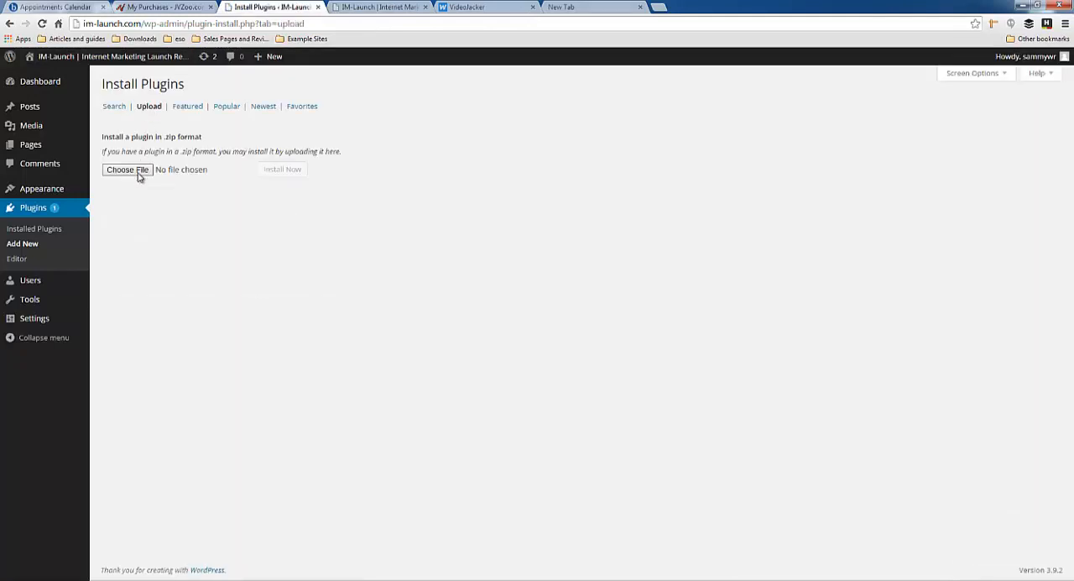
left_click(127, 170)
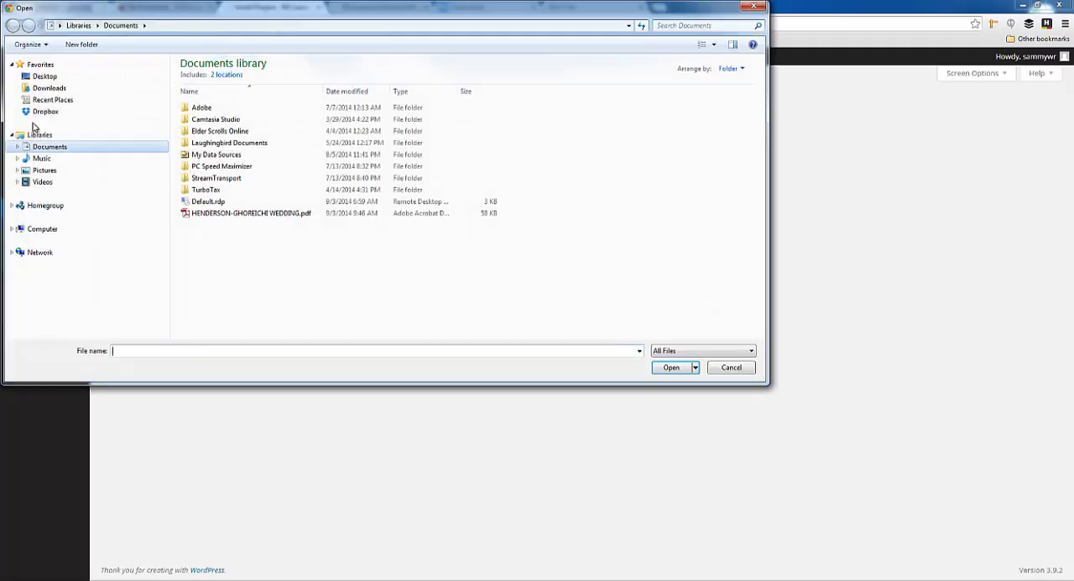
left_click(44, 76)
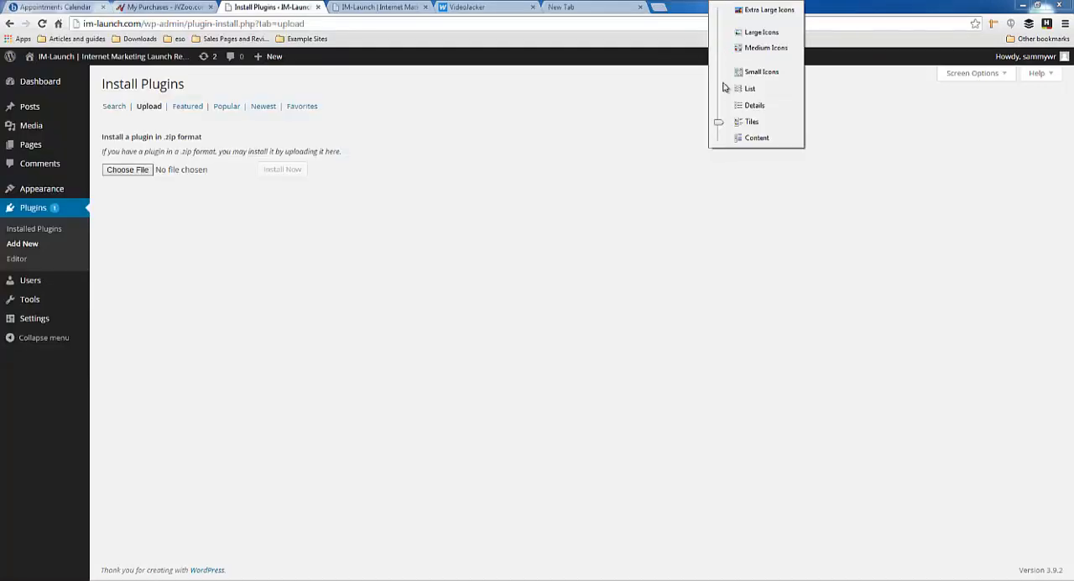
left_click(127, 169)
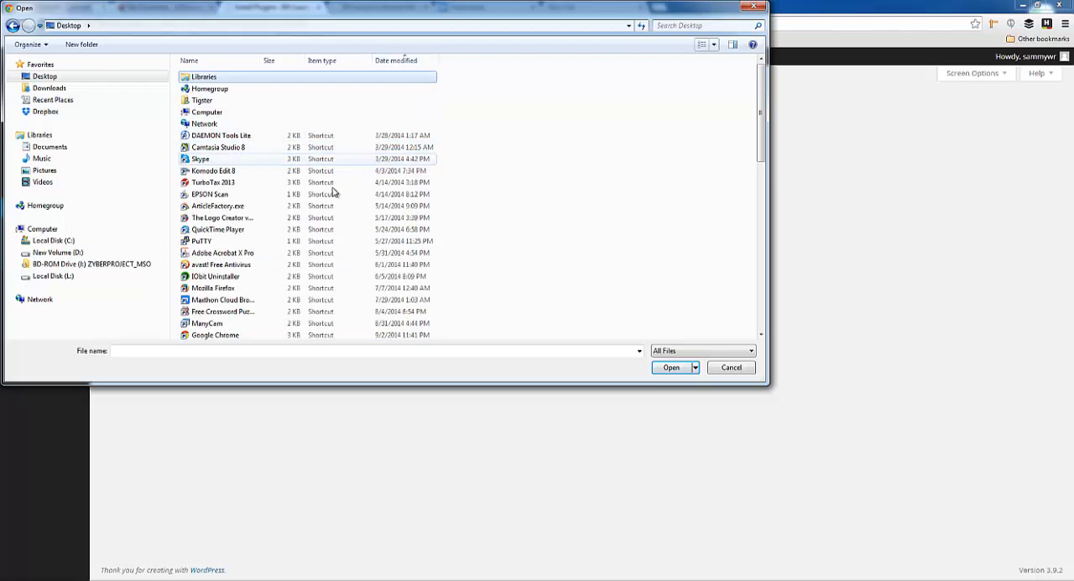
scroll("down", 3)
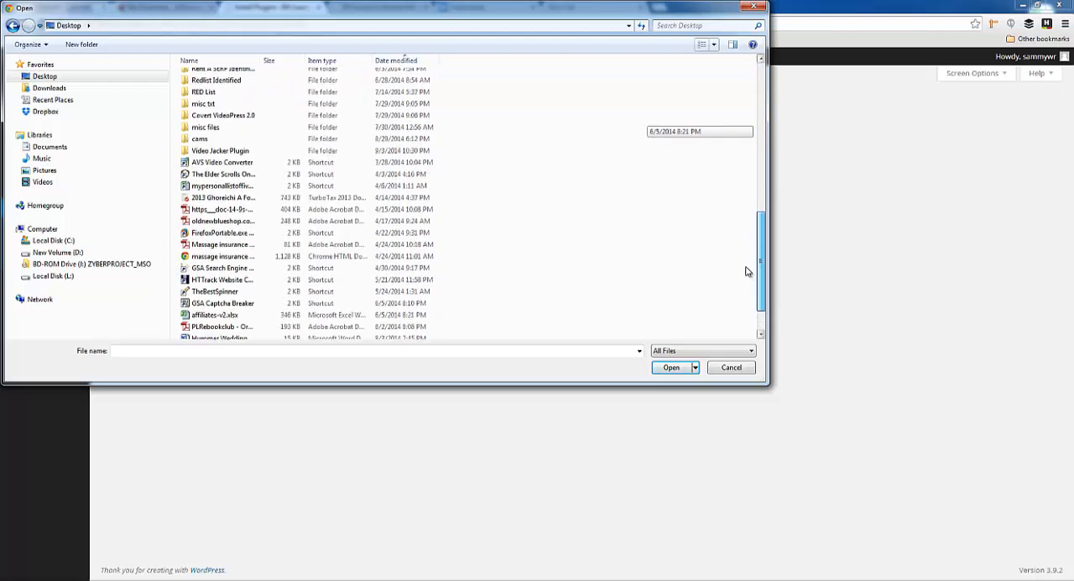
double_click(220, 150)
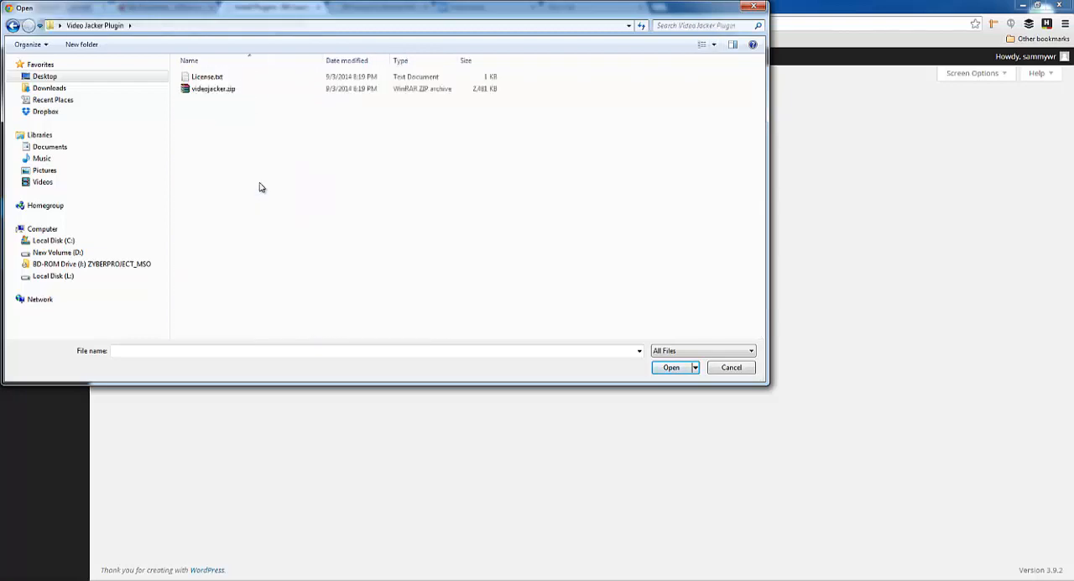
left_click(213, 88)
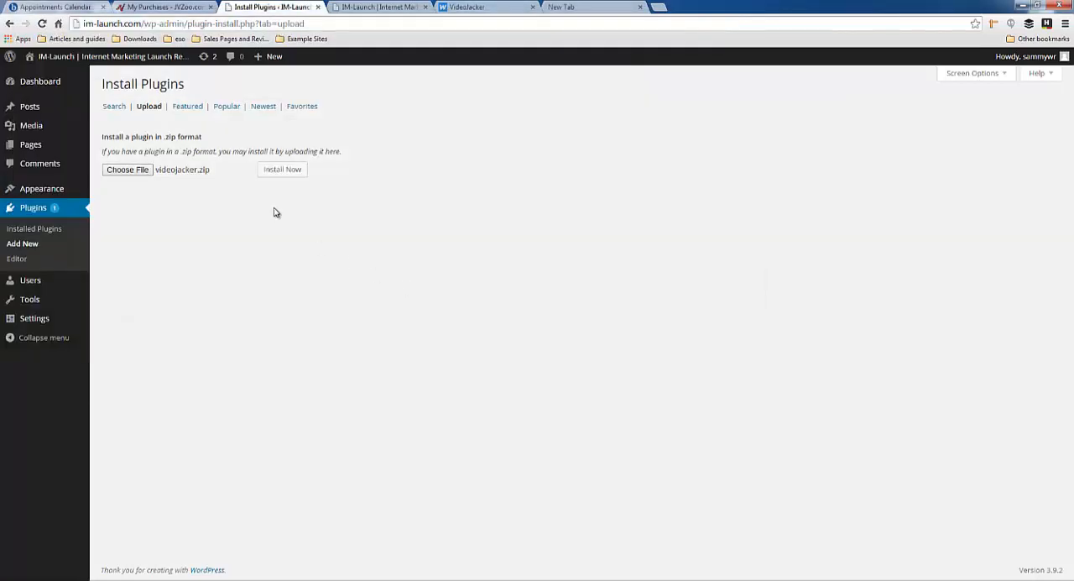
left_click(282, 169)
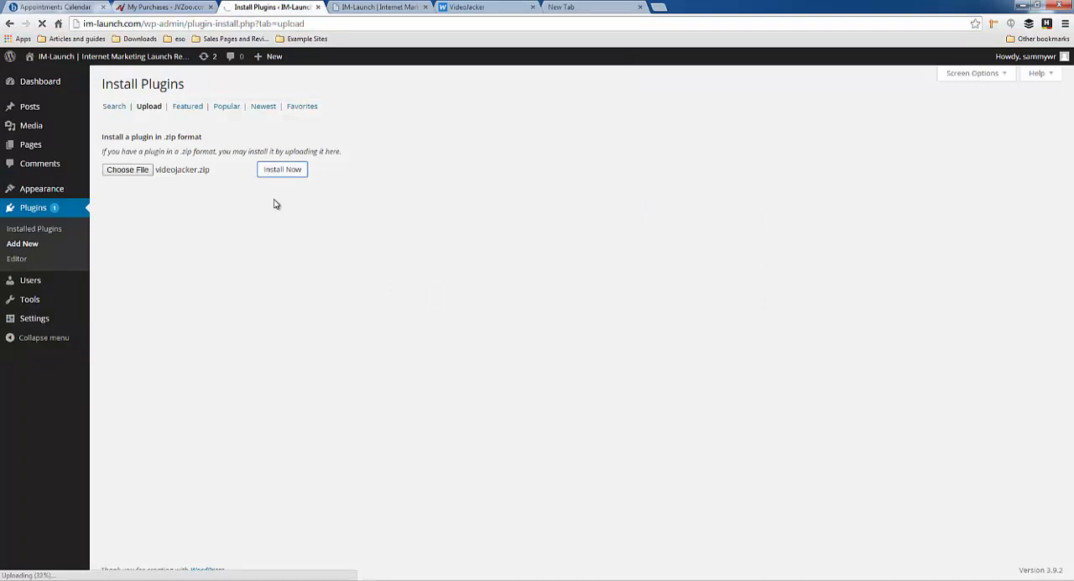
mouse_move(162, 469)
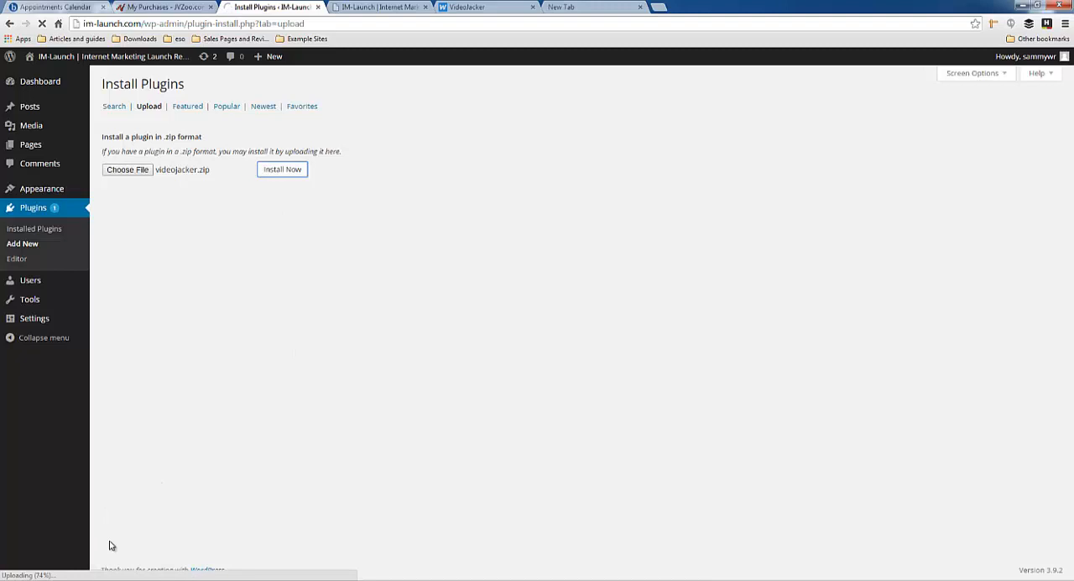
left_click(282, 169)
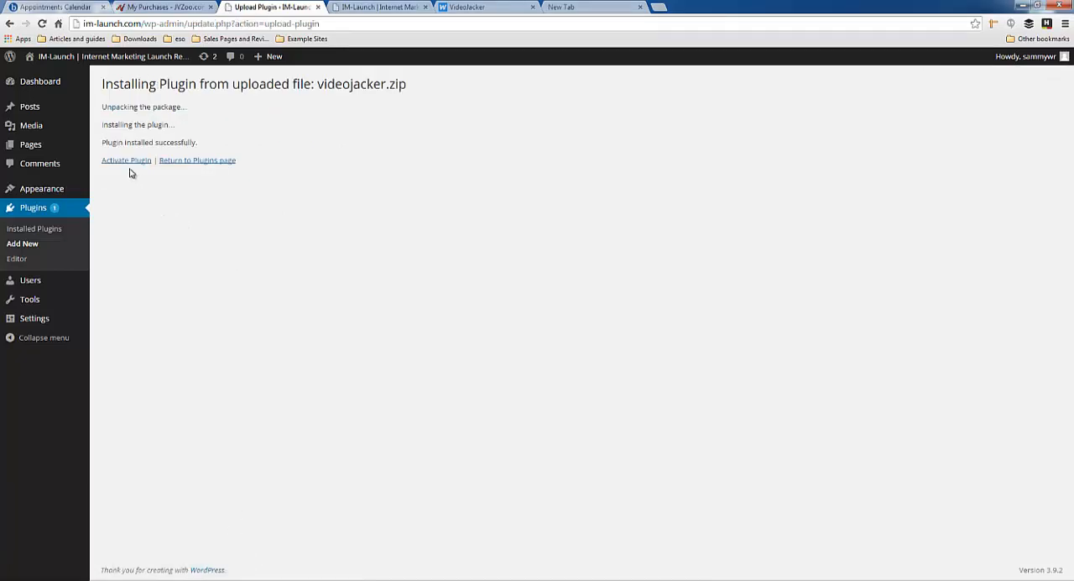
left_click(125, 160)
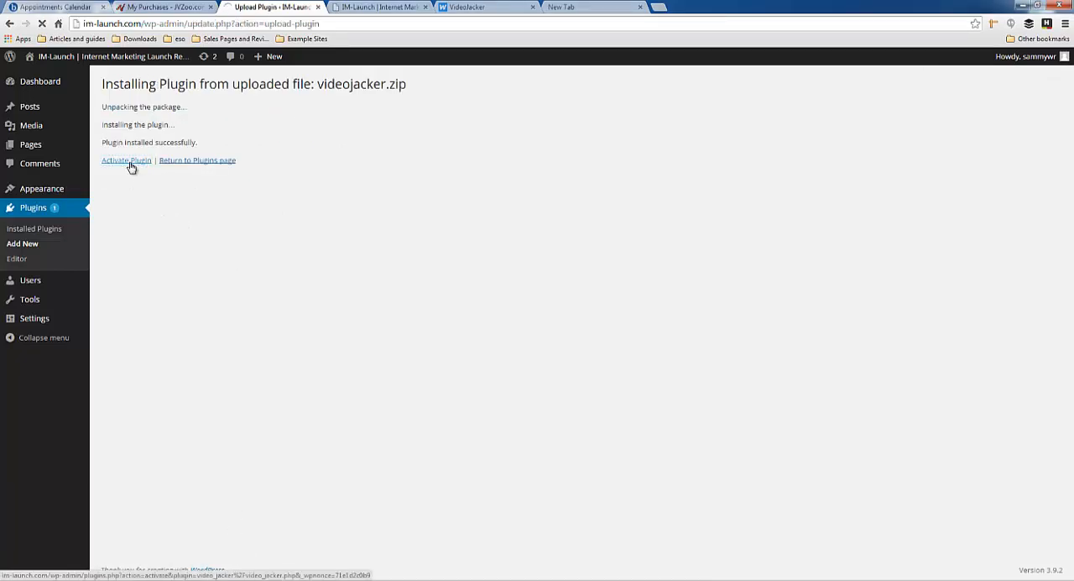
left_click(126, 159)
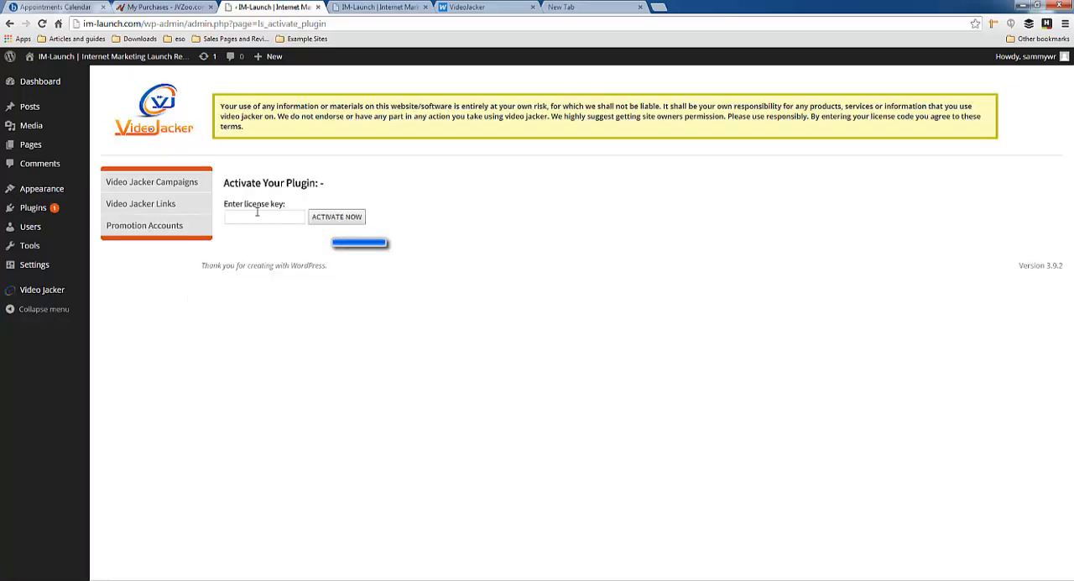
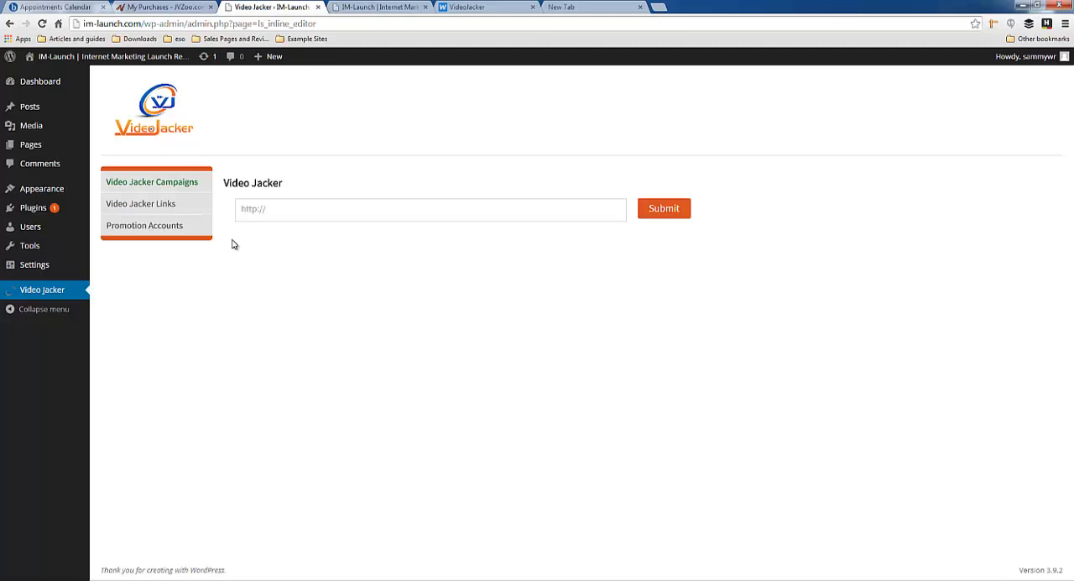
mouse_move(222, 192)
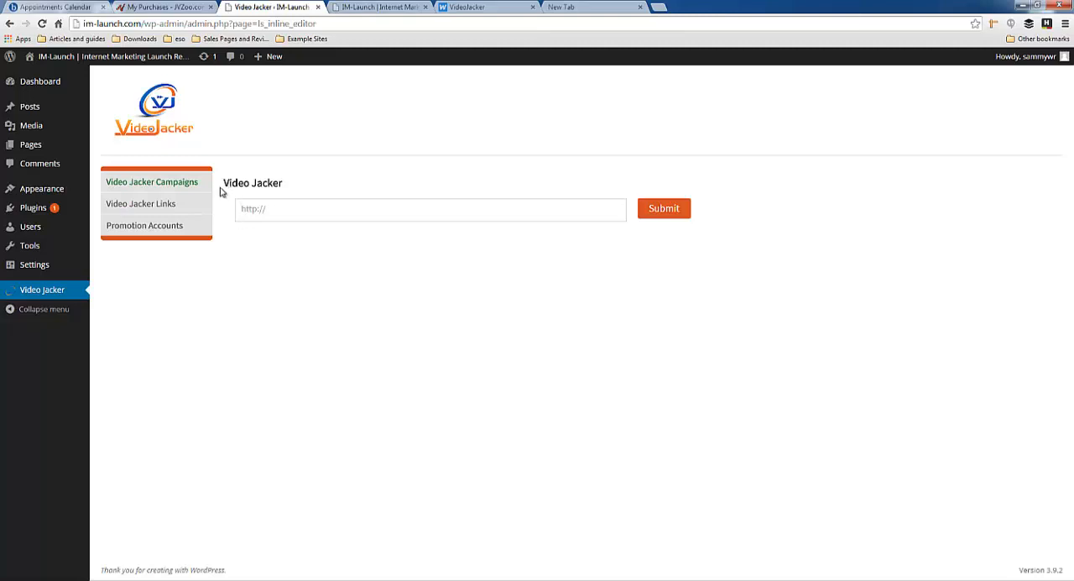
left_click(429, 209)
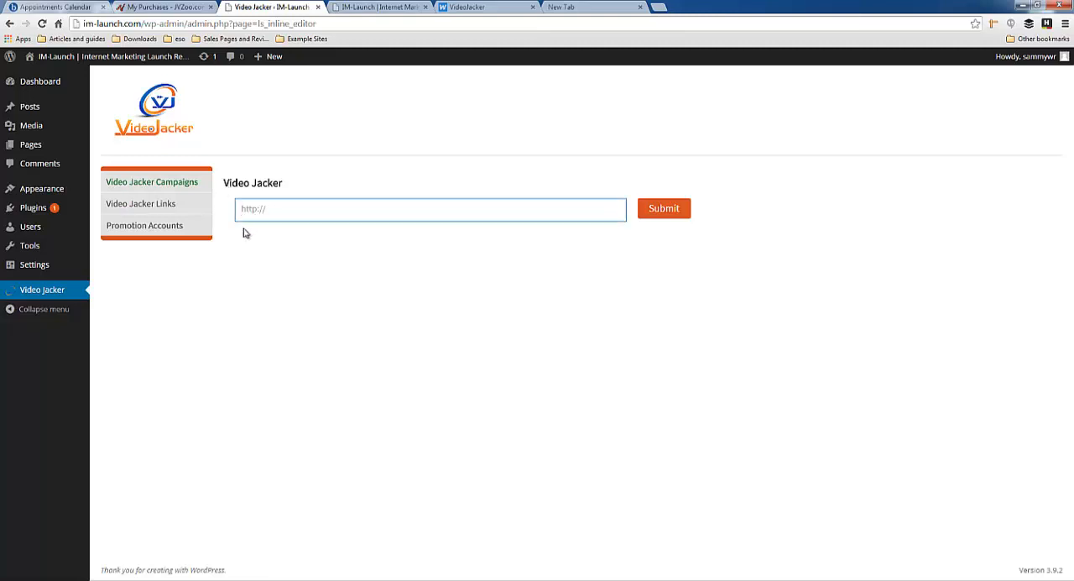
mouse_move(282, 236)
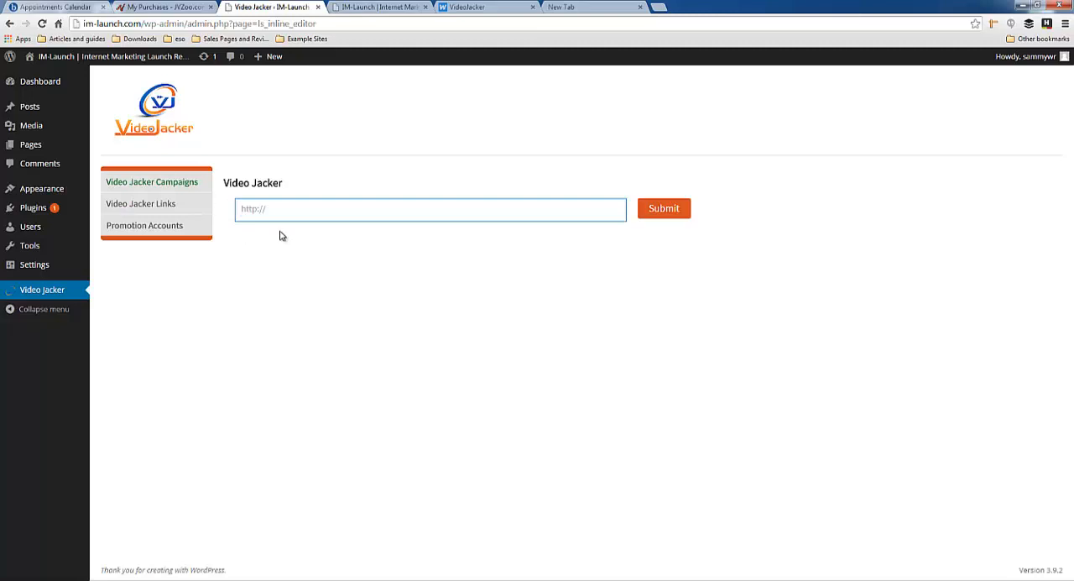
type("http")
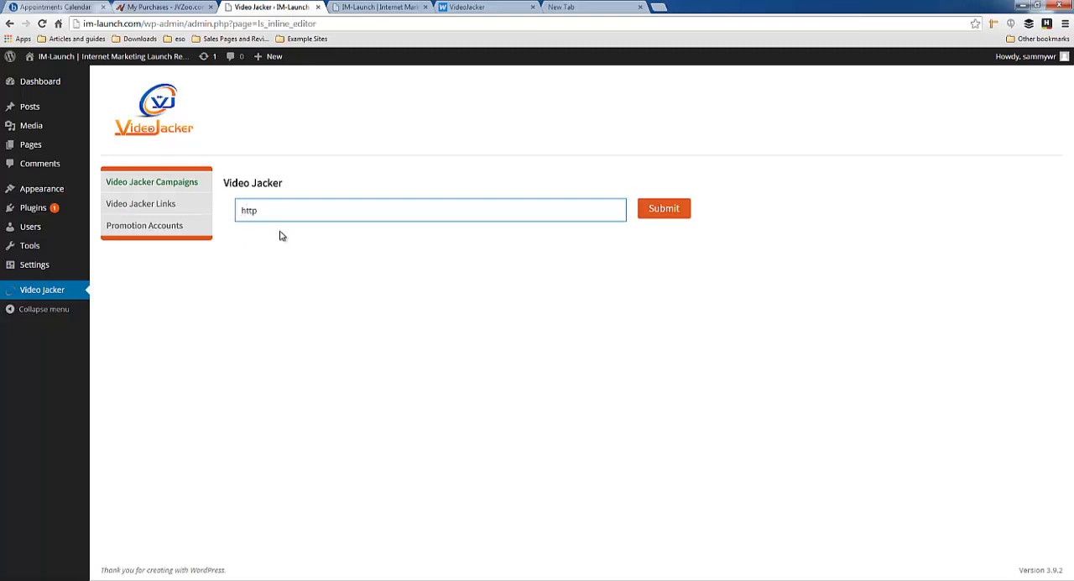
type("://")
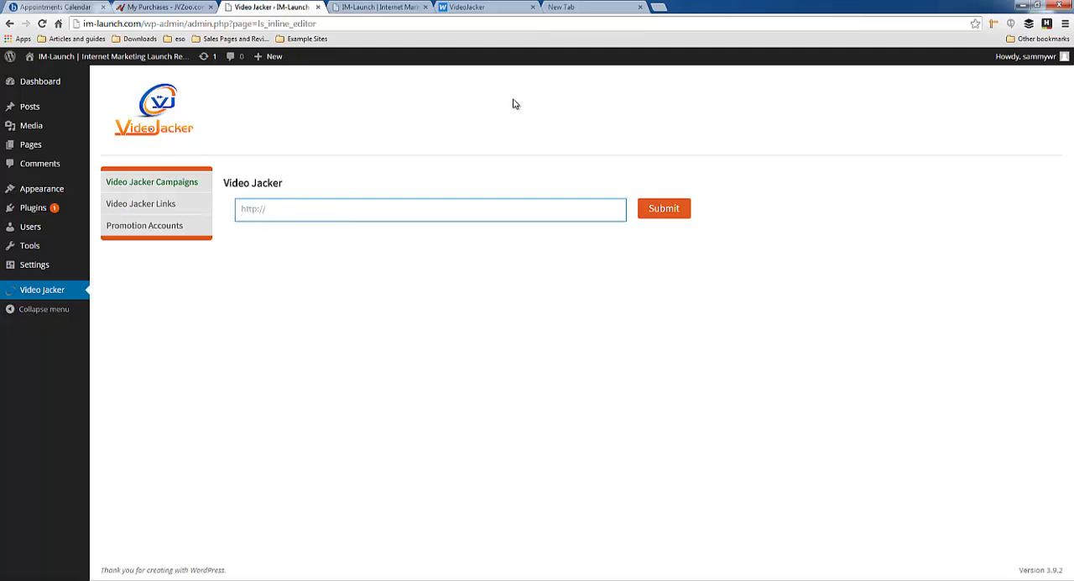
Copy the Goodell MADD story link from ProFootballTalk into the Video Jacker URL field
left_click(587, 7)
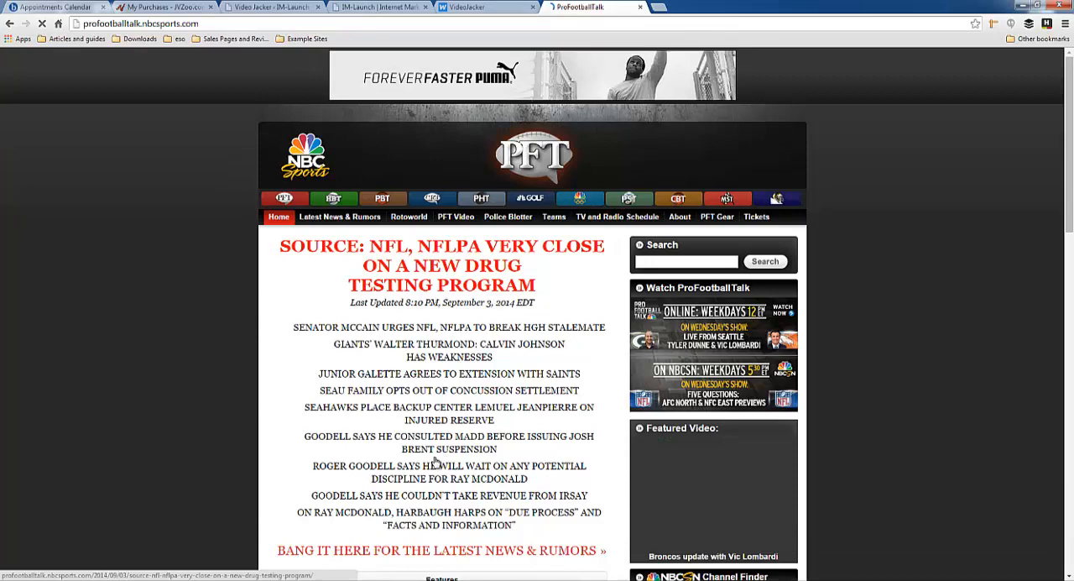
right_click(428, 453)
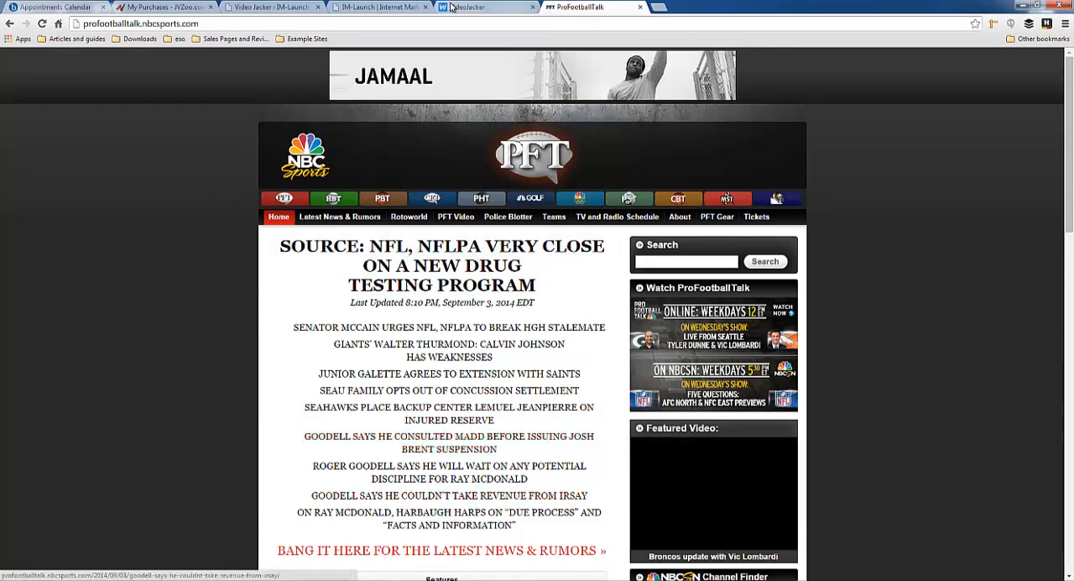
left_click(381, 7)
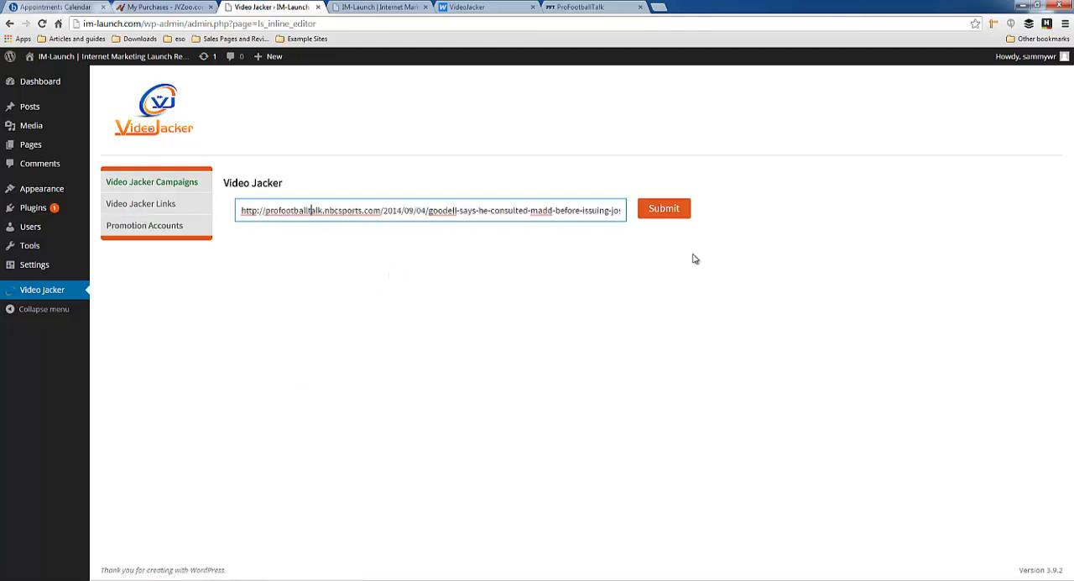
Submit the Goodell article URL to clone it into the Video Jacker inline editor
left_click(664, 208)
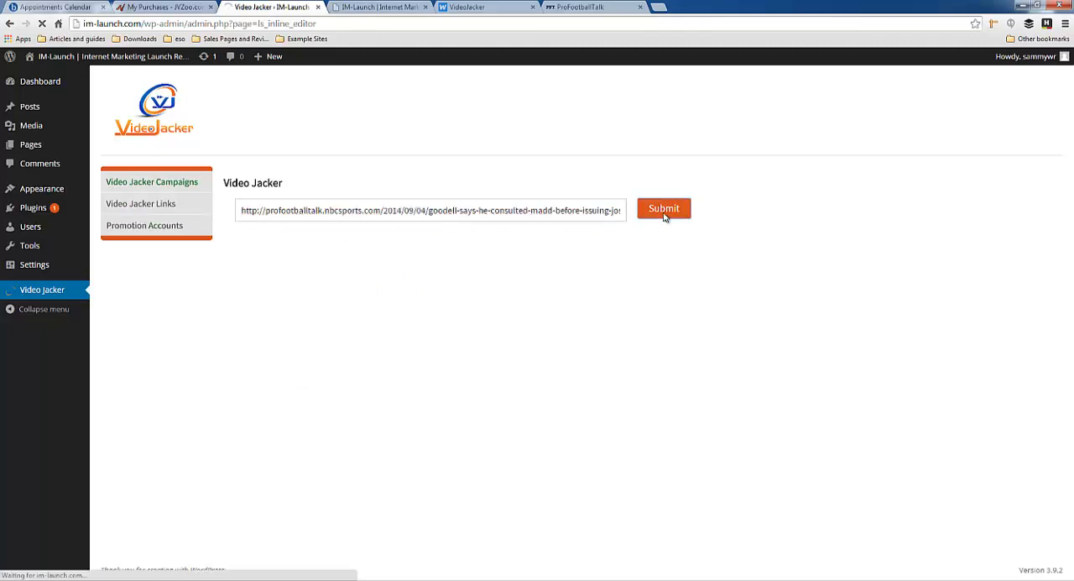
left_click(663, 208)
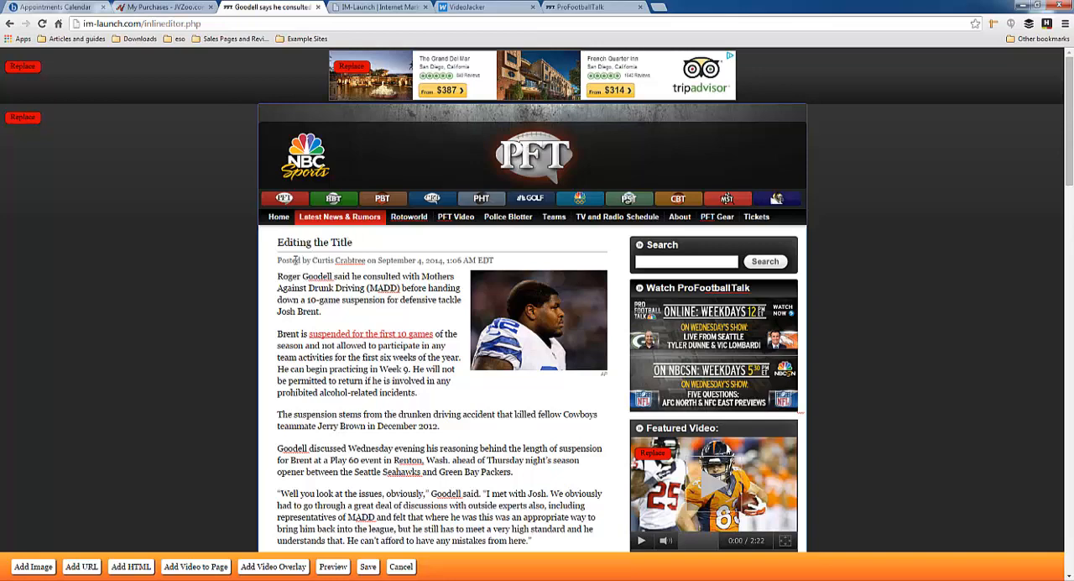
Overwrite the first paragraph with 'This is a truly amazing Wordpress plugin'
left_click(348, 243)
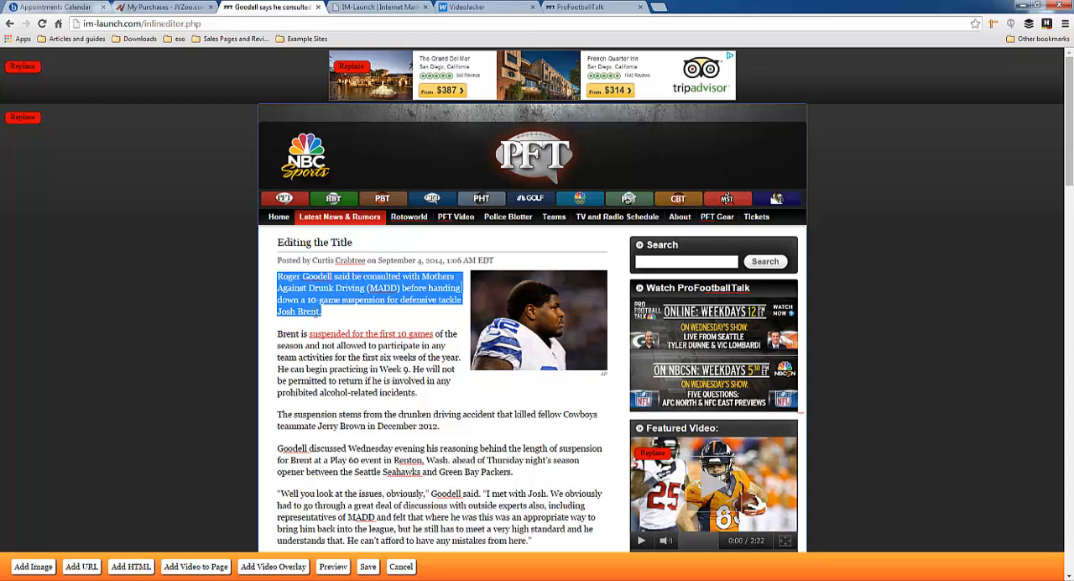
type("This is a truly")
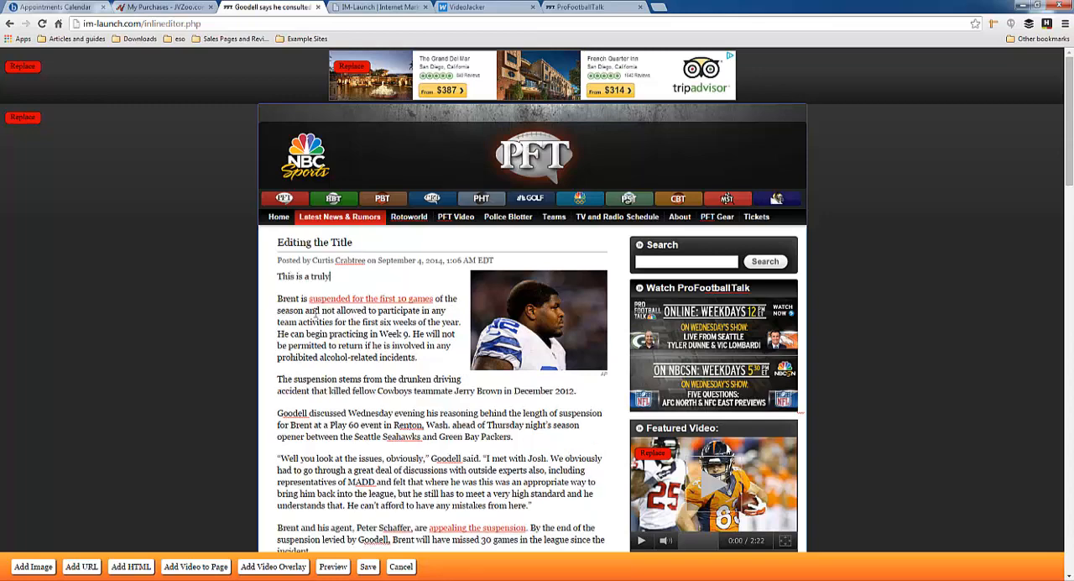
type("amazing Wordpress plugin")
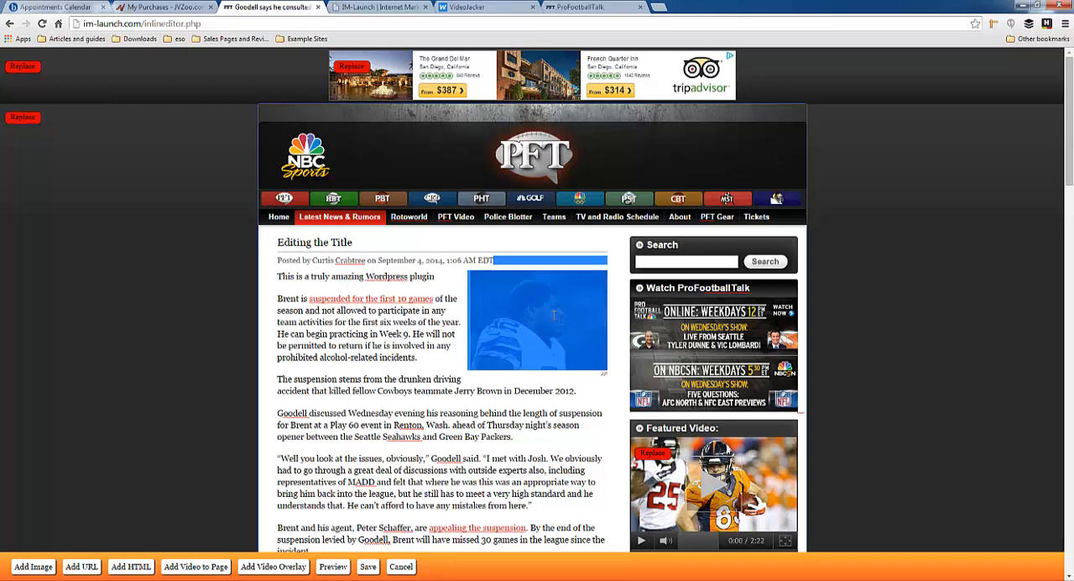
scroll("down", 3)
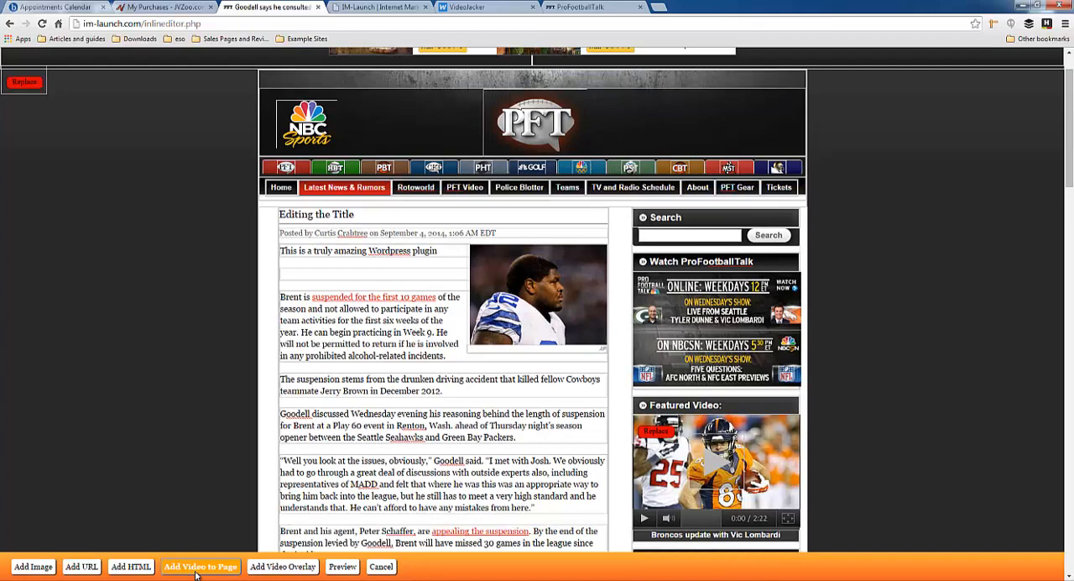
Open the Add Video to Page embed code prompt and switch to the YouTube tab
left_click(200, 565)
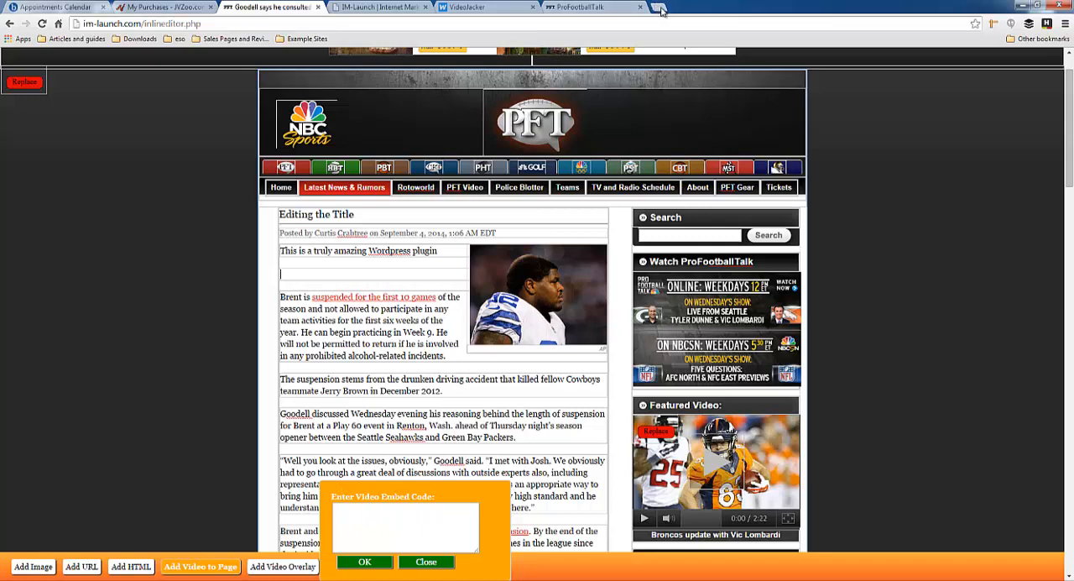
mouse_move(456, 18)
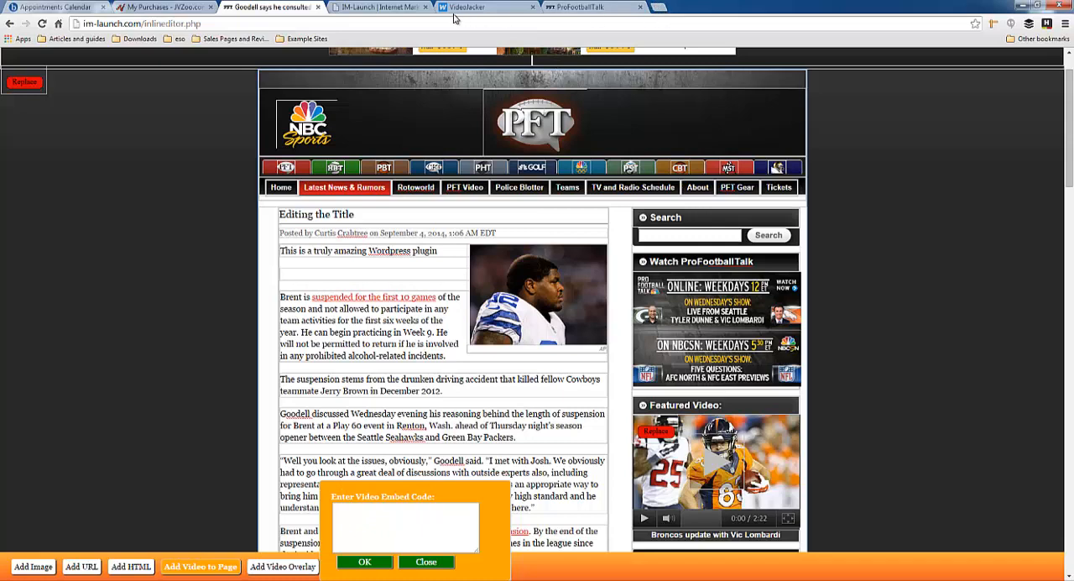
left_click(465, 6)
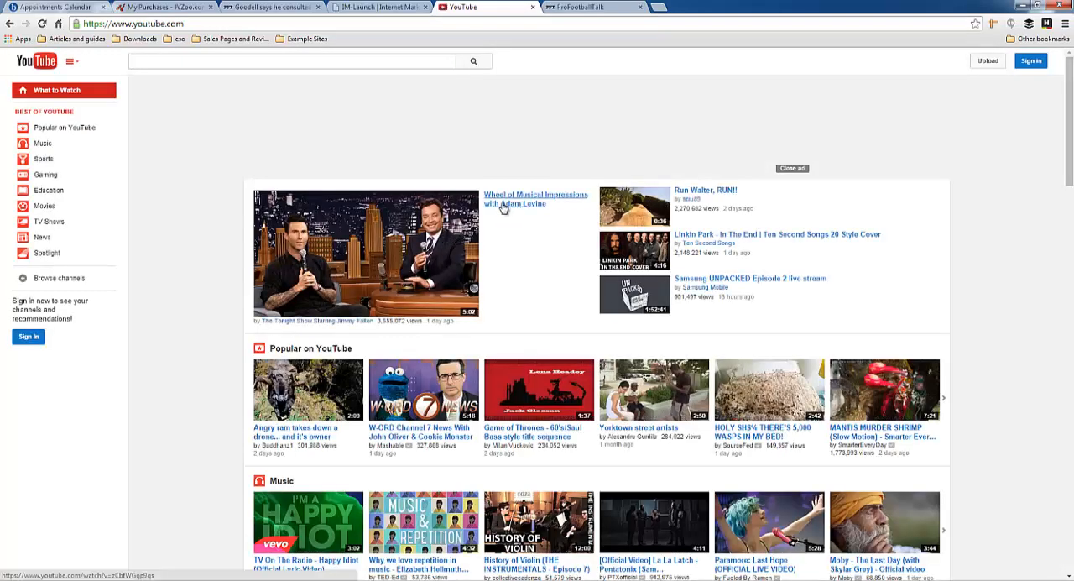
mouse_move(535, 199)
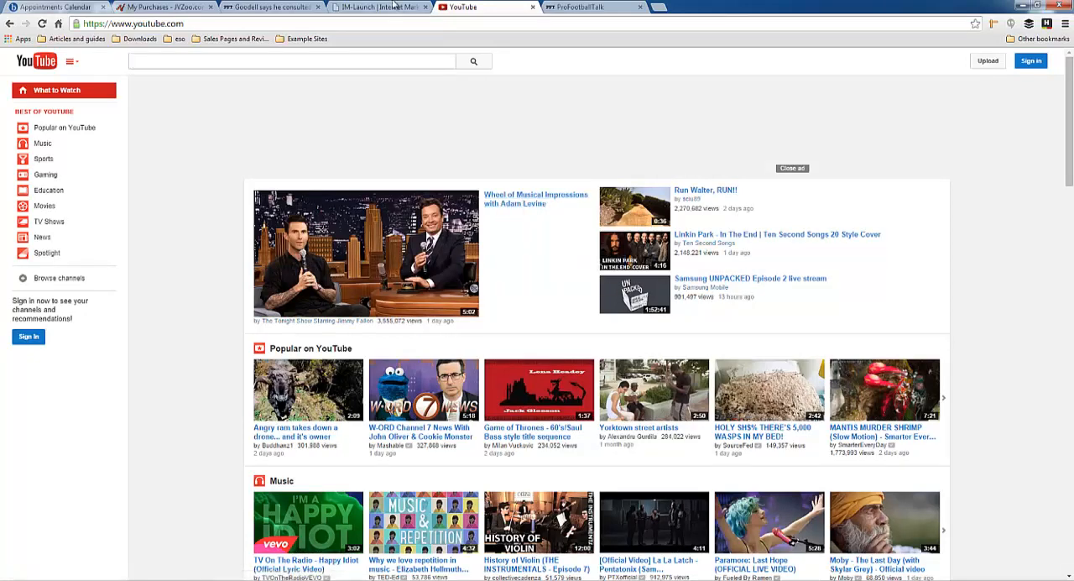
Get the embed code for YouTube's Wheel of Musical Impressions with Adam Levine video
left_click(268, 6)
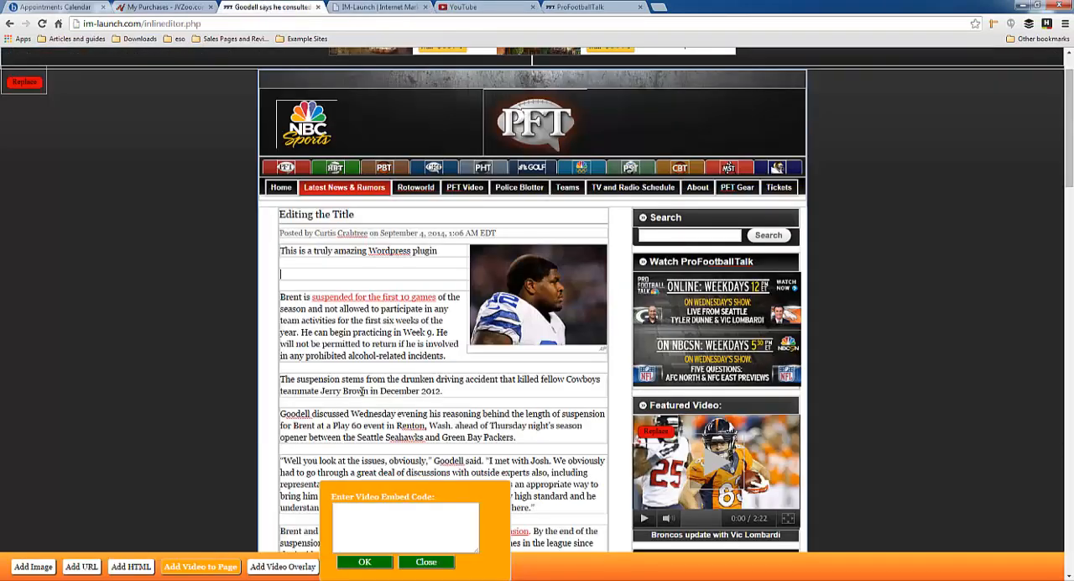
left_click(459, 6)
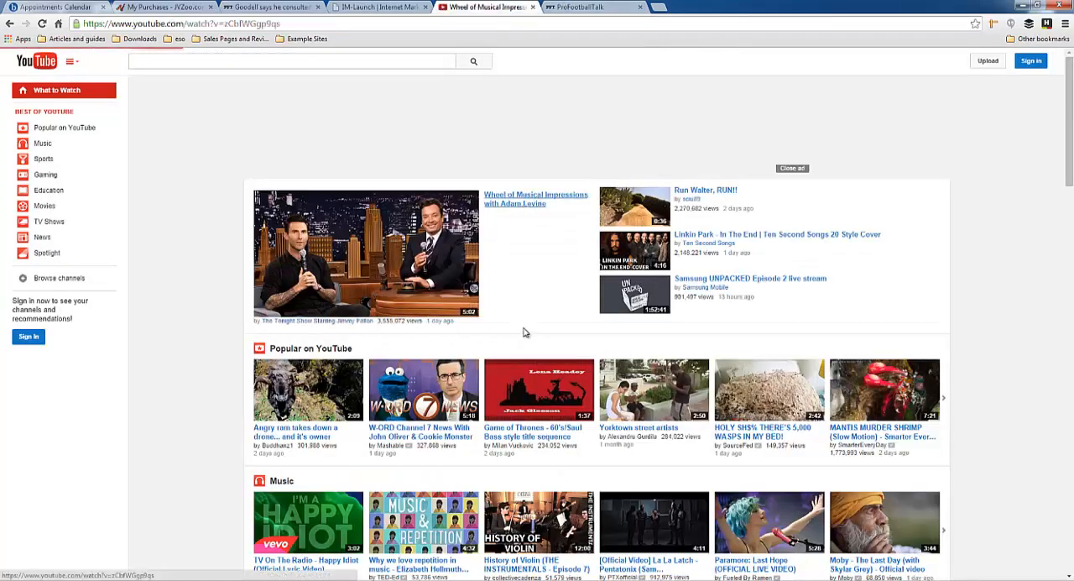
left_click(361, 252)
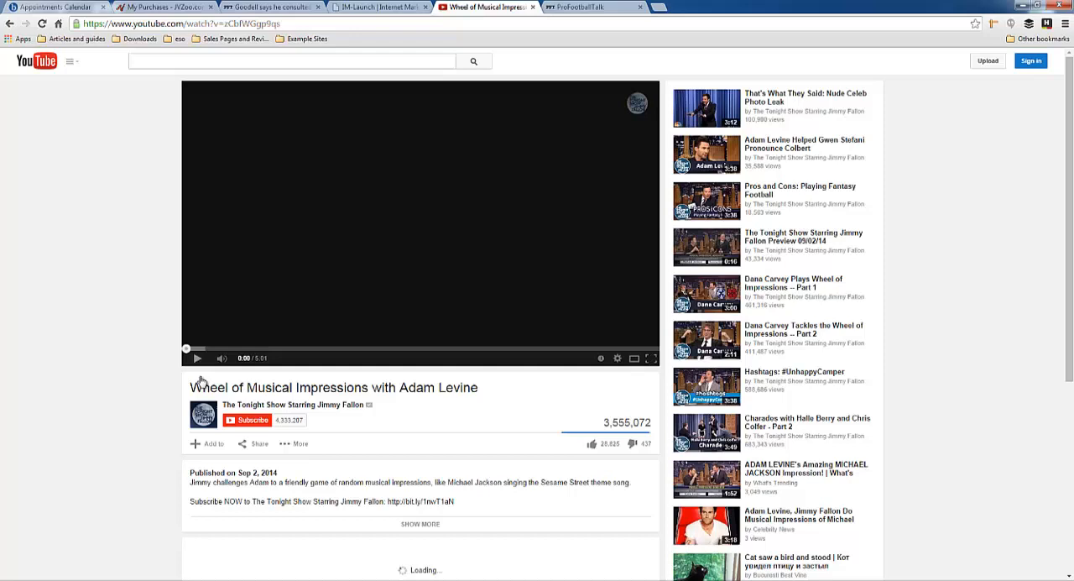
mouse_move(252, 443)
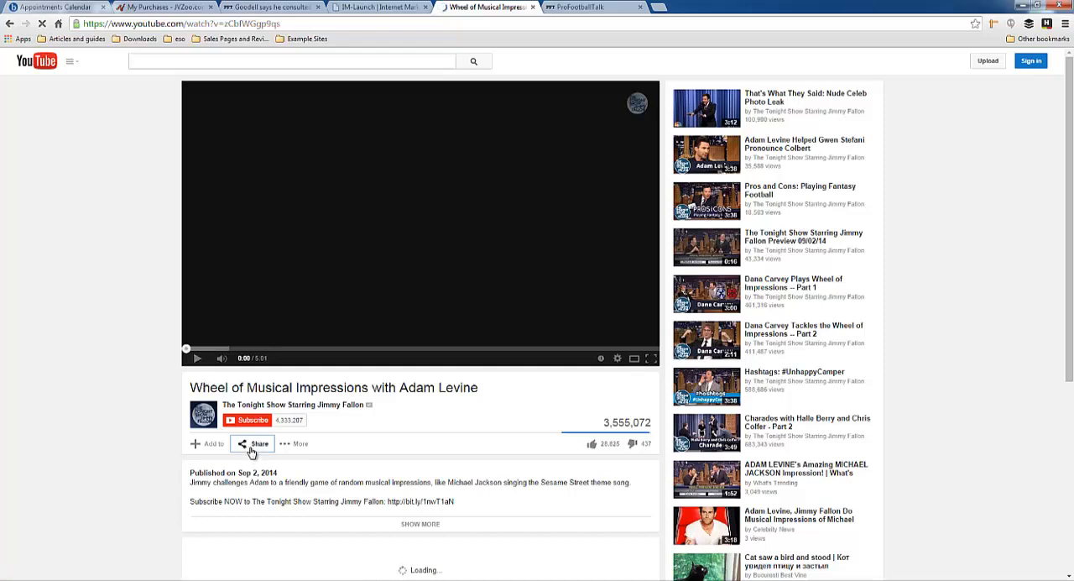
left_click(251, 443)
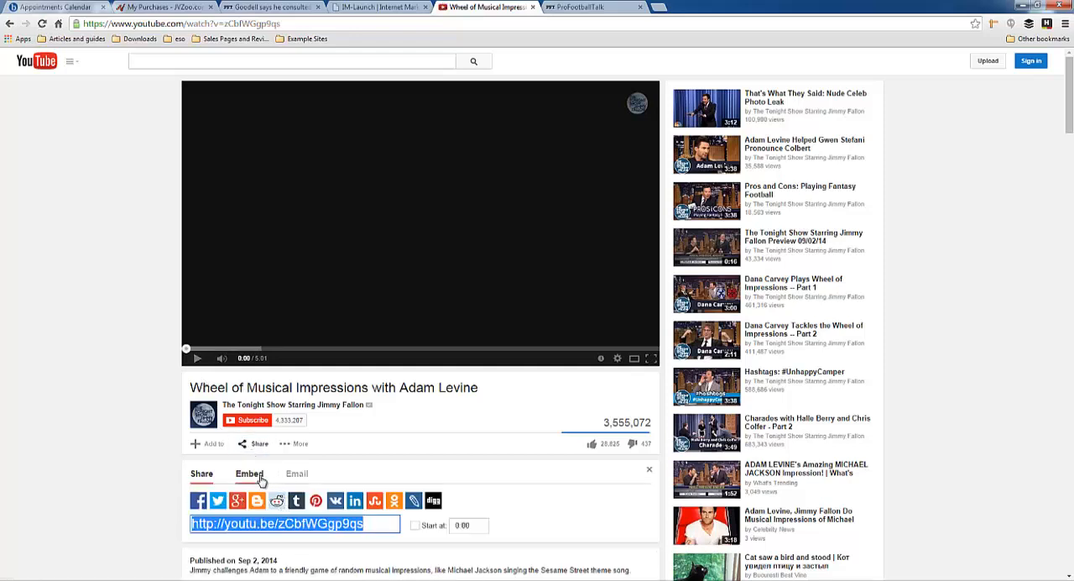
left_click(248, 473)
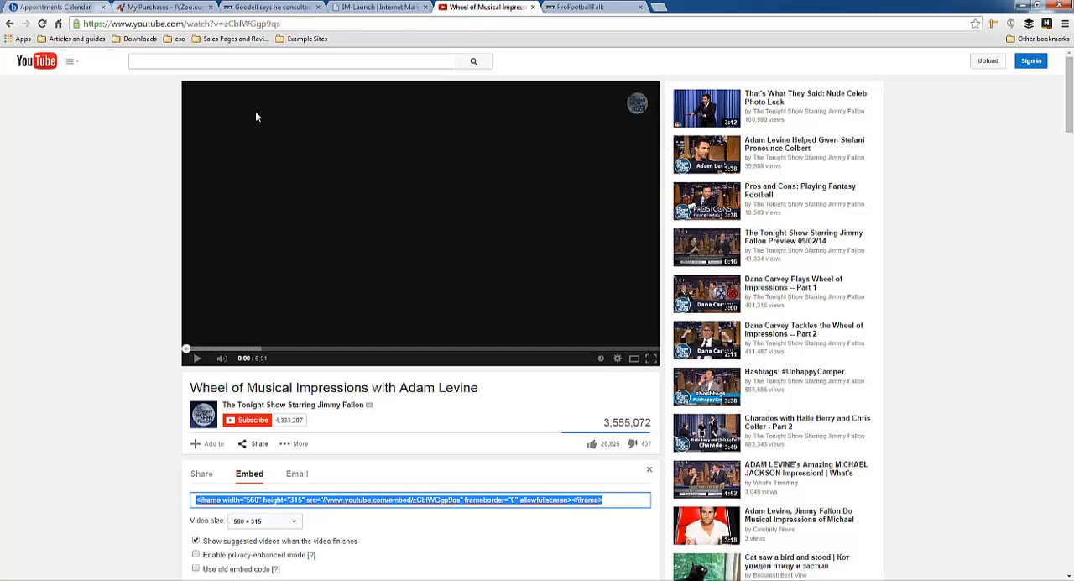
left_click(269, 6)
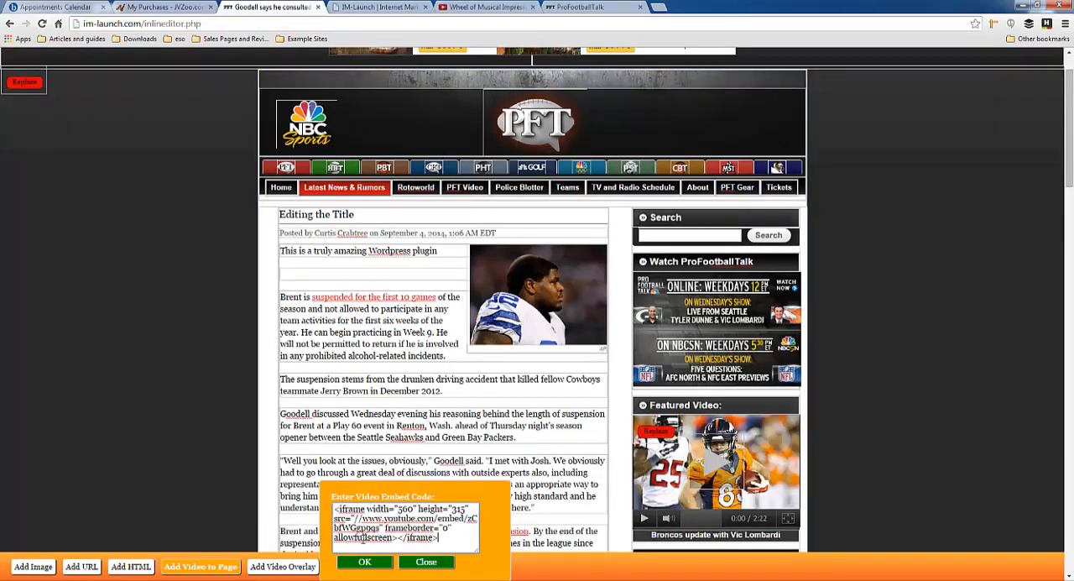
Confirm the pasted iframe code and play the embedded Adam Levine video below the opening line
left_click(364, 561)
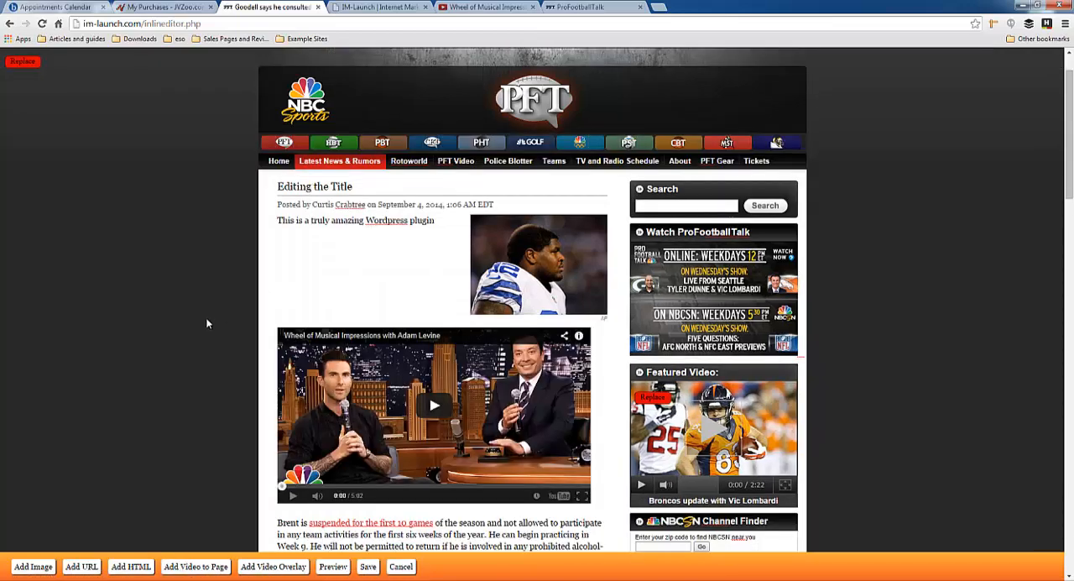
scroll("down", 3)
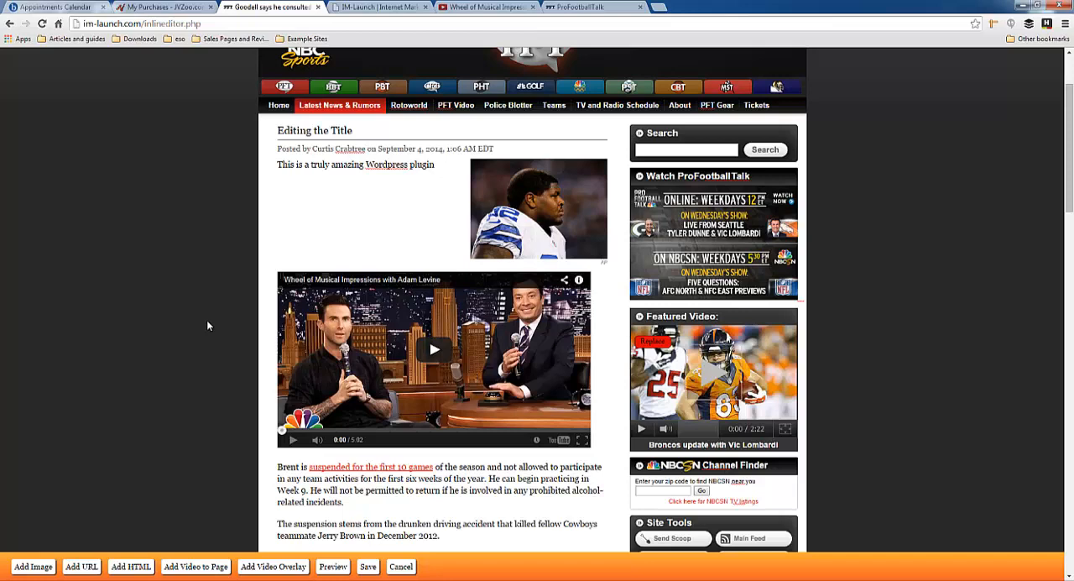
scroll("down", 3)
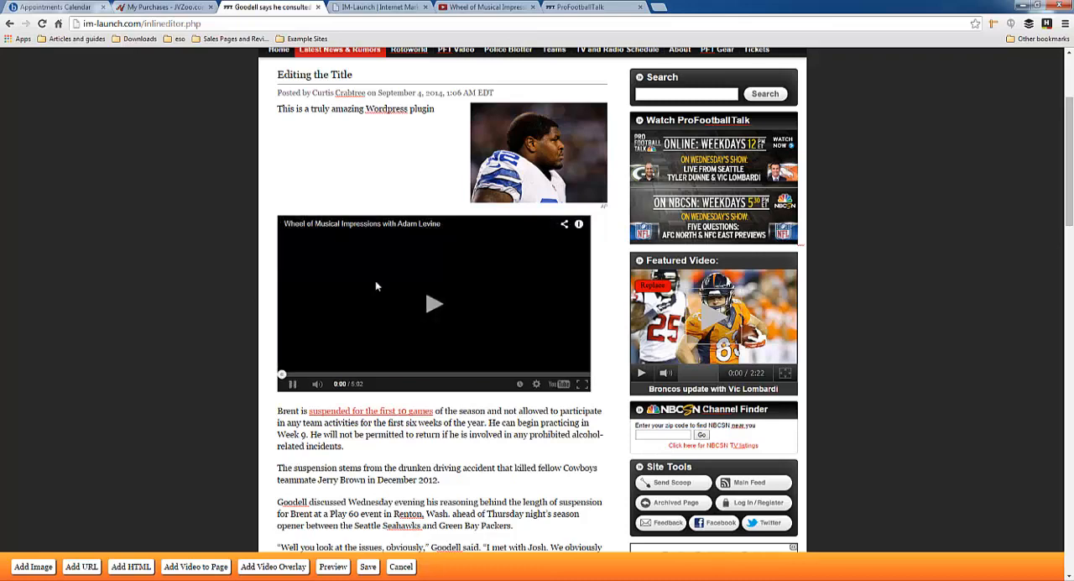
left_click(434, 303)
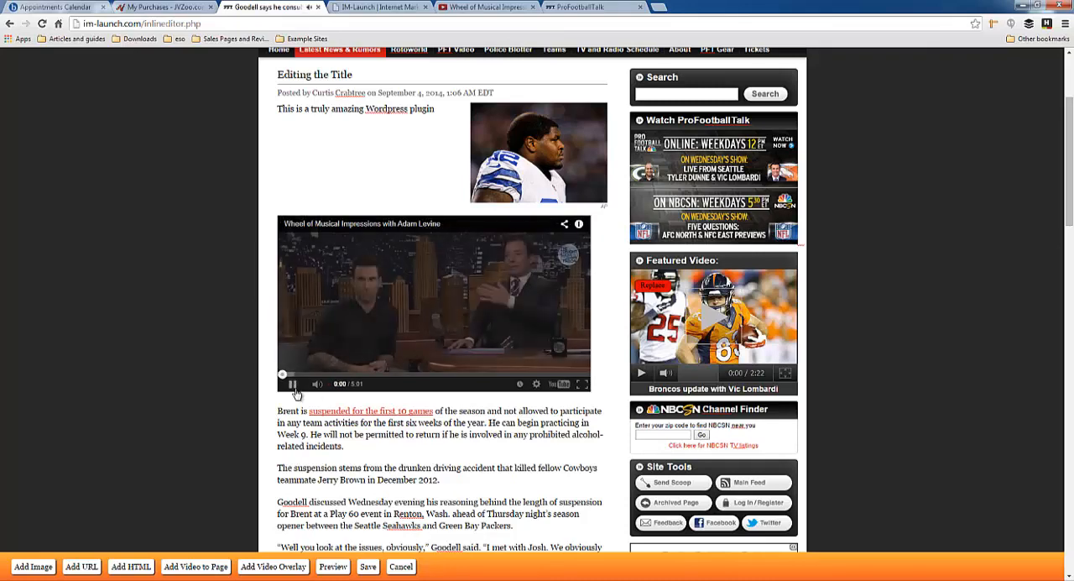
left_click(293, 384)
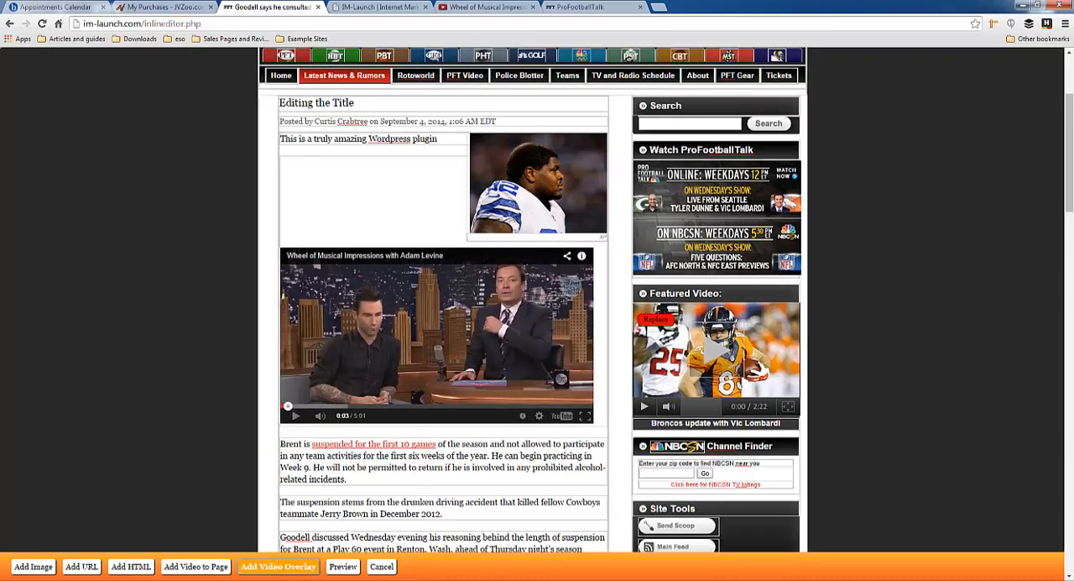
left_click(295, 416)
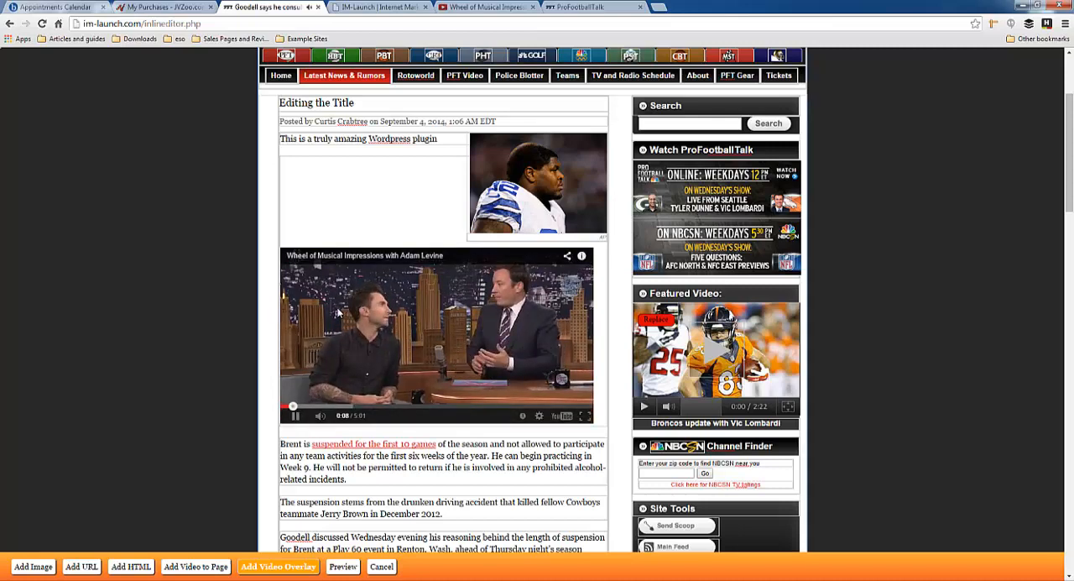
left_click(278, 565)
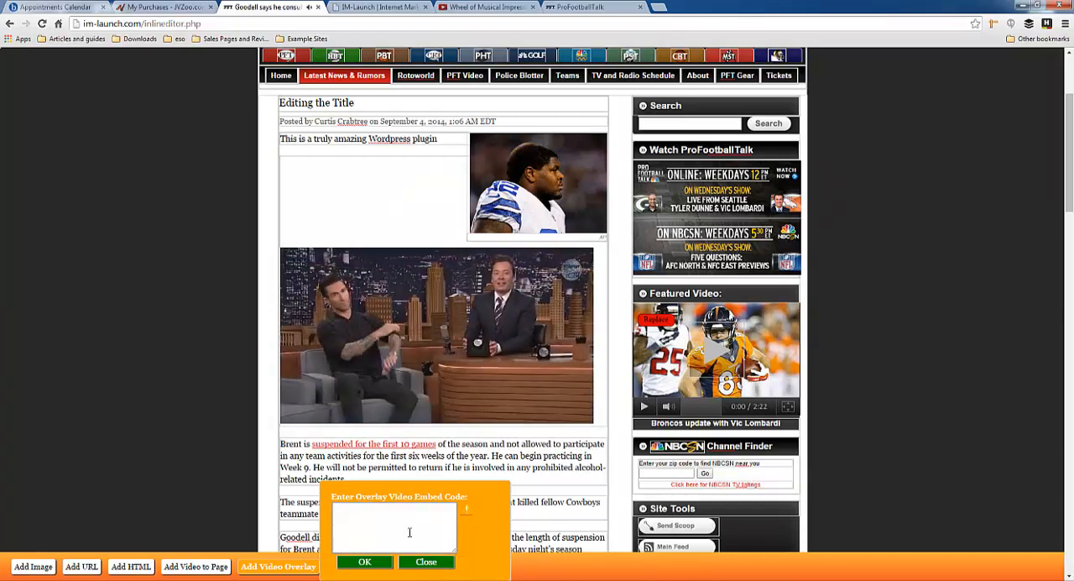
type("http:/")
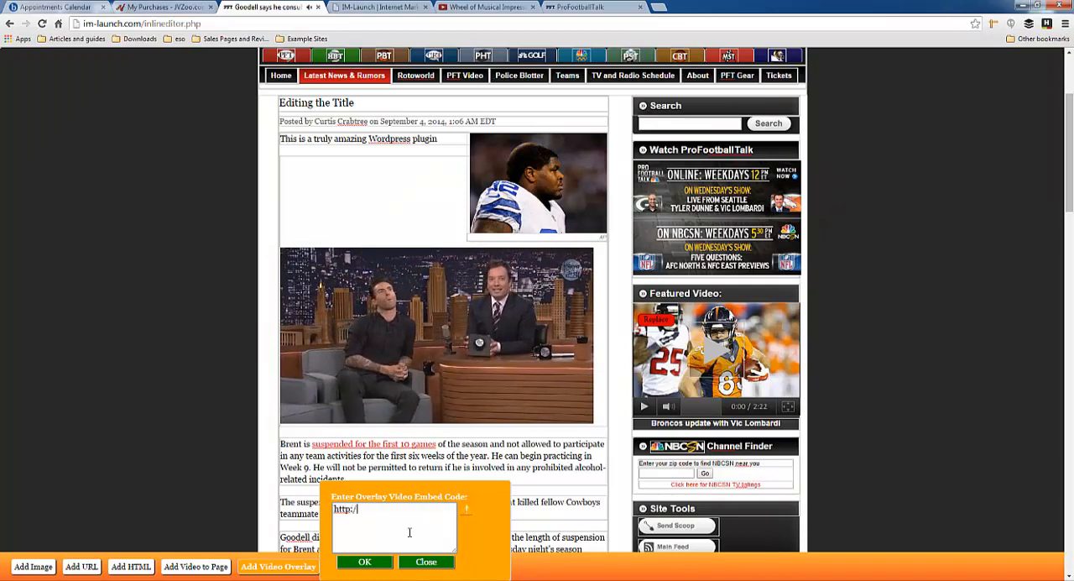
type("youtube.c")
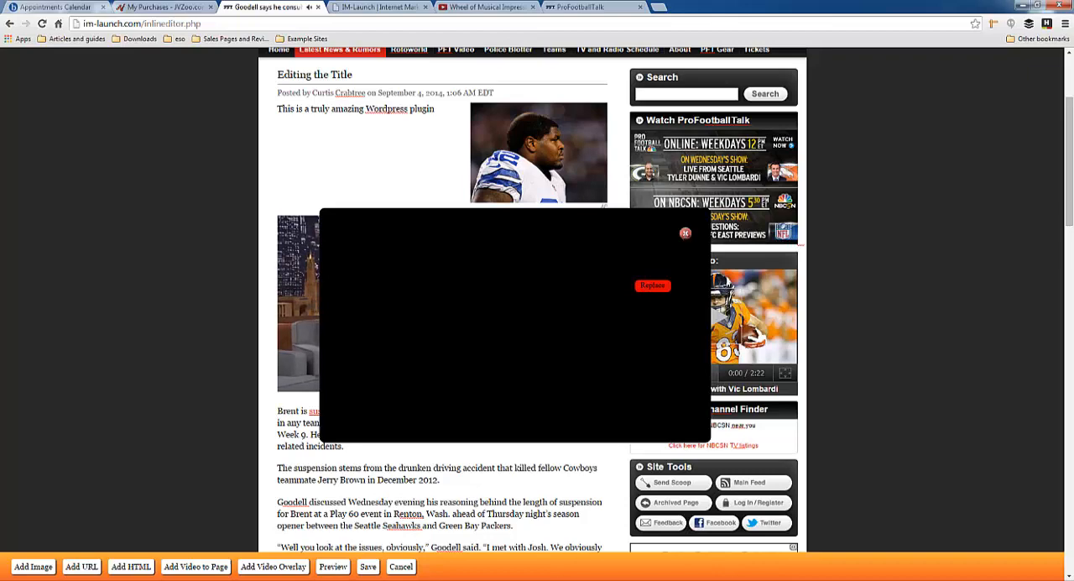
left_click(685, 233)
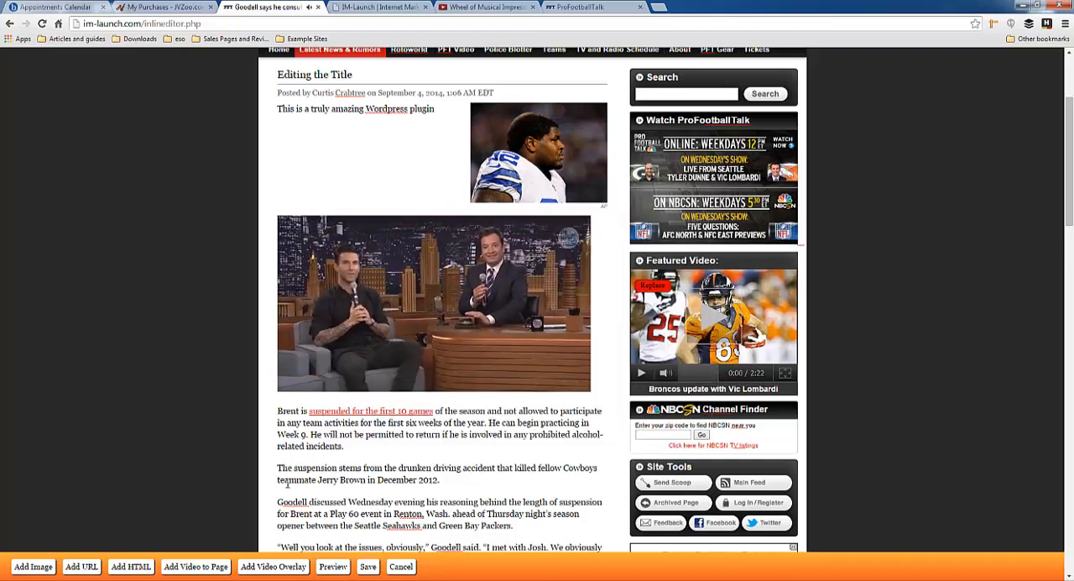
left_click(430, 302)
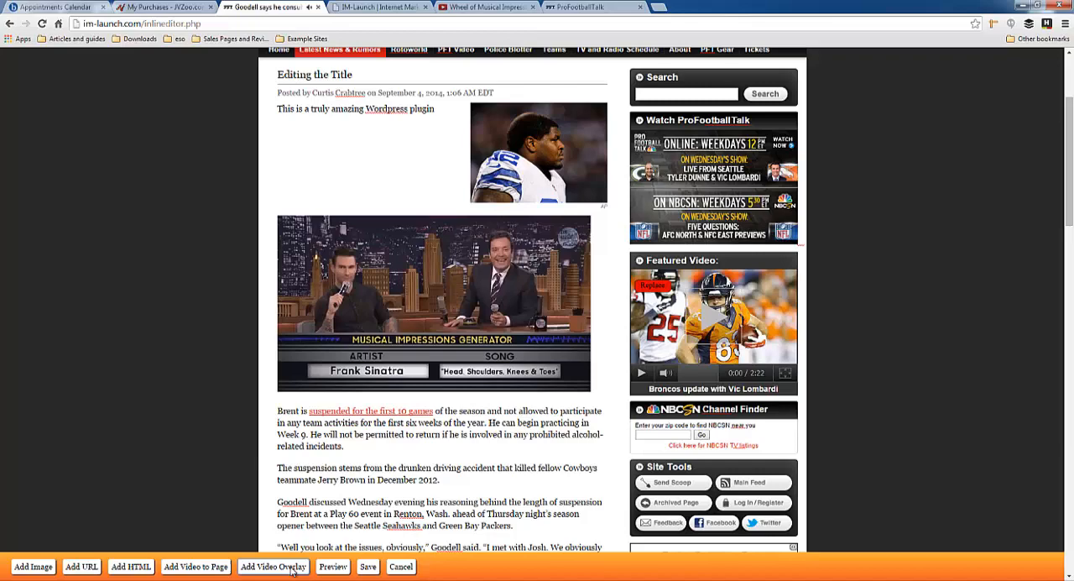
Apply the youtube.com overlay to the embedded video and confirm it
left_click(272, 566)
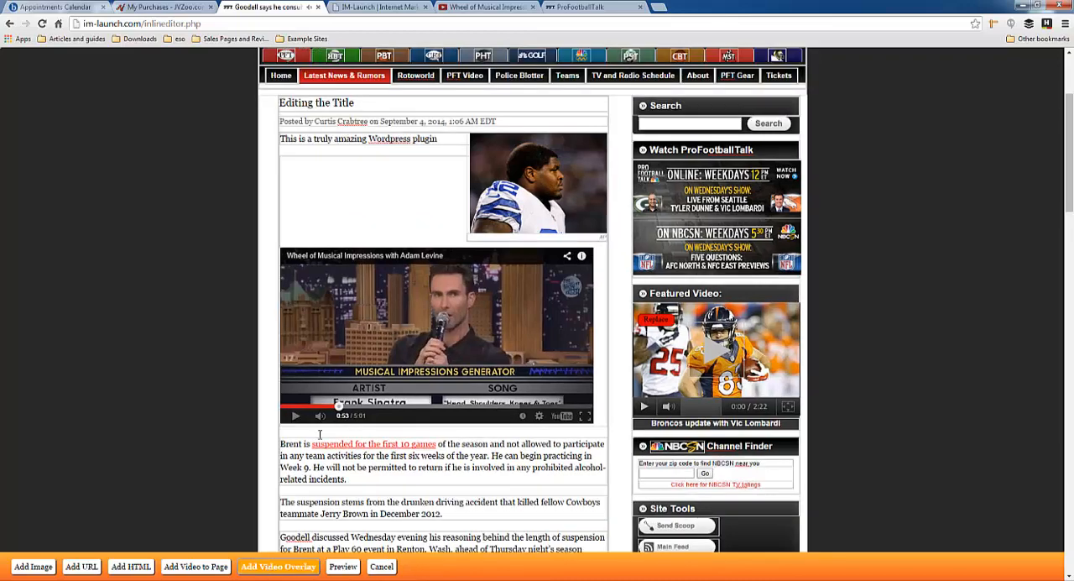
left_click(277, 566)
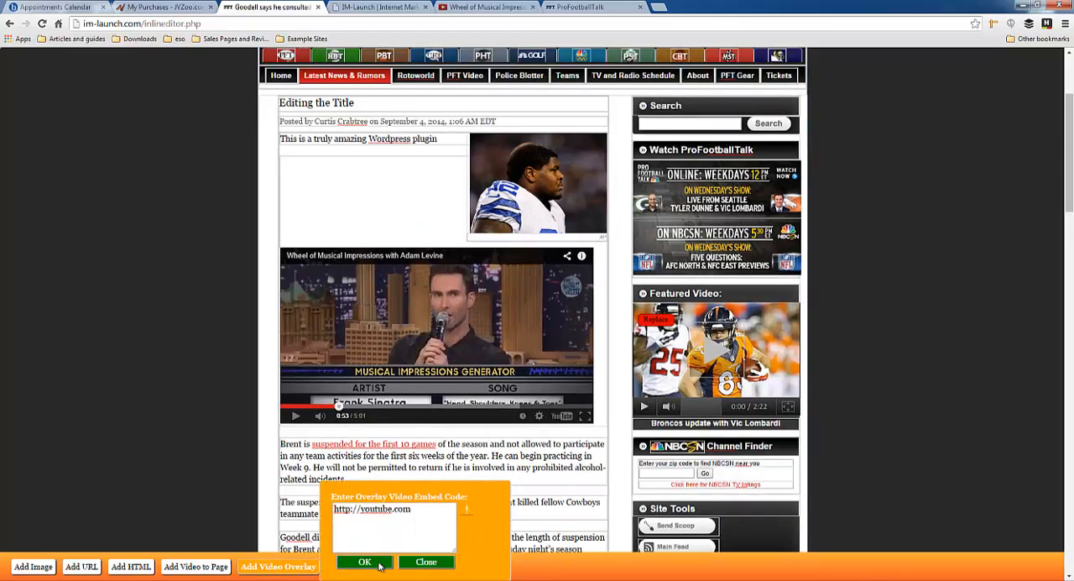
left_click(365, 562)
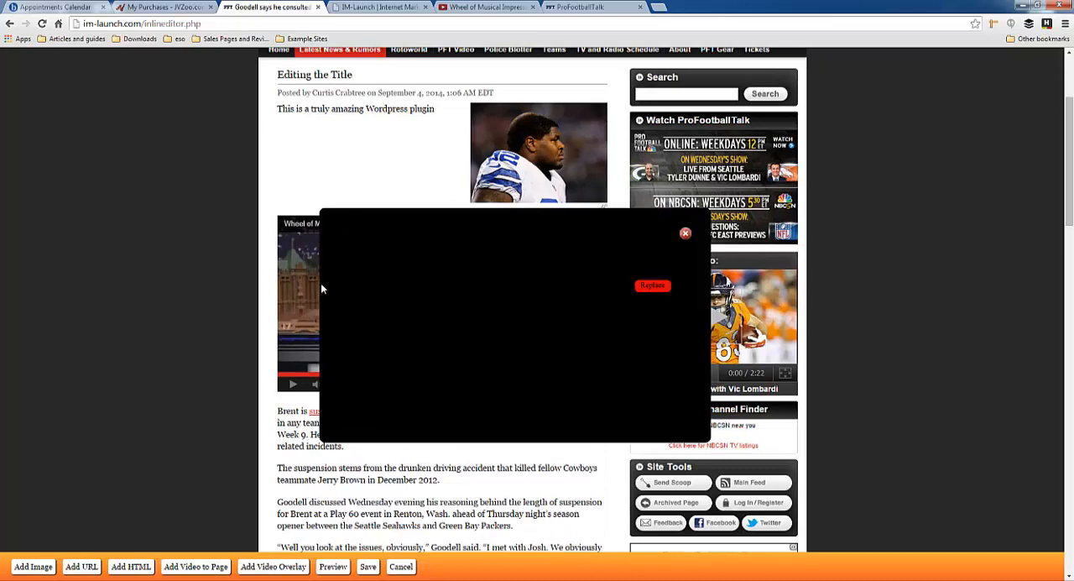
mouse_move(395, 226)
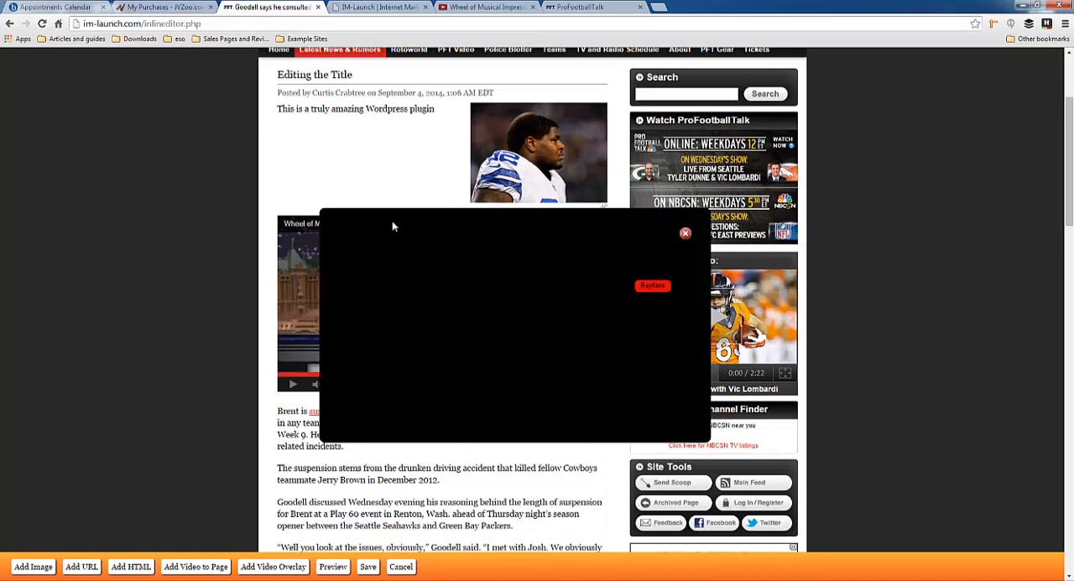
mouse_move(592, 388)
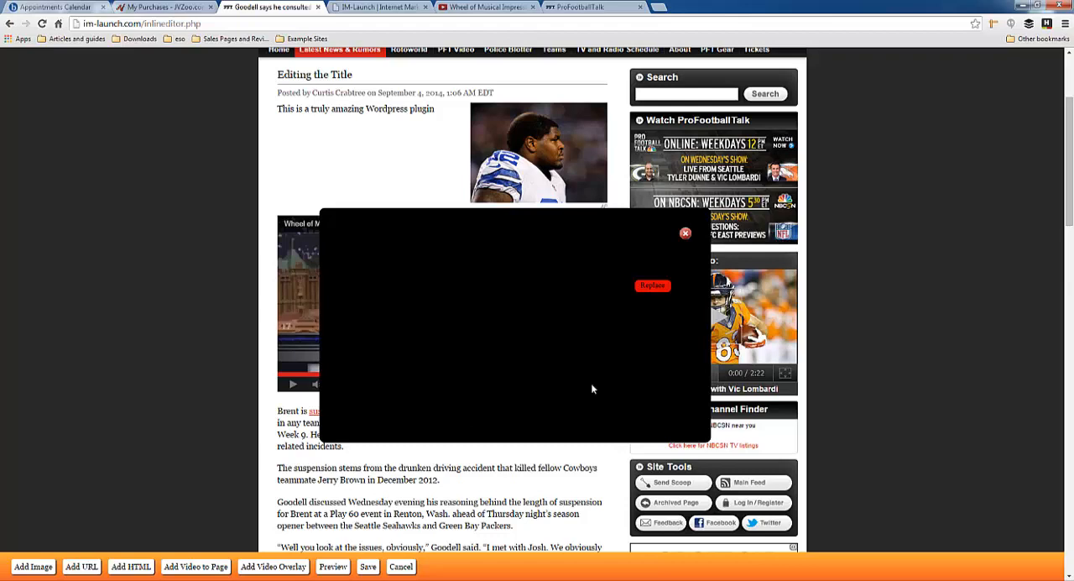
mouse_move(341, 223)
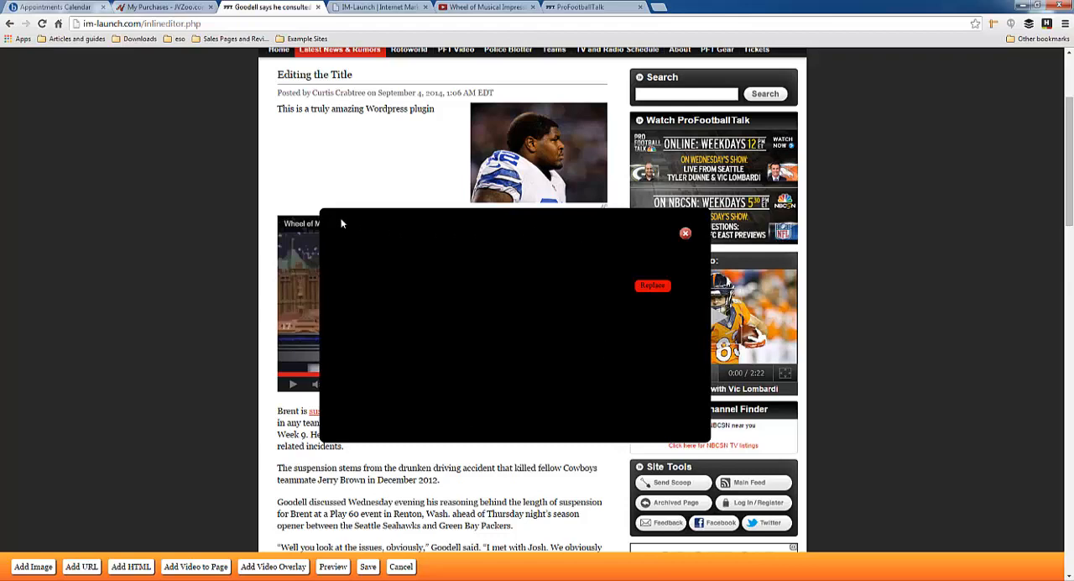
mouse_move(692, 248)
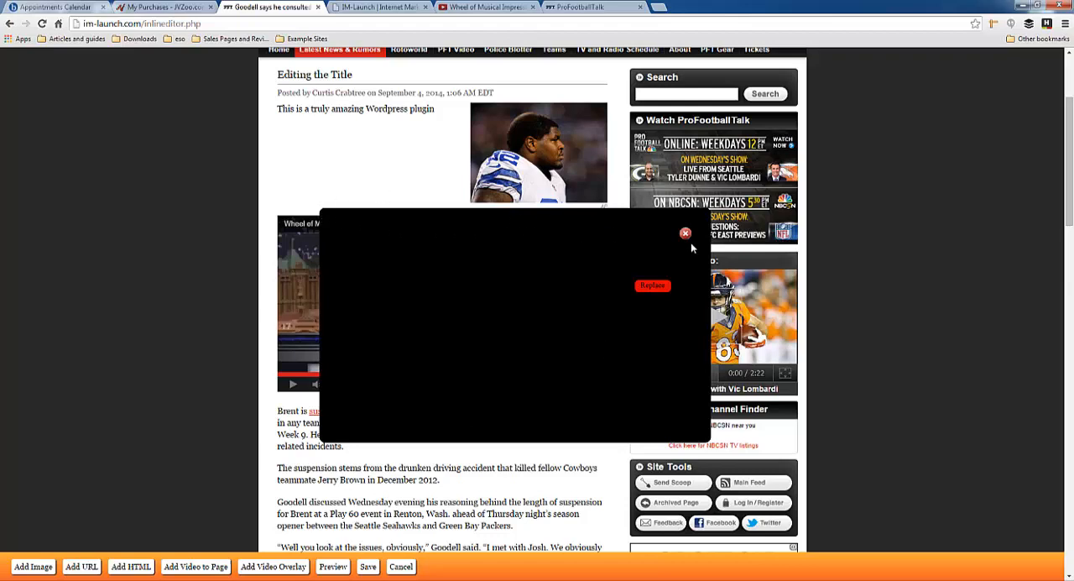
mouse_move(490, 329)
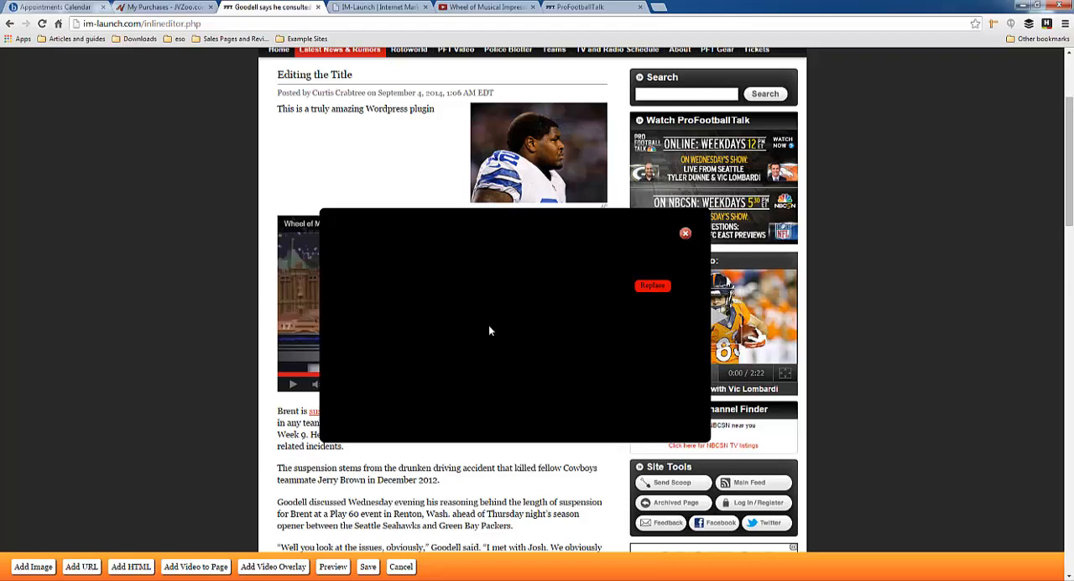
mouse_move(422, 161)
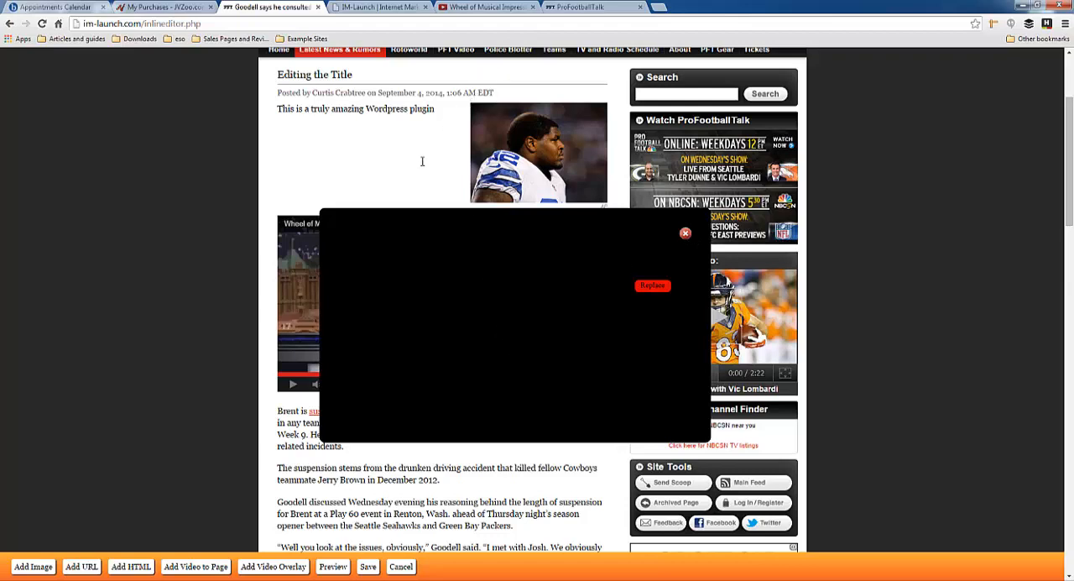
mouse_move(644, 169)
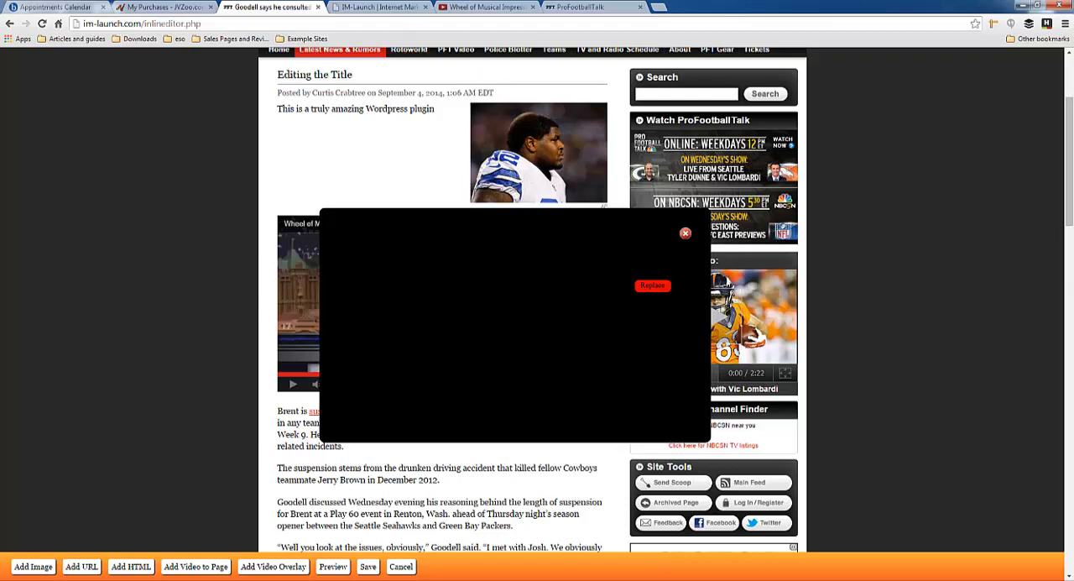
mouse_move(573, 256)
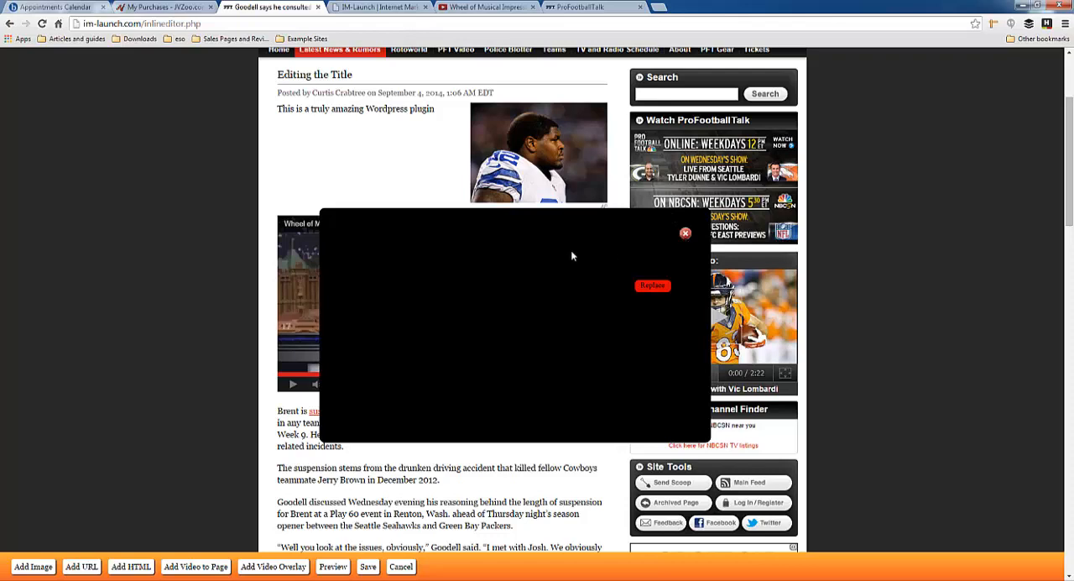
mouse_move(618, 275)
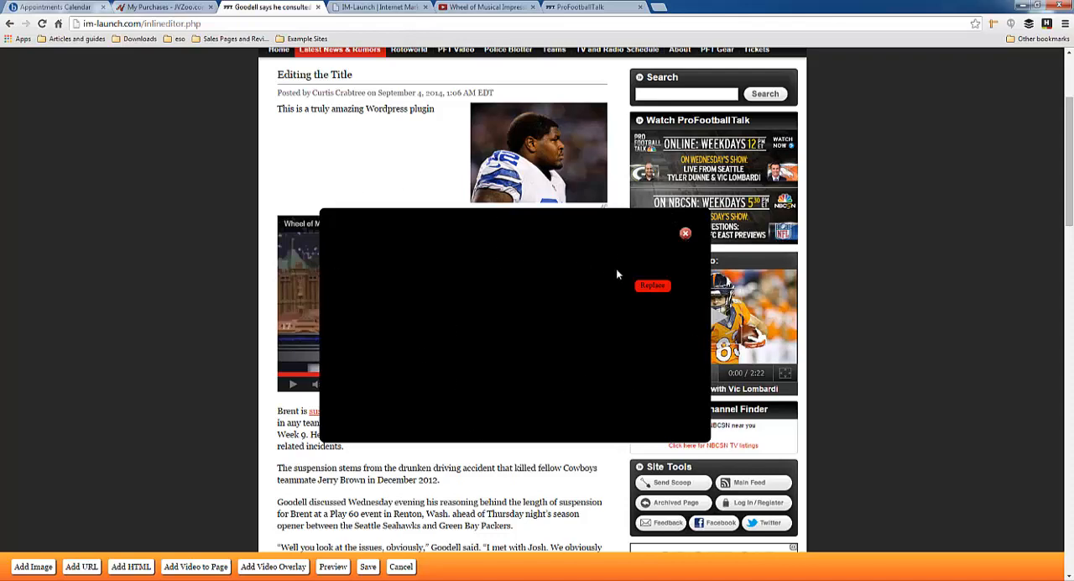
mouse_move(456, 395)
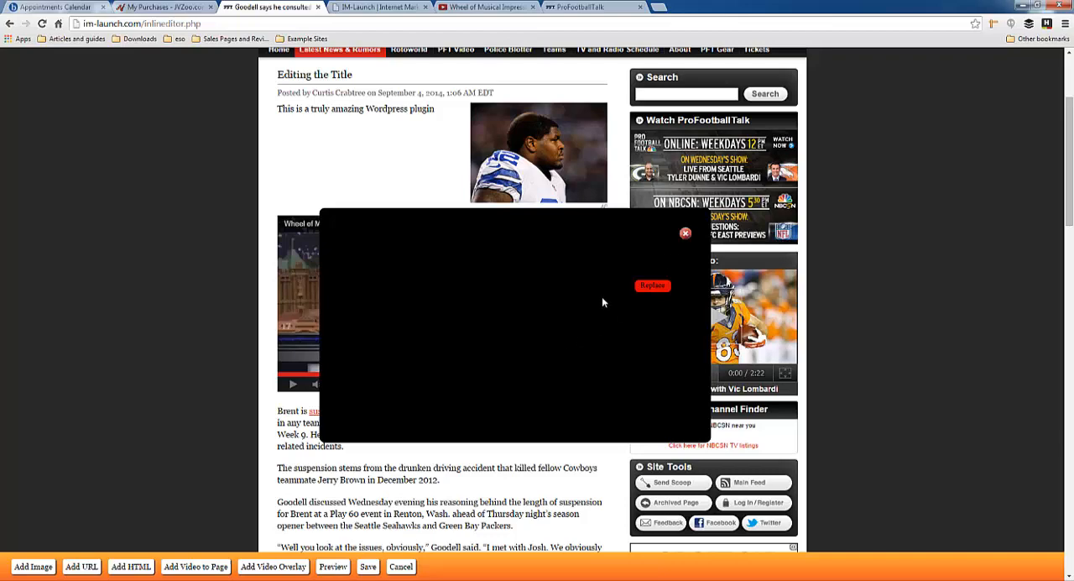
Close the black overlay preview covering the Adam Levine clip
left_click(684, 232)
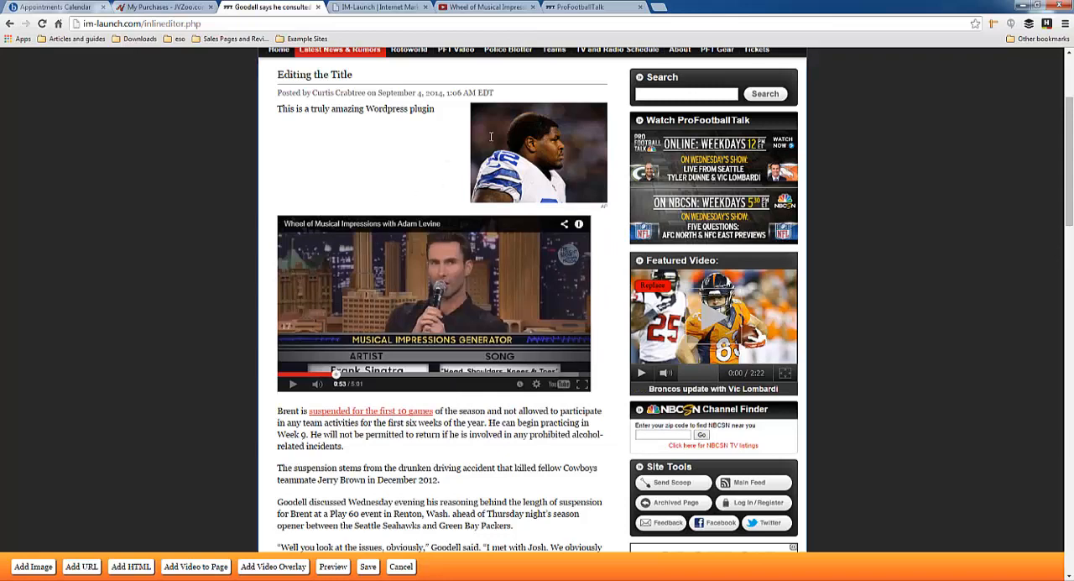
mouse_move(504, 129)
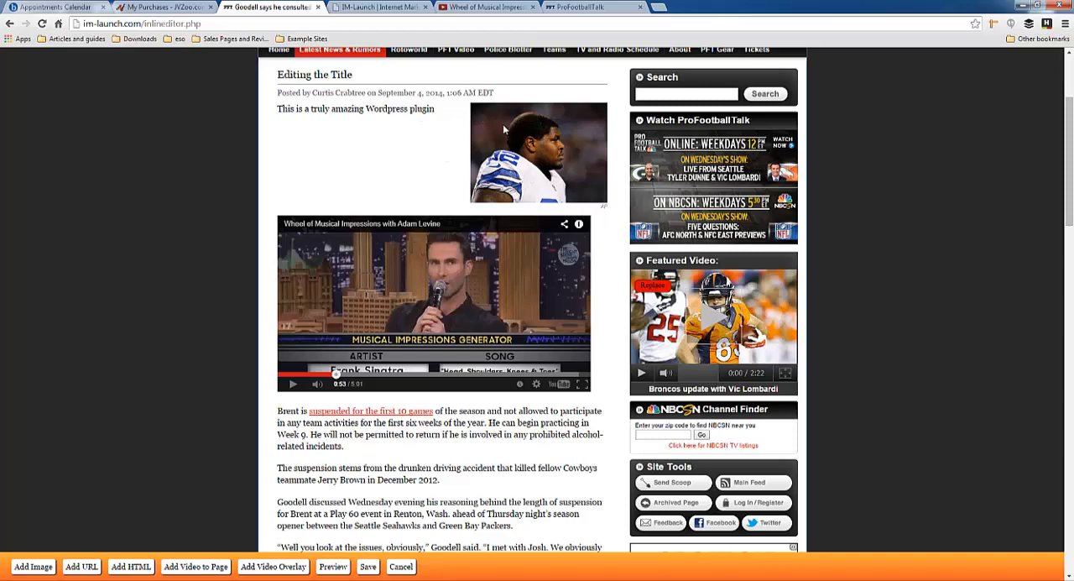
Delete the football player photo beside the opening line and scroll down the article
key("ctrl+a")
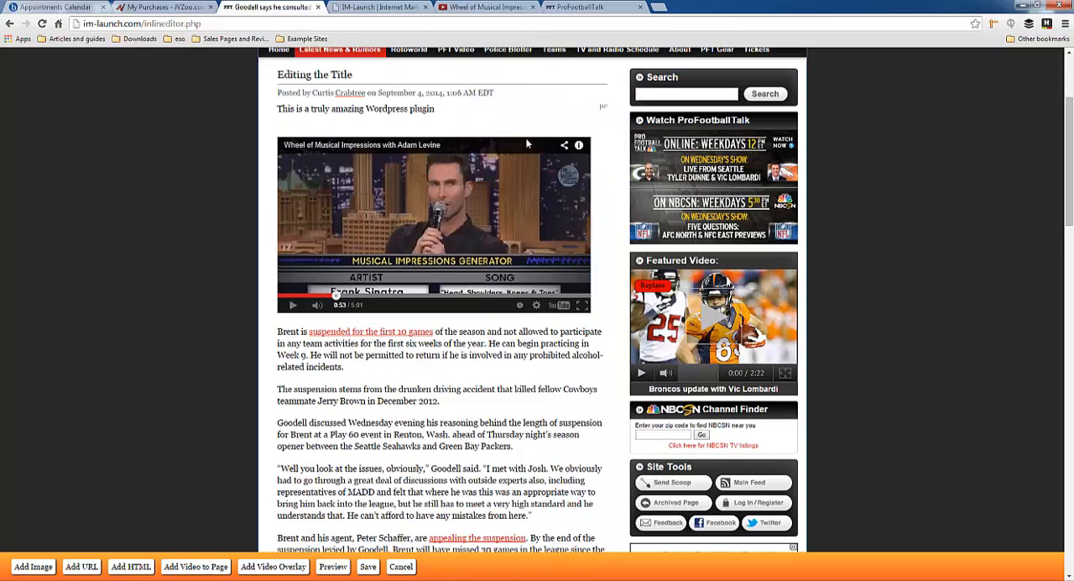
scroll("down", 3)
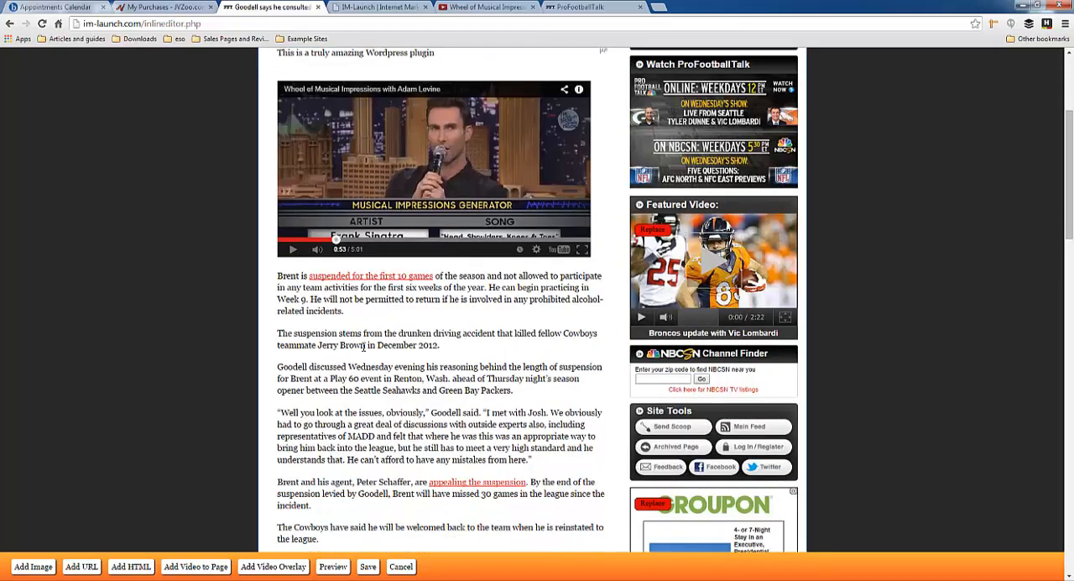
scroll("down", 3)
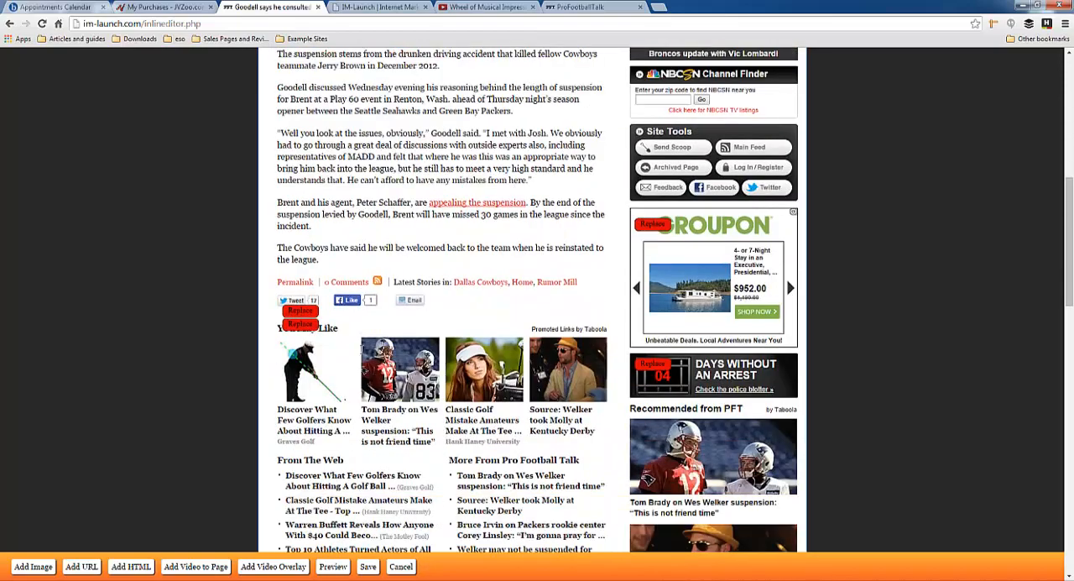
scroll("down", 3)
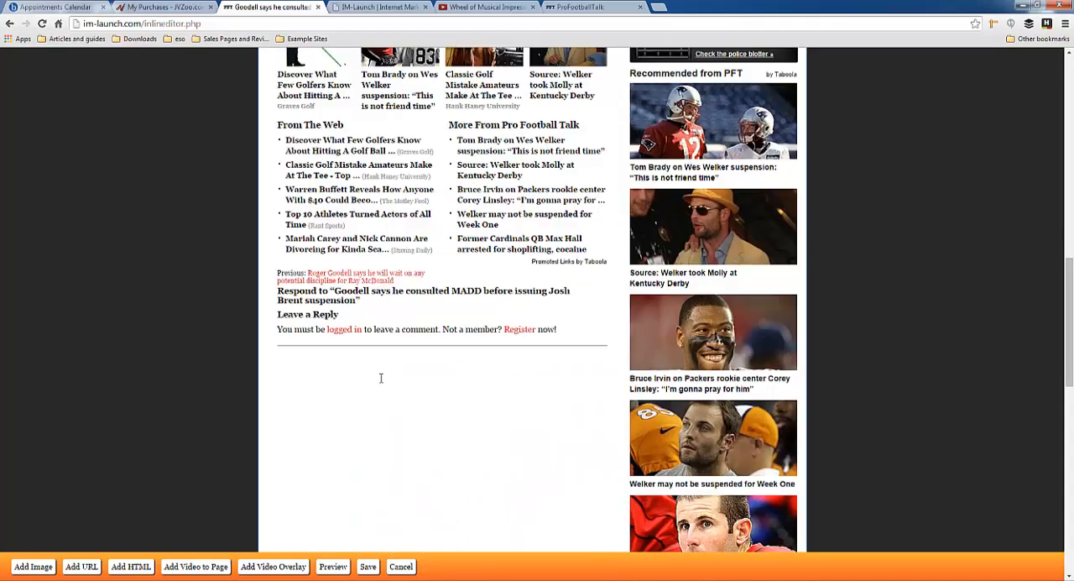
scroll("down", 3)
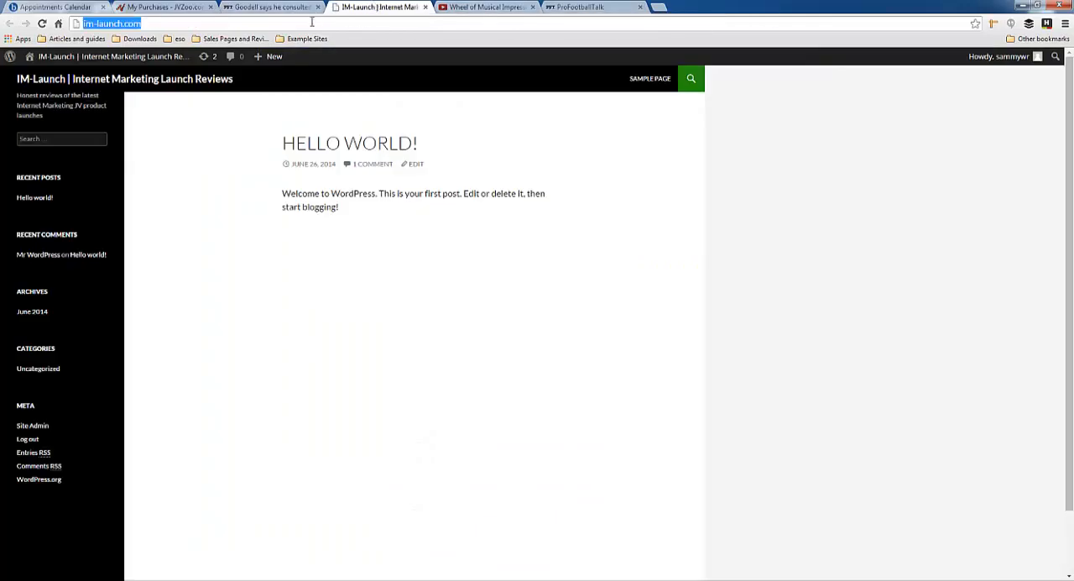
Submit video-jacker.com as the URL for Video Jacker to clone
type("v")
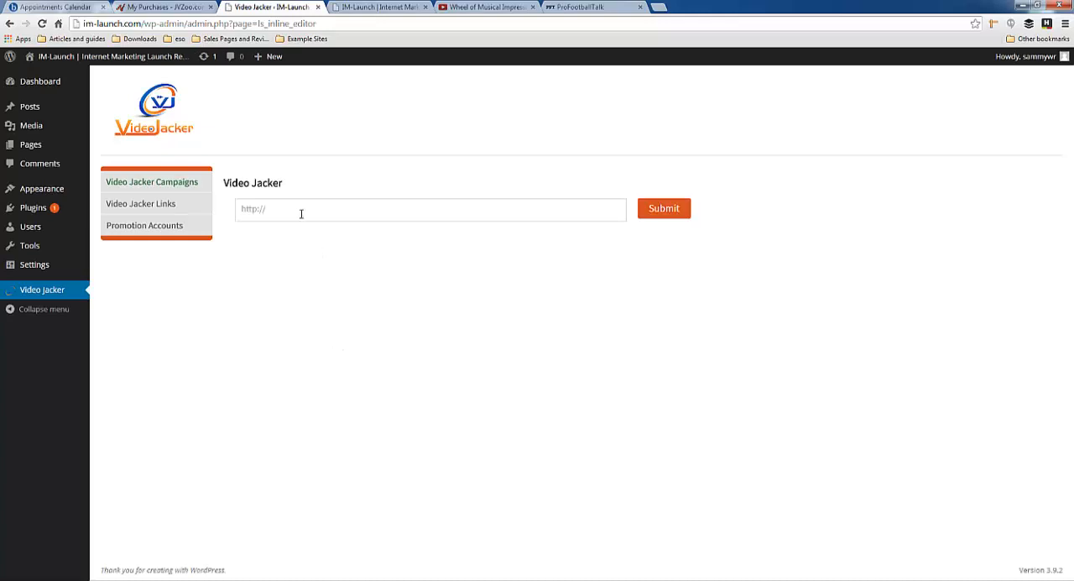
type("video-jacker.com")
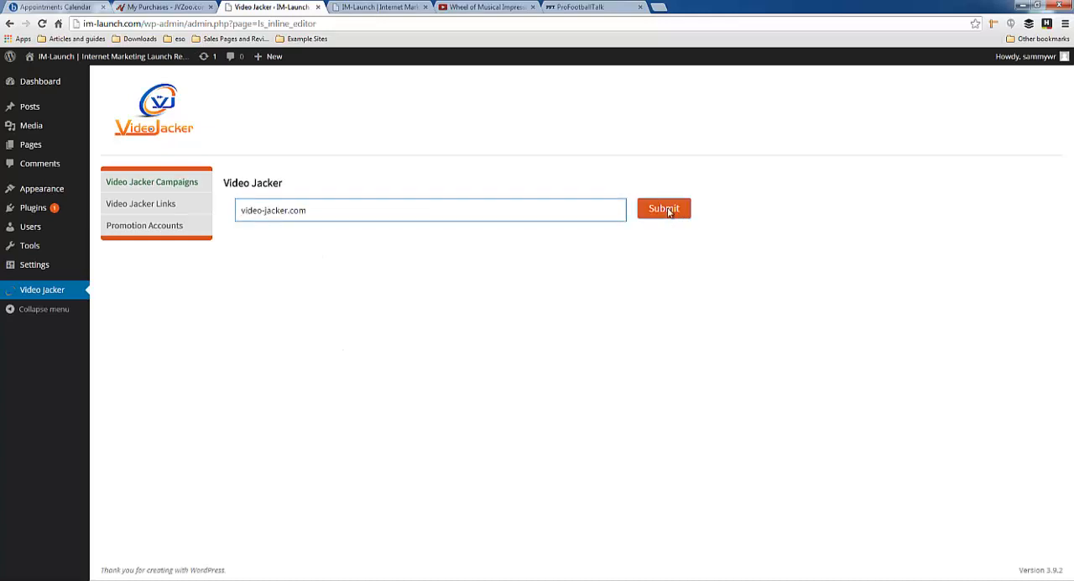
left_click(663, 208)
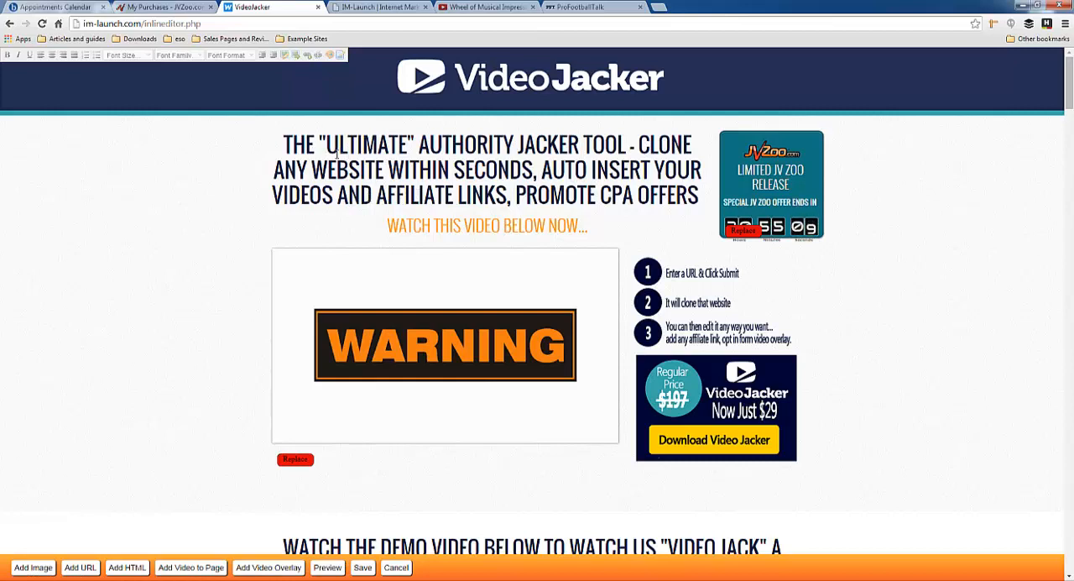
Replace the headline's opening phrase with 'MAKE THIS MY OWN SALES PAGE' and scroll down
double_click(295, 144)
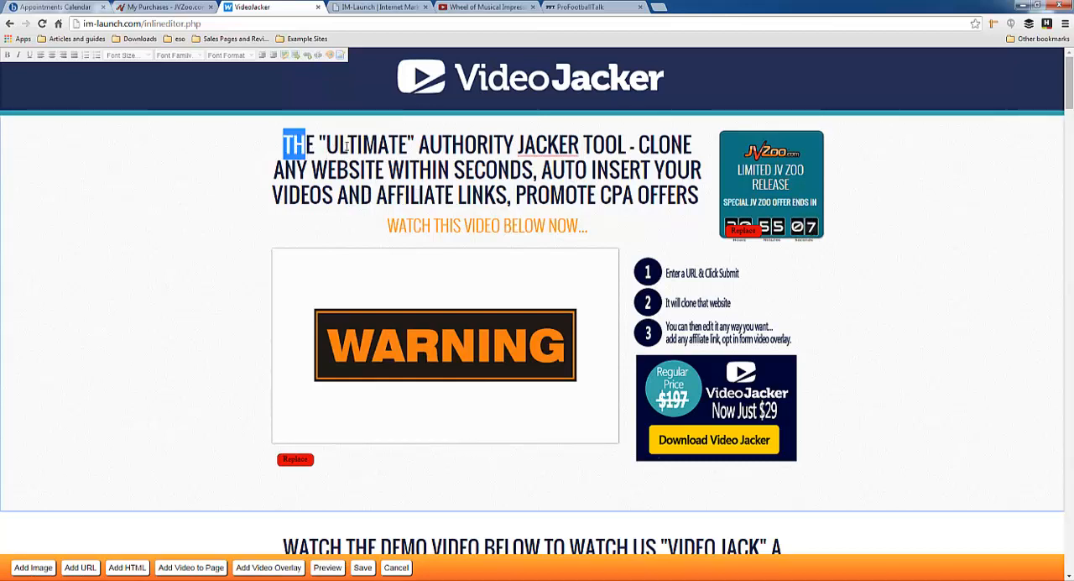
left_click_drag(293, 143, 625, 144)
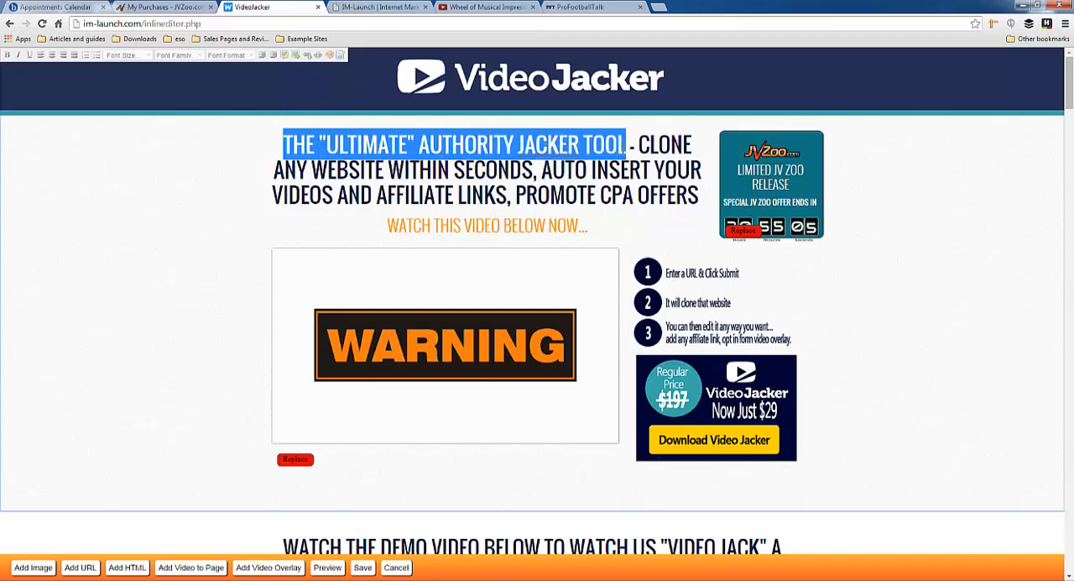
type("MAKE THIS")
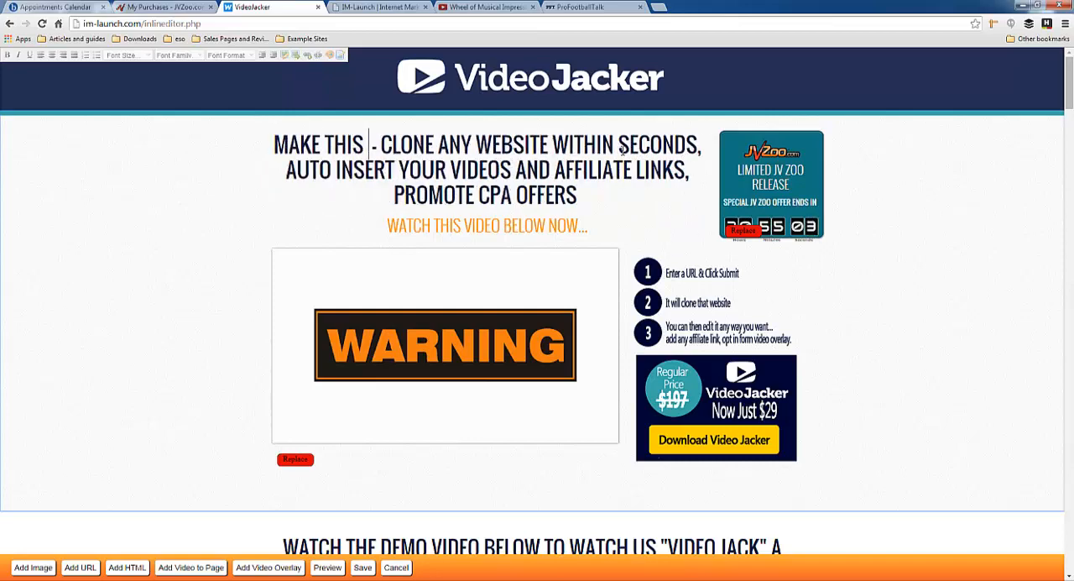
type("MY OWN SALES PAGE")
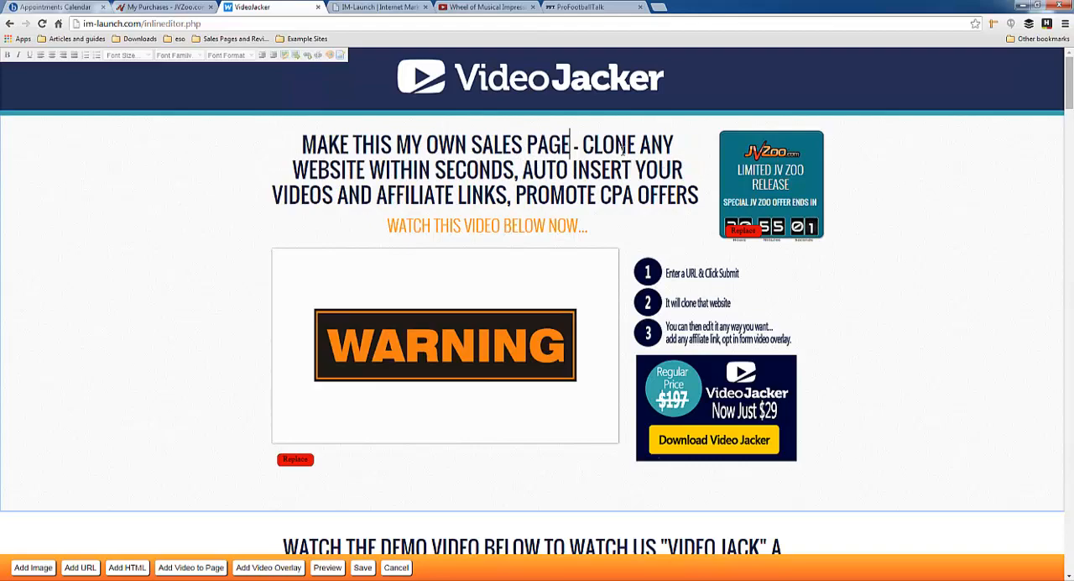
scroll("down", 3)
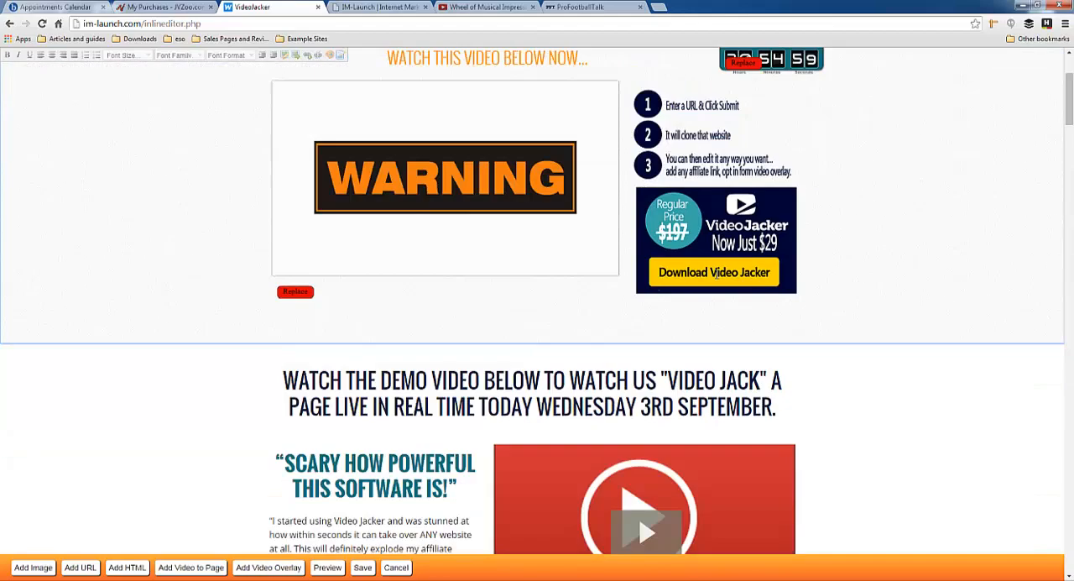
scroll("down", 3)
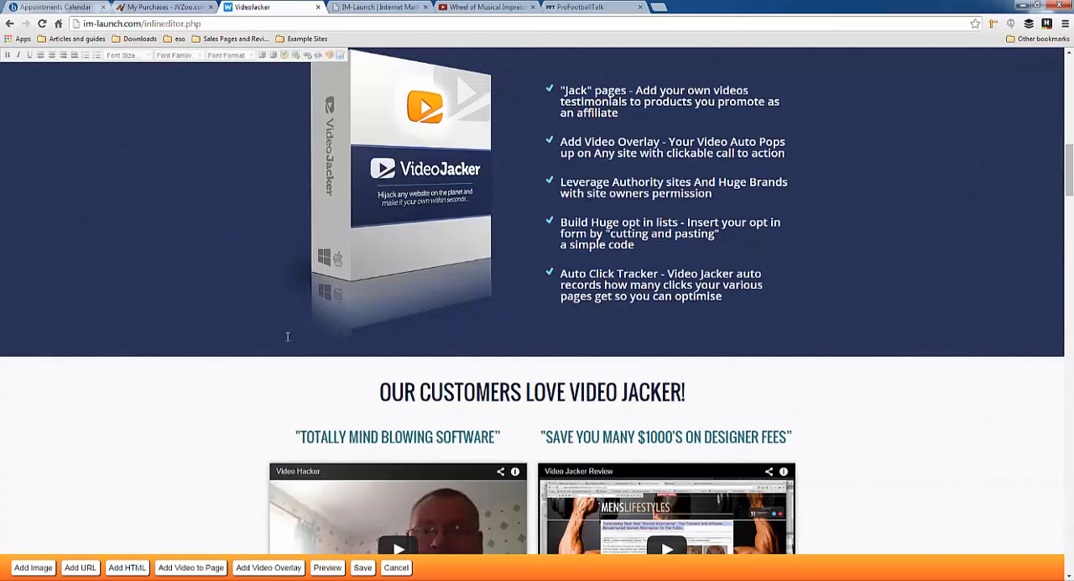
scroll("down", 3)
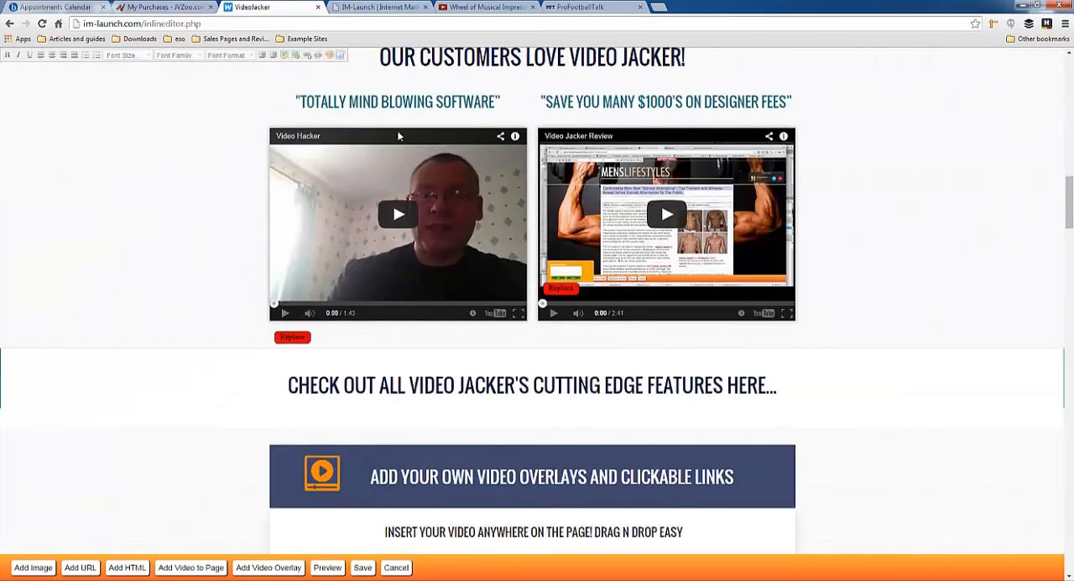
scroll("down", 3)
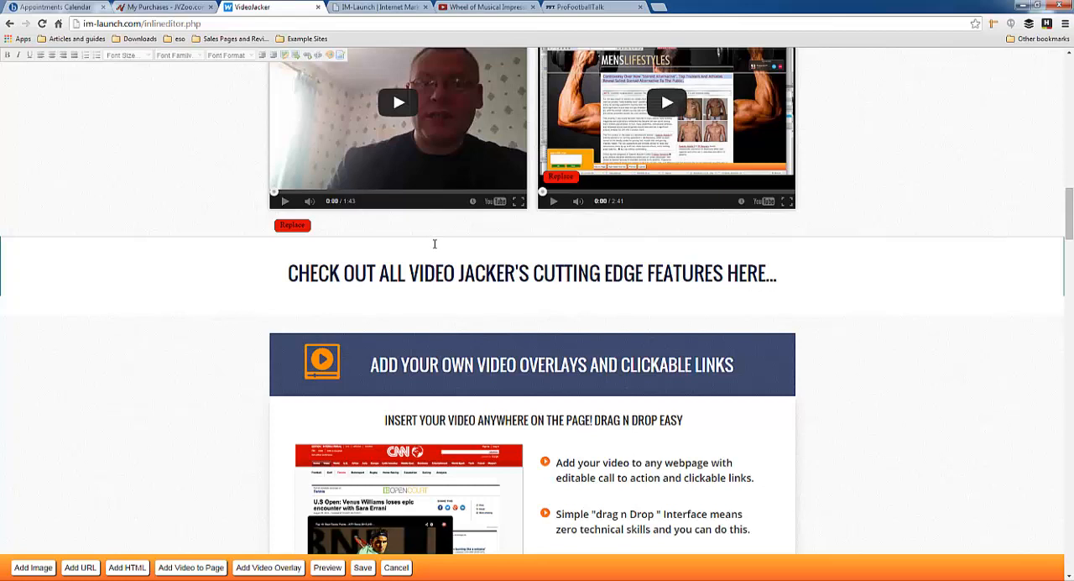
mouse_move(374, 288)
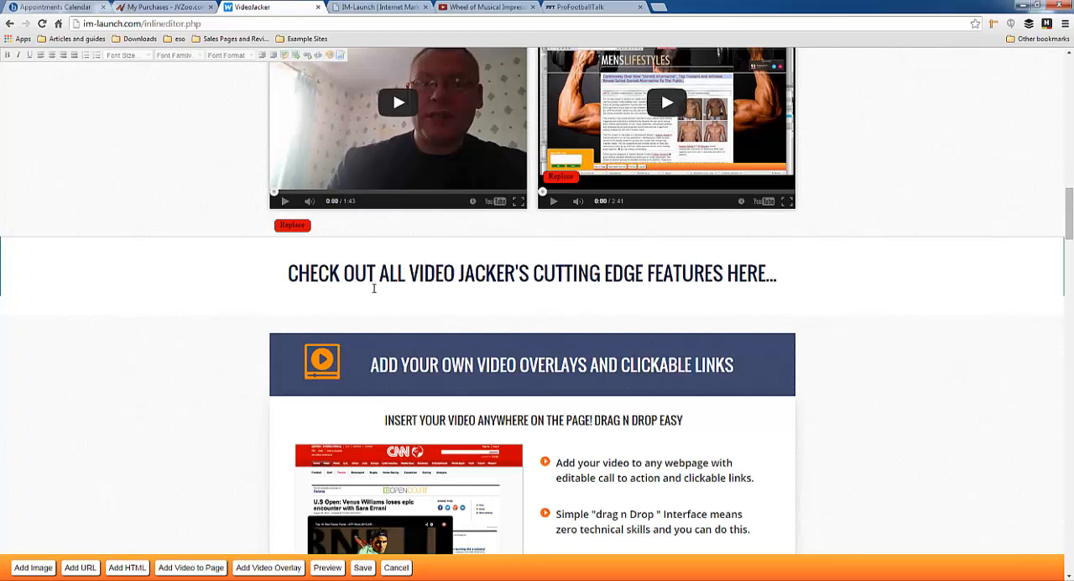
mouse_move(355, 278)
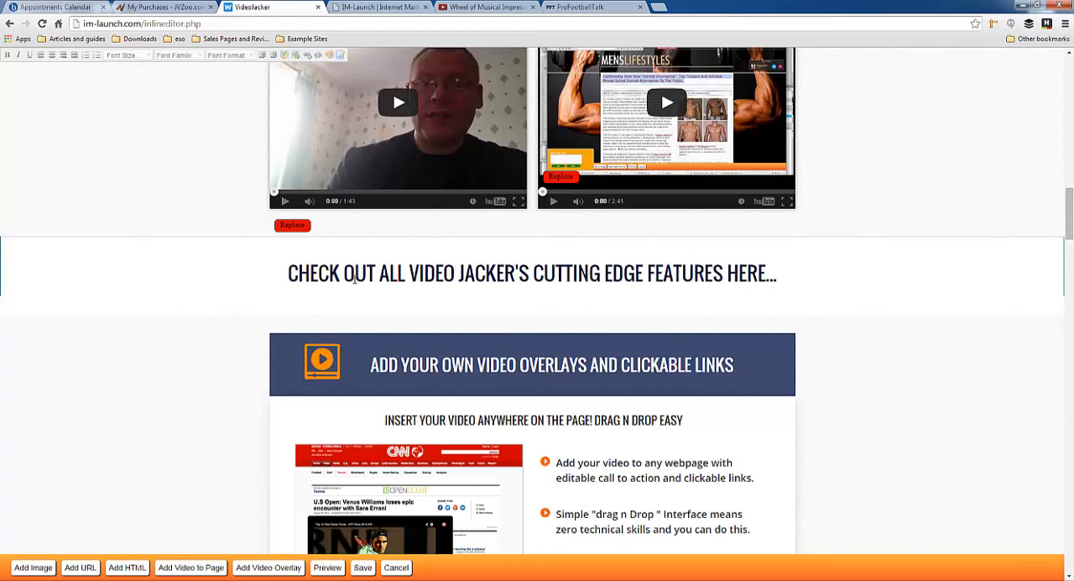
scroll("down", 3)
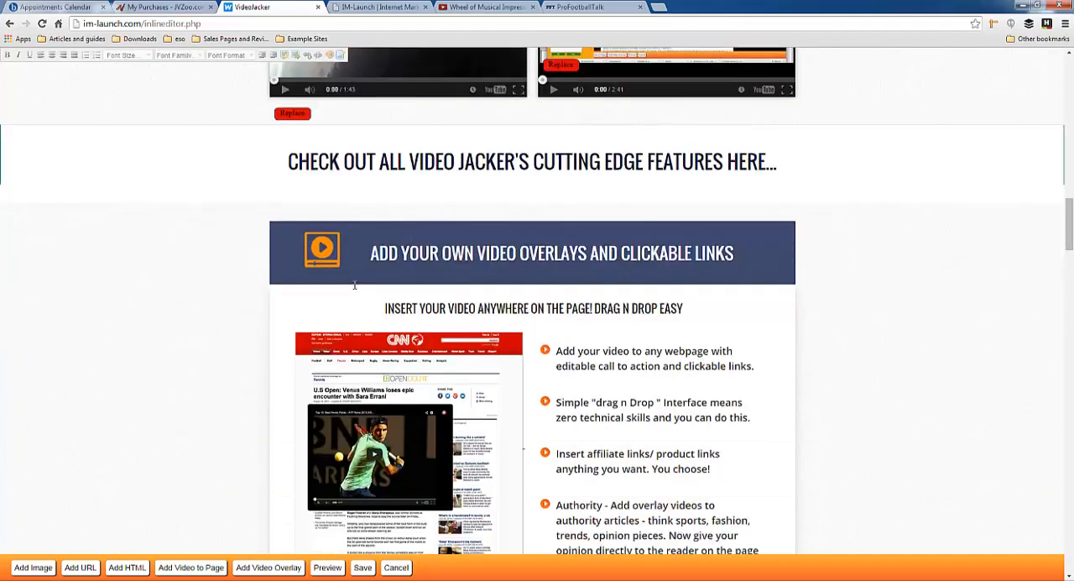
scroll("down", 3)
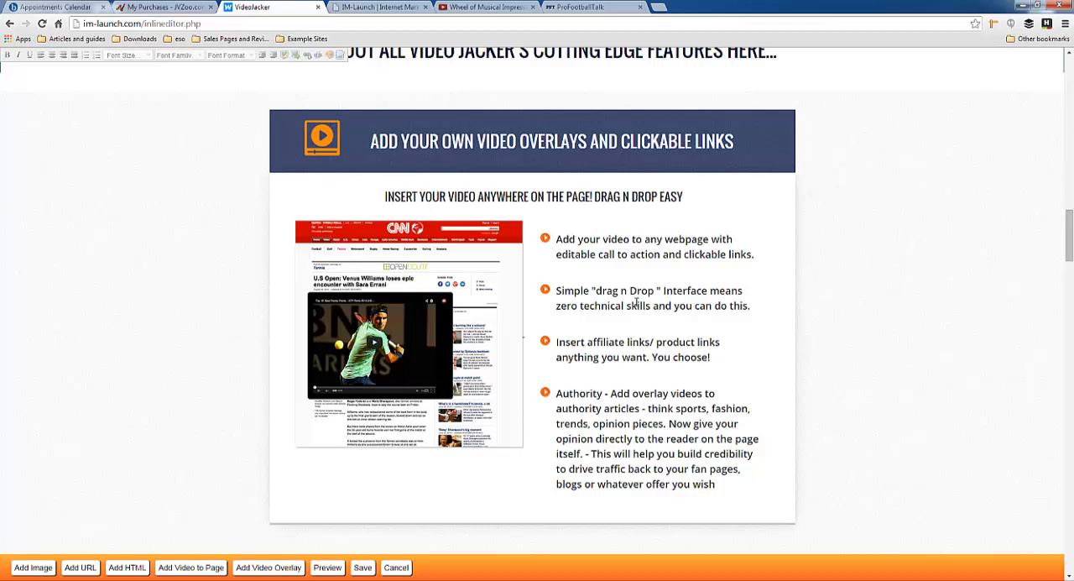
scroll("down", 3)
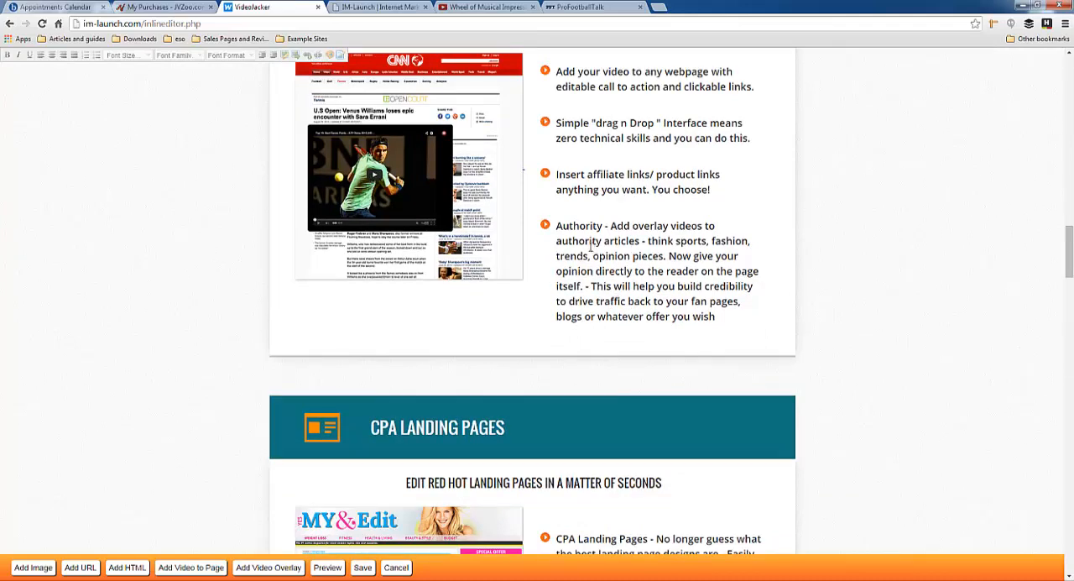
scroll("up", 3)
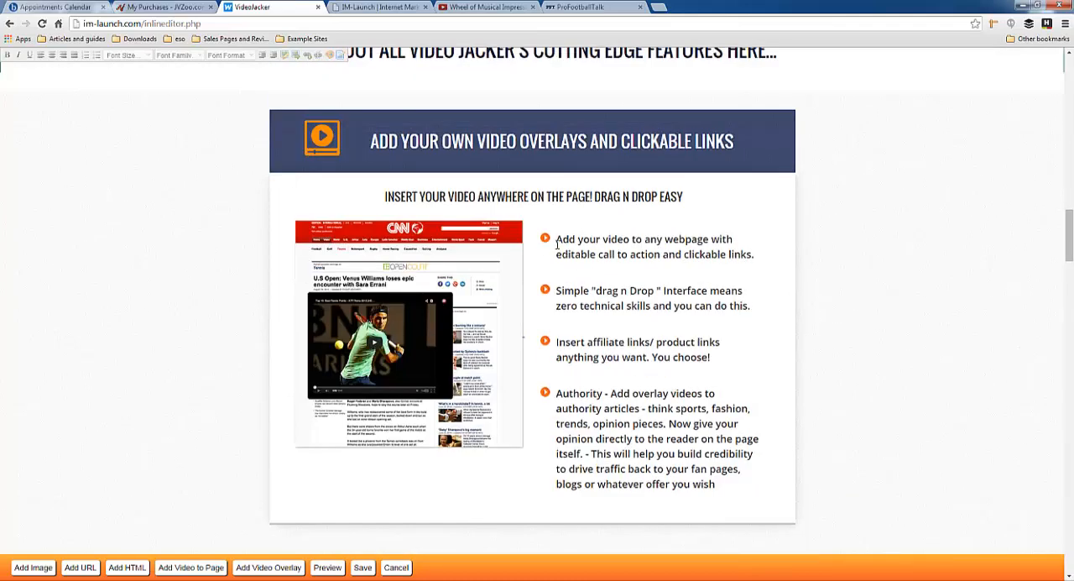
Change the first video-overlay bullet to 'Edit anything' and scroll toward video launch jacking
left_click_drag(555, 239, 753, 254)
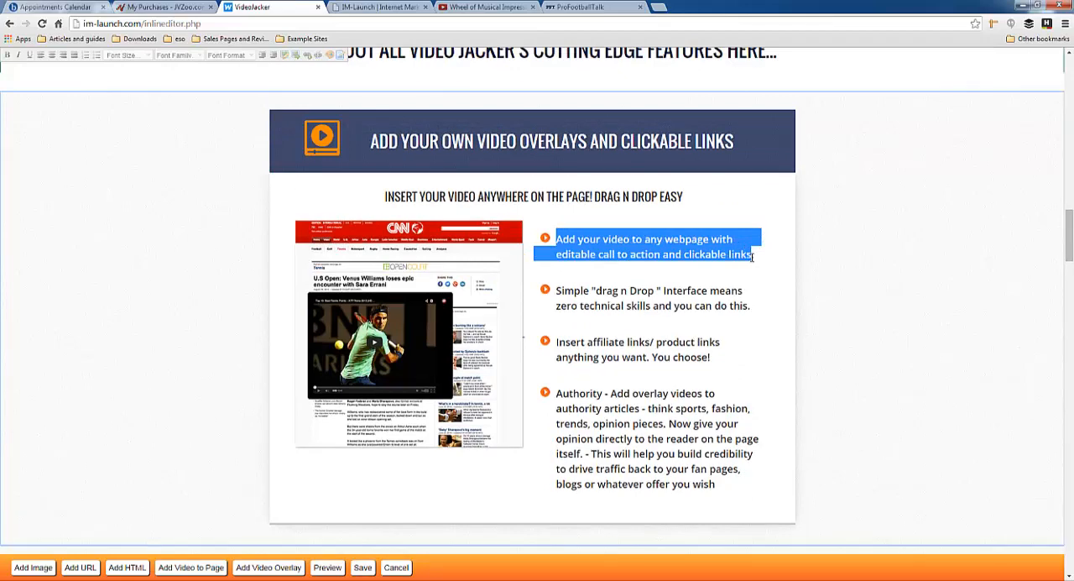
type("Edit a")
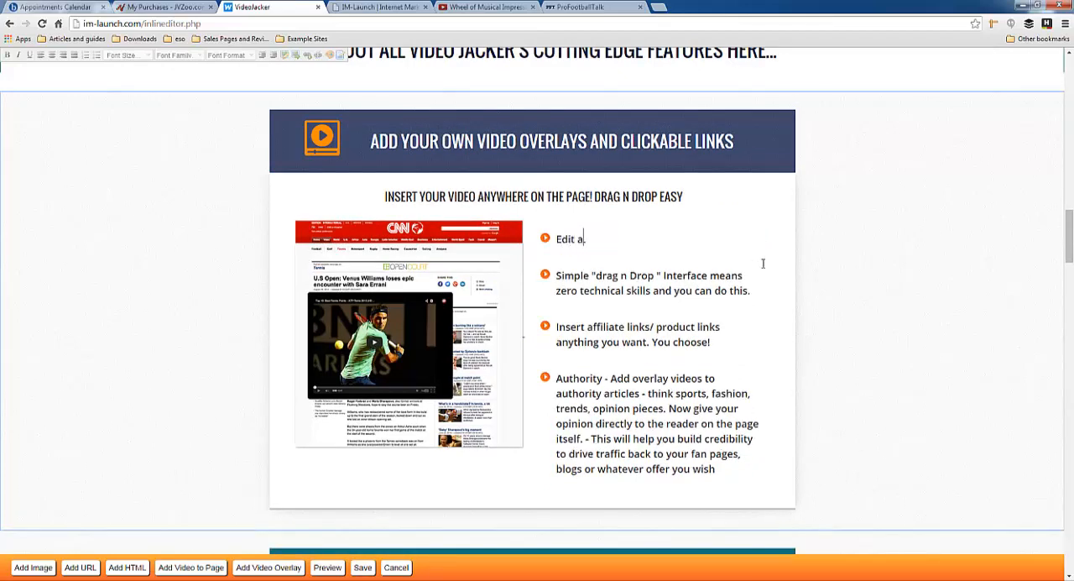
type("nything")
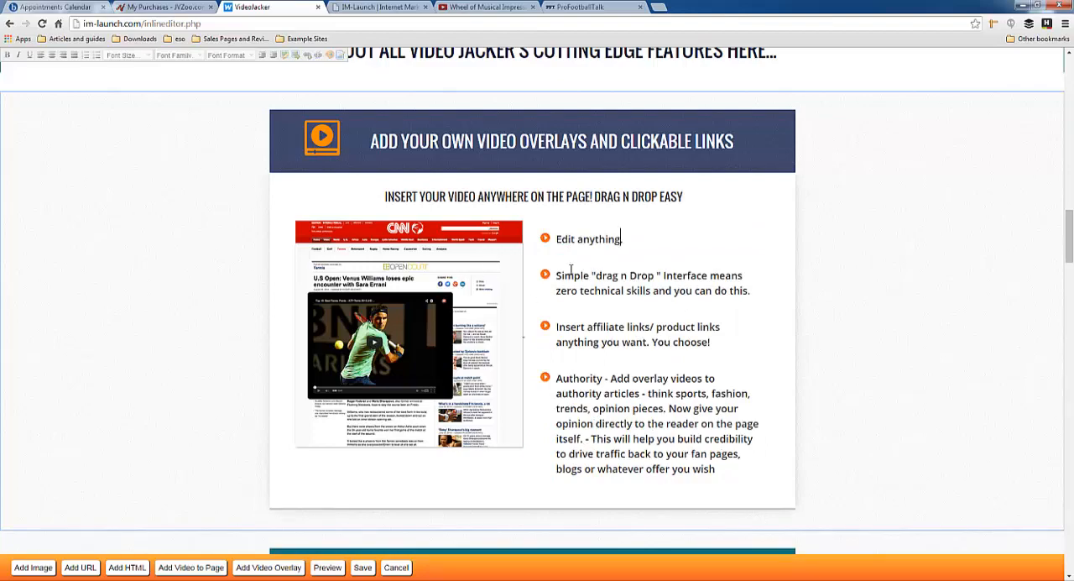
scroll("down", 3)
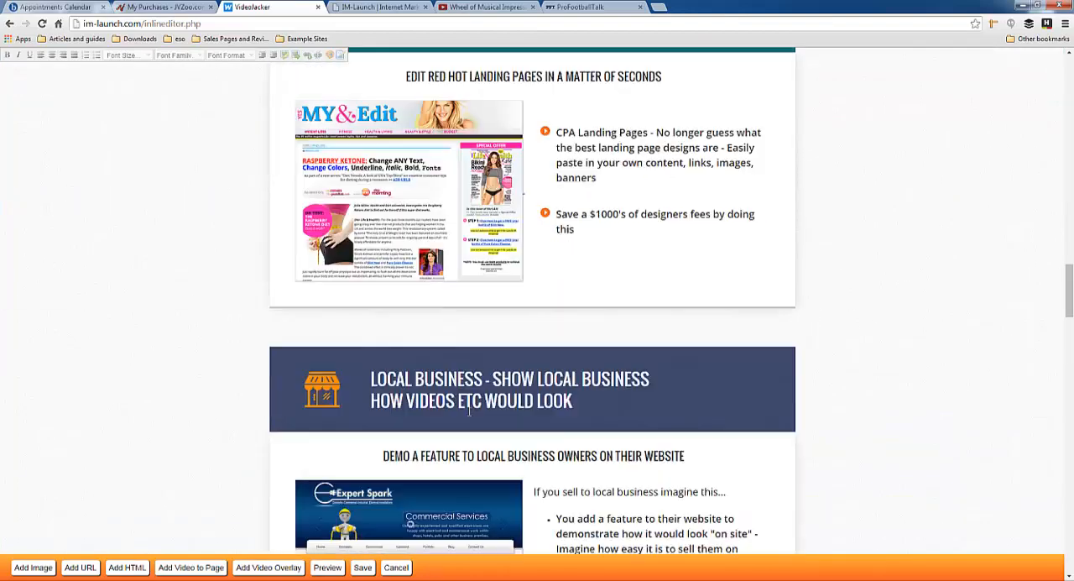
scroll("down", 3)
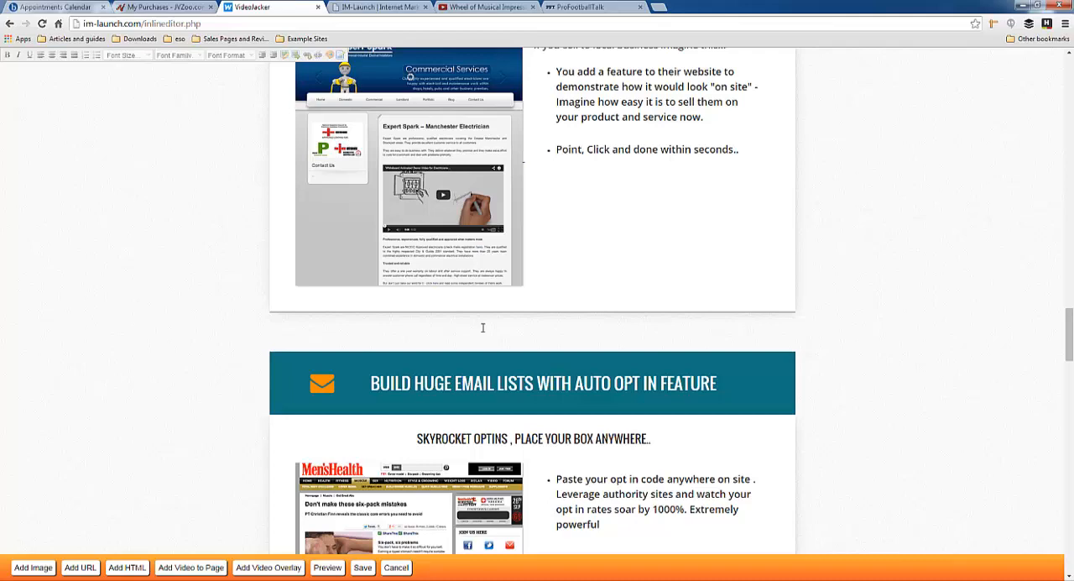
scroll("down", 3)
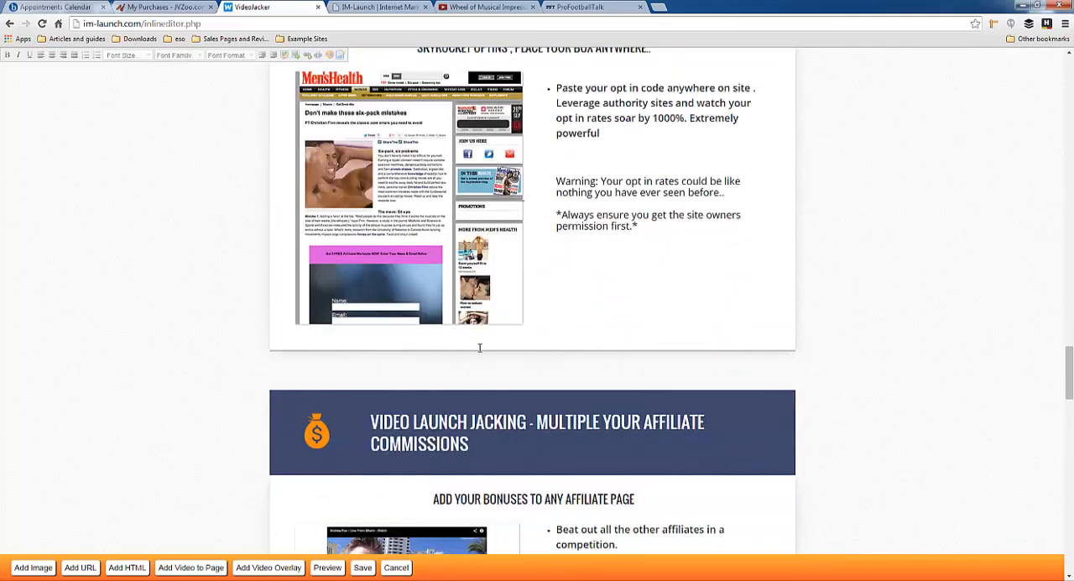
mouse_move(467, 362)
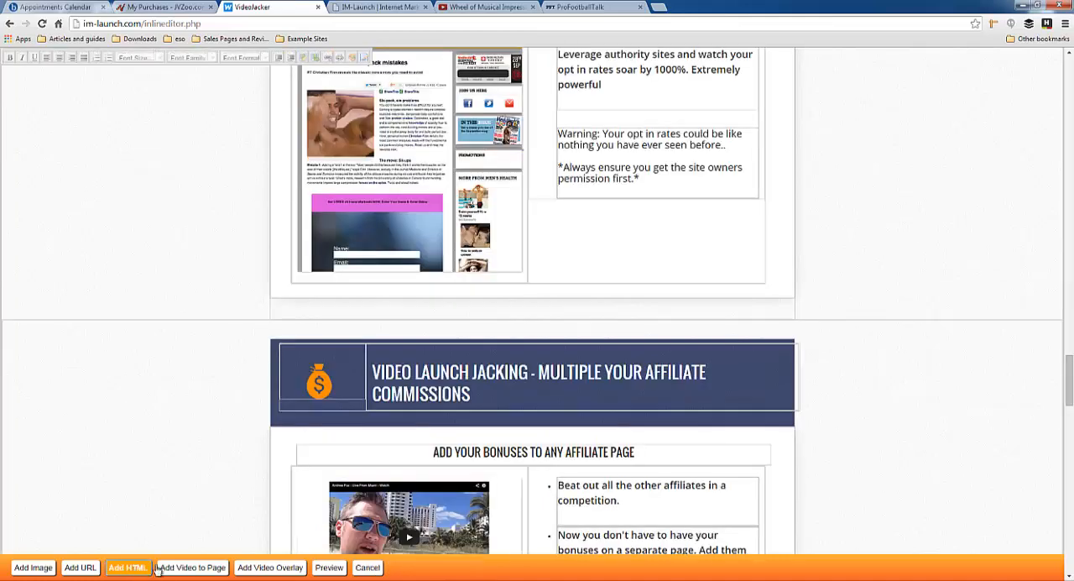
Toggle Add HTML mode from the bottom bar, outlining the page blocks
left_click(128, 567)
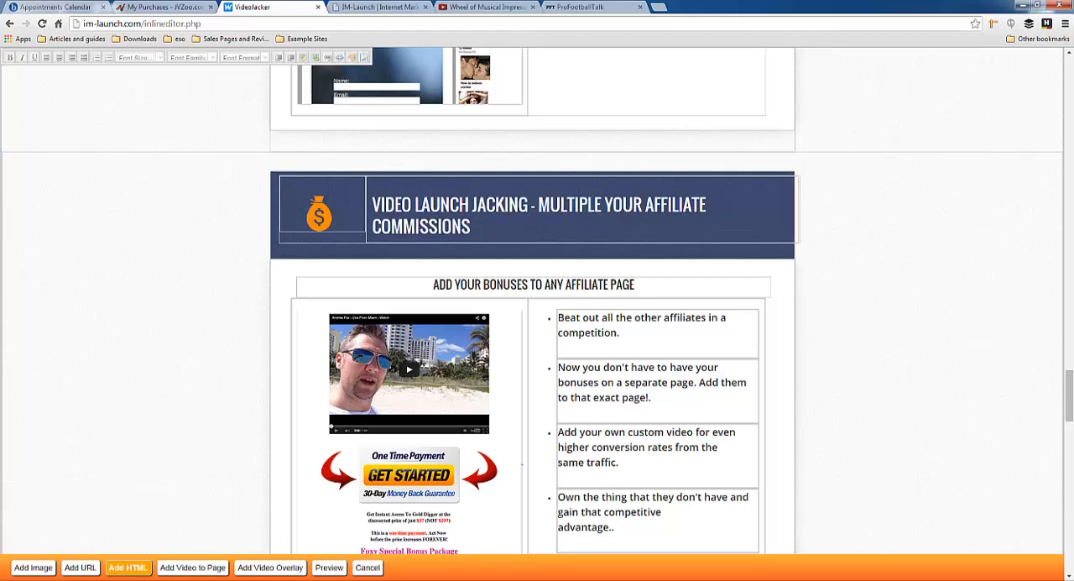
mouse_move(238, 426)
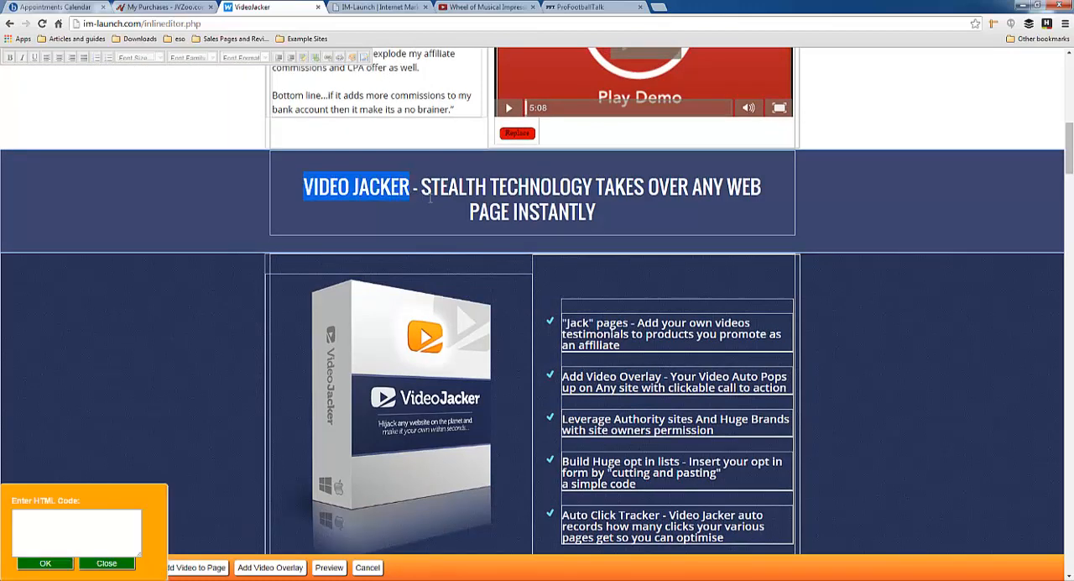
mouse_move(376, 352)
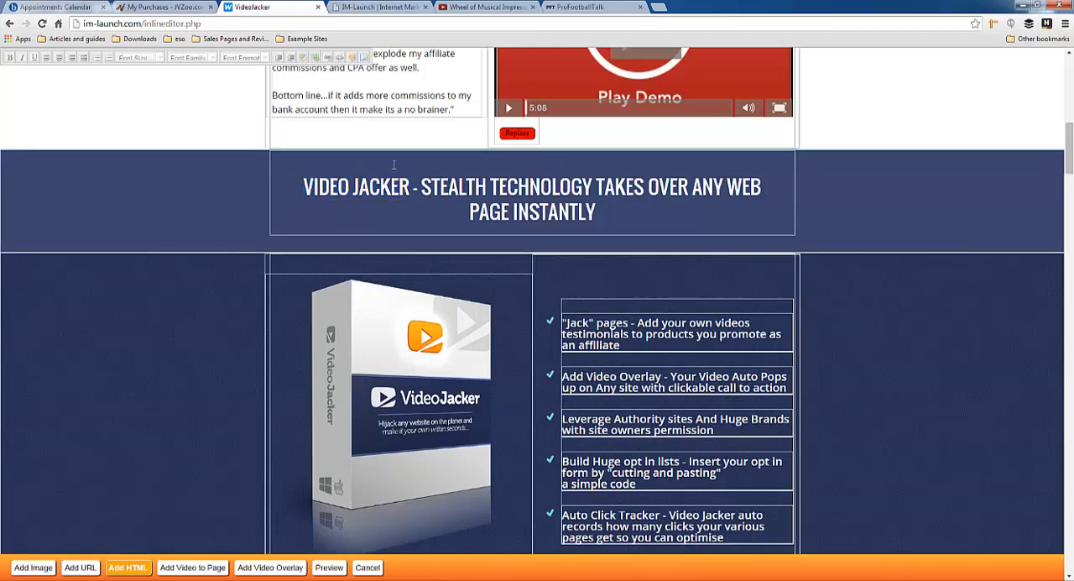
left_click(127, 567)
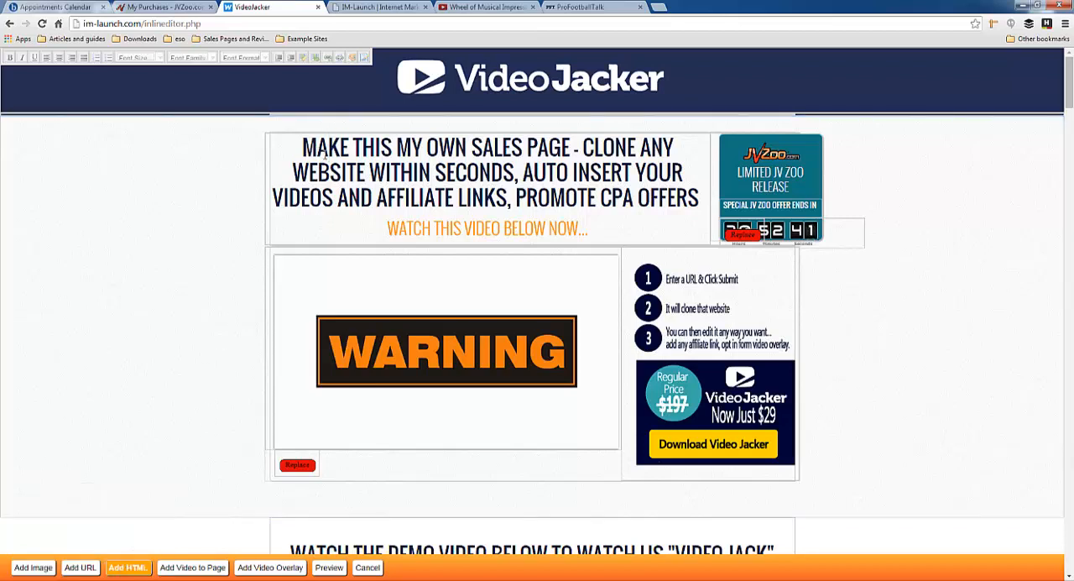
Pick a headline block, then cancel the HTML insertion to return to editing
left_click(129, 567)
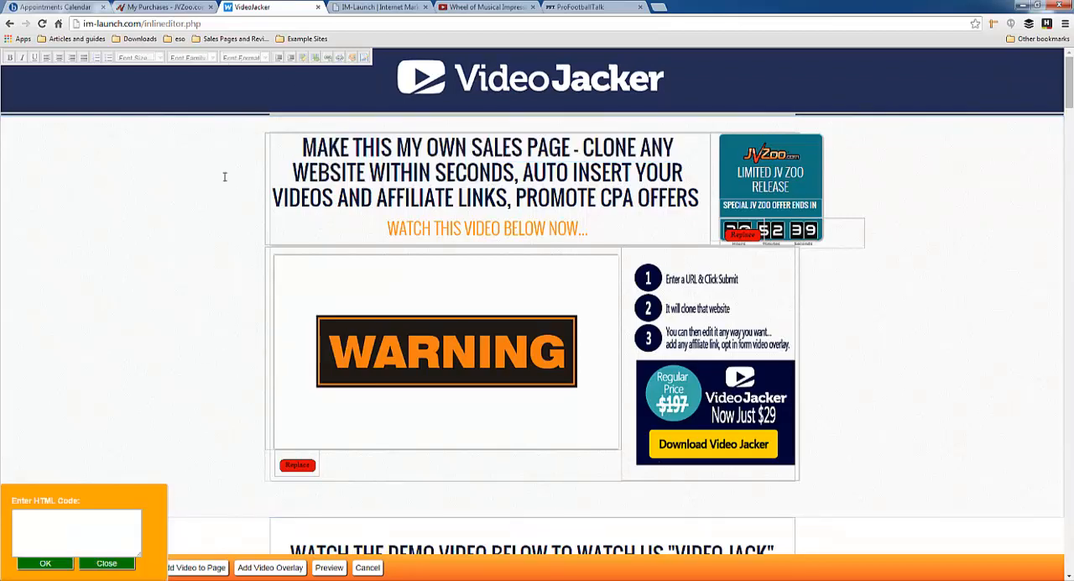
left_click(106, 563)
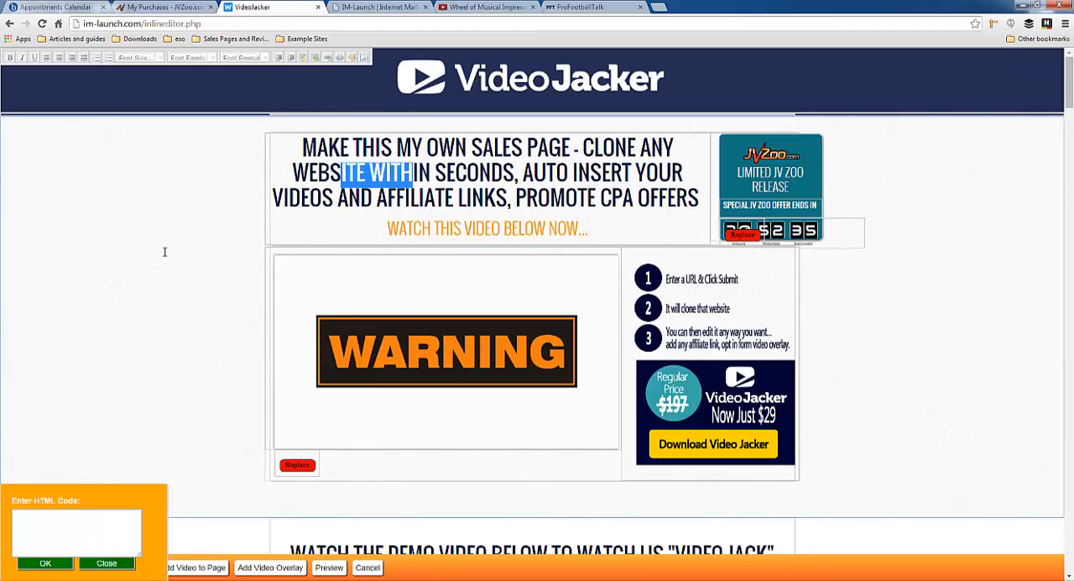
left_click(106, 563)
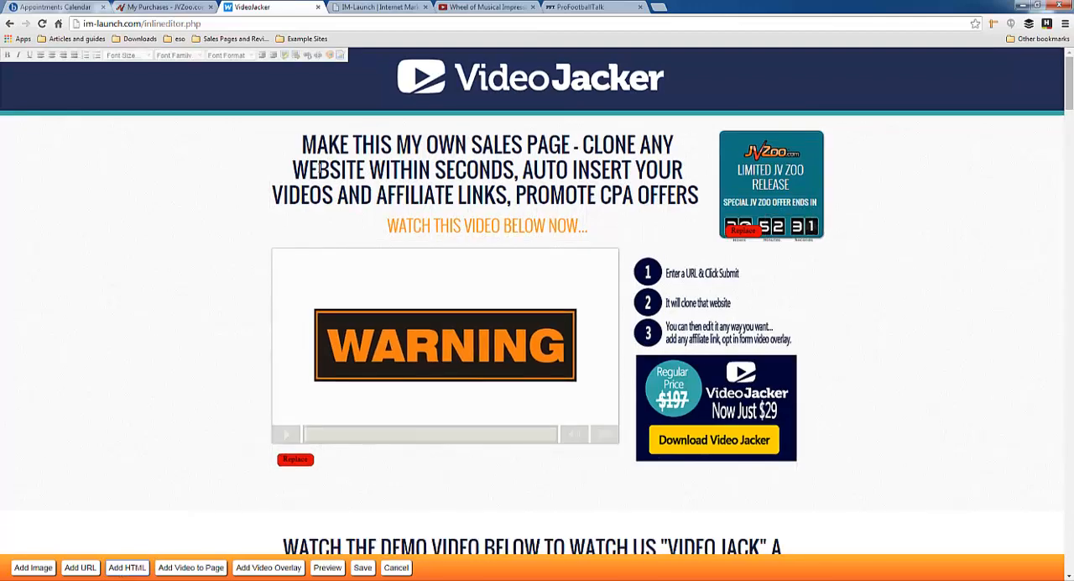
Select the word WEBSITE in the headline and scroll down the page
double_click(401, 169)
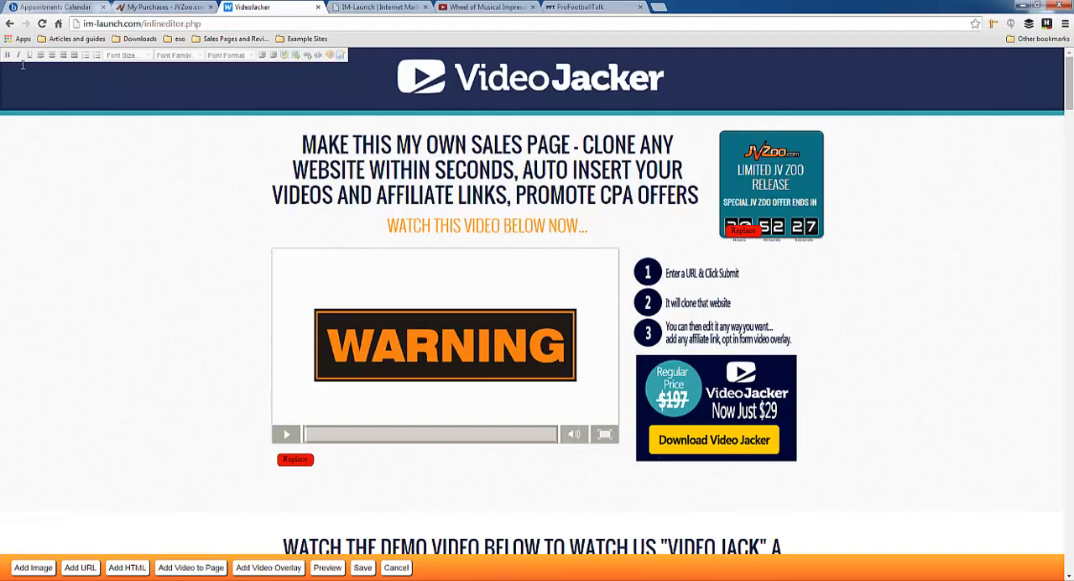
double_click(329, 170)
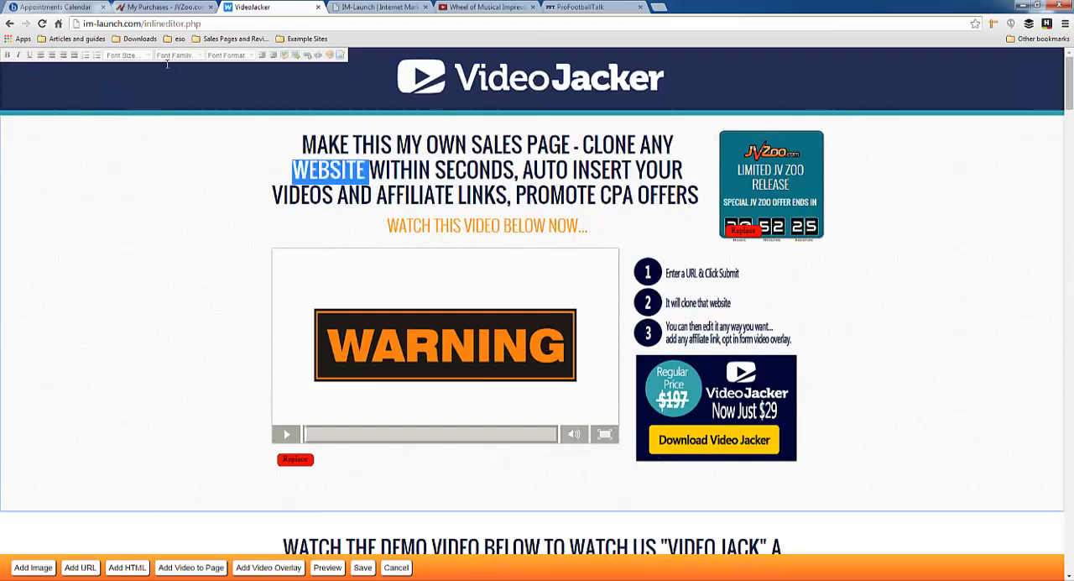
scroll("down", 3)
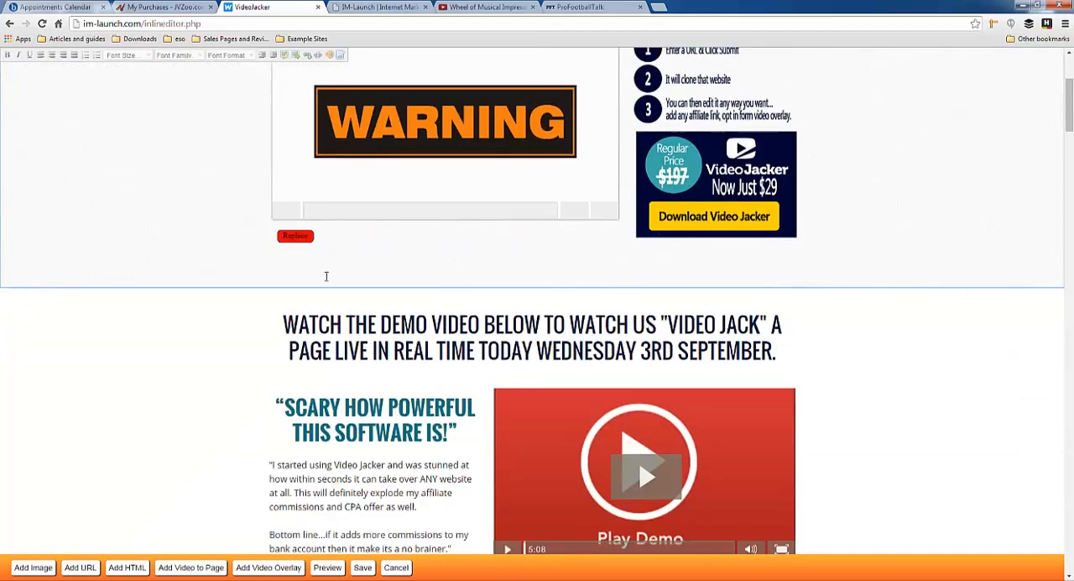
scroll("down", 3)
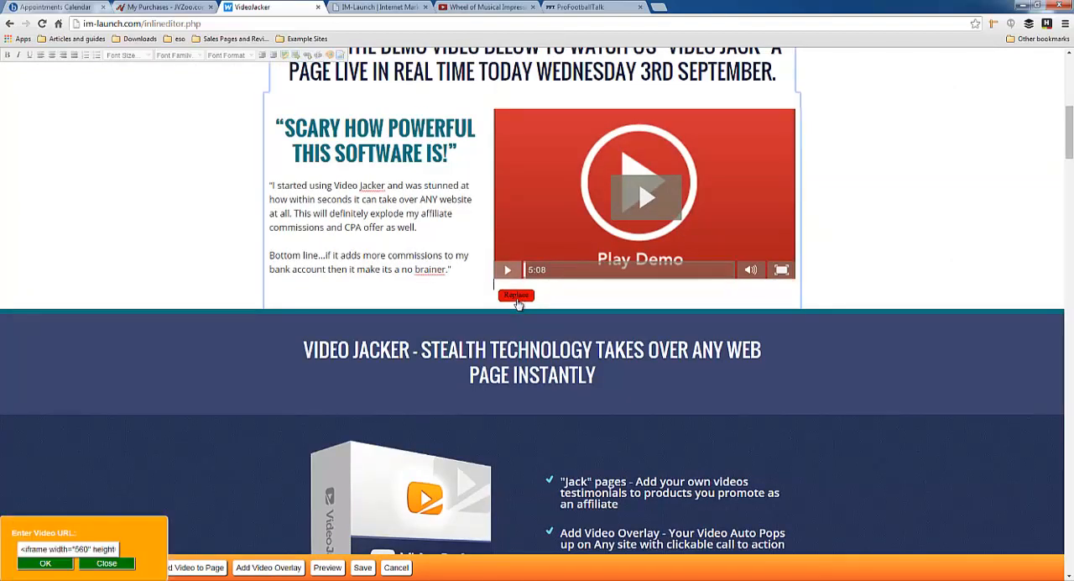
mouse_move(146, 566)
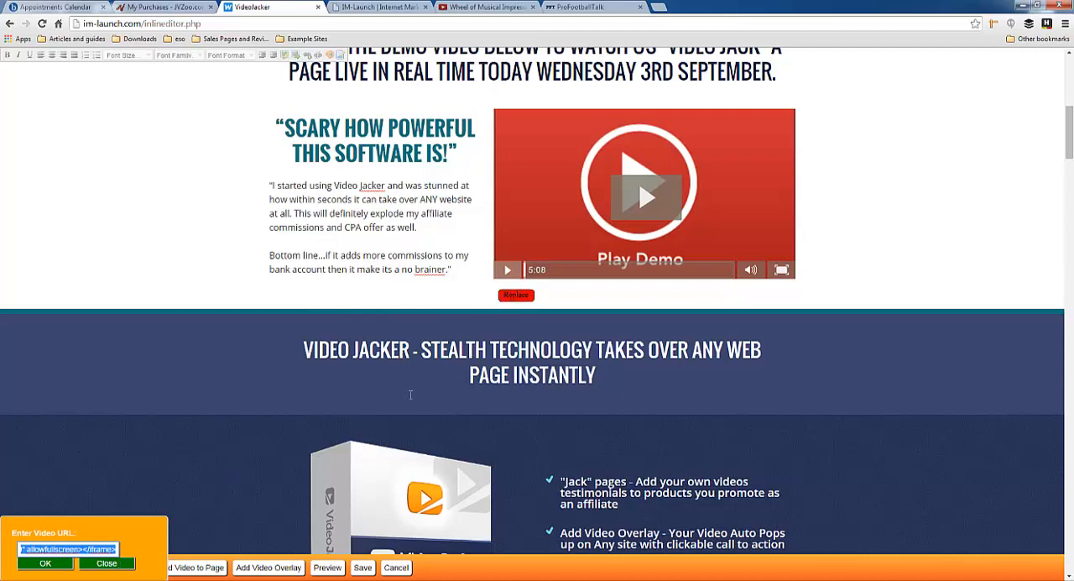
mouse_move(509, 308)
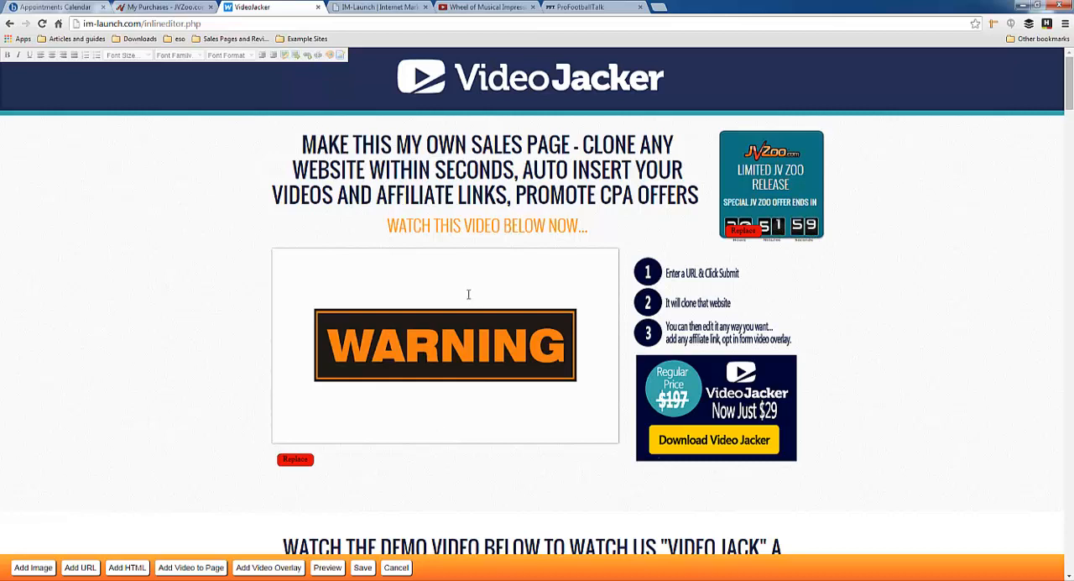
Replace the sales page's long headline with 'EXCLUSIVE BONUS PACKAGE:'
left_click_drag(302, 144, 637, 169)
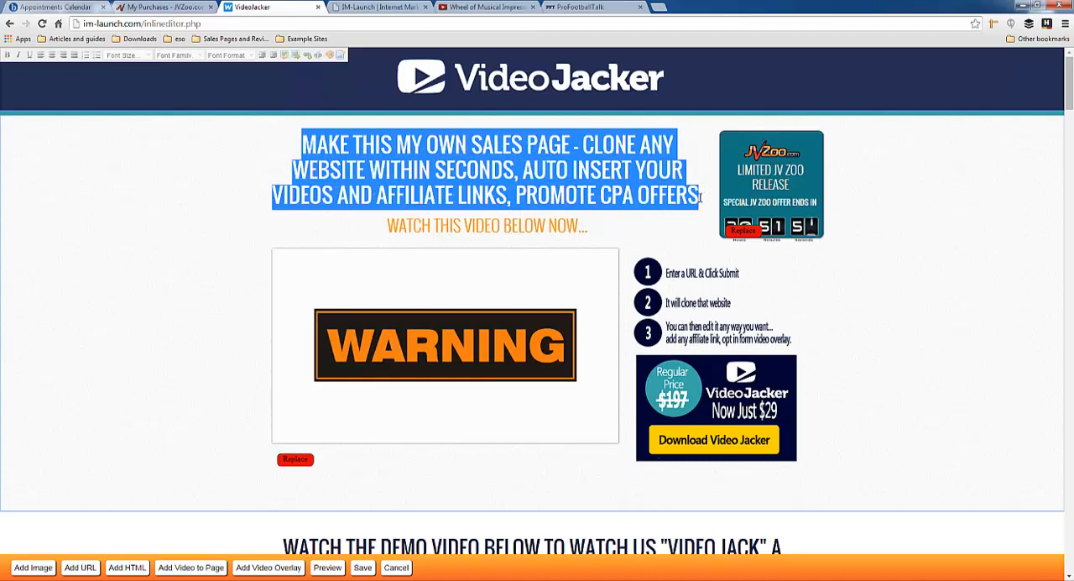
type("EXCLUSIVE BONUS PACKAGE:")
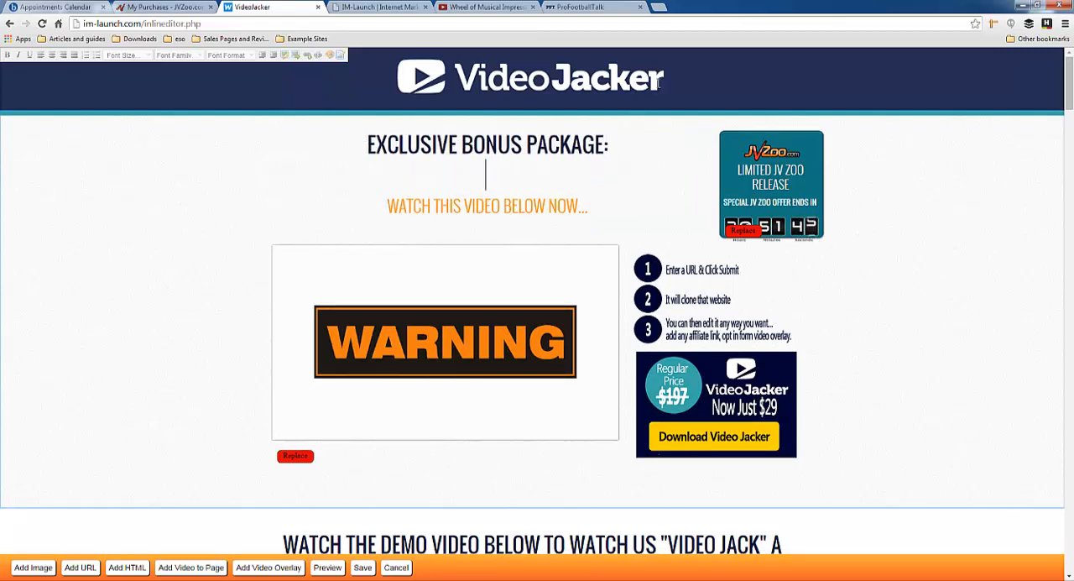
left_click(485, 7)
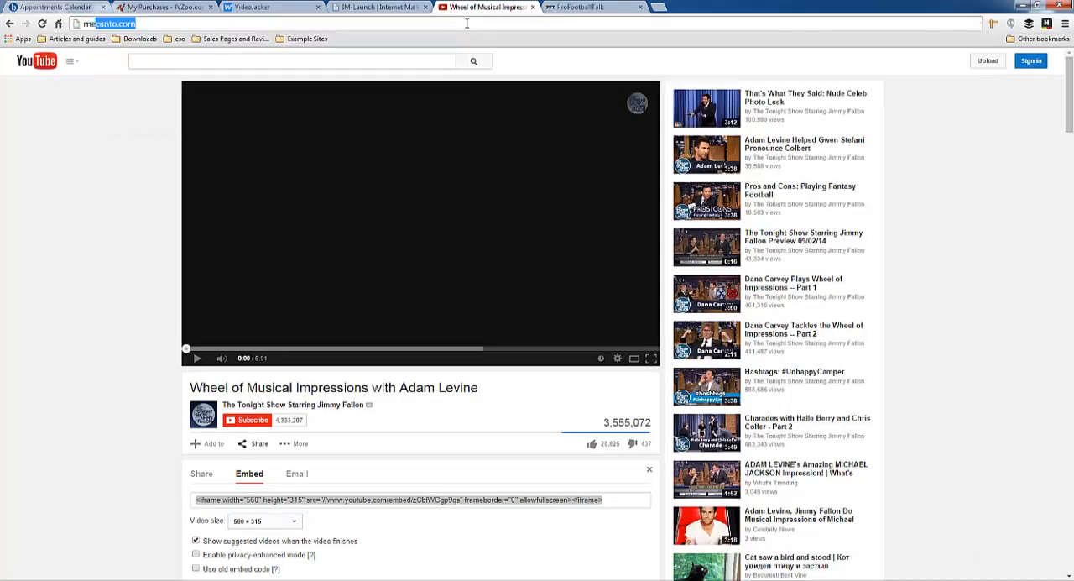
Load mecanto.com and put the bonus review URL beneath the headline
left_click(411, 499)
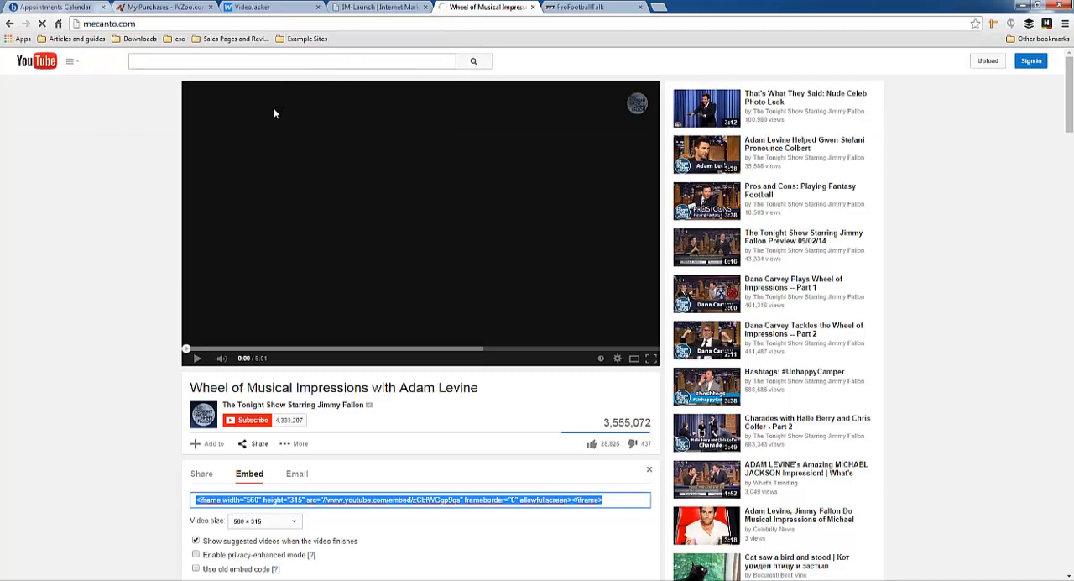
left_click(487, 7)
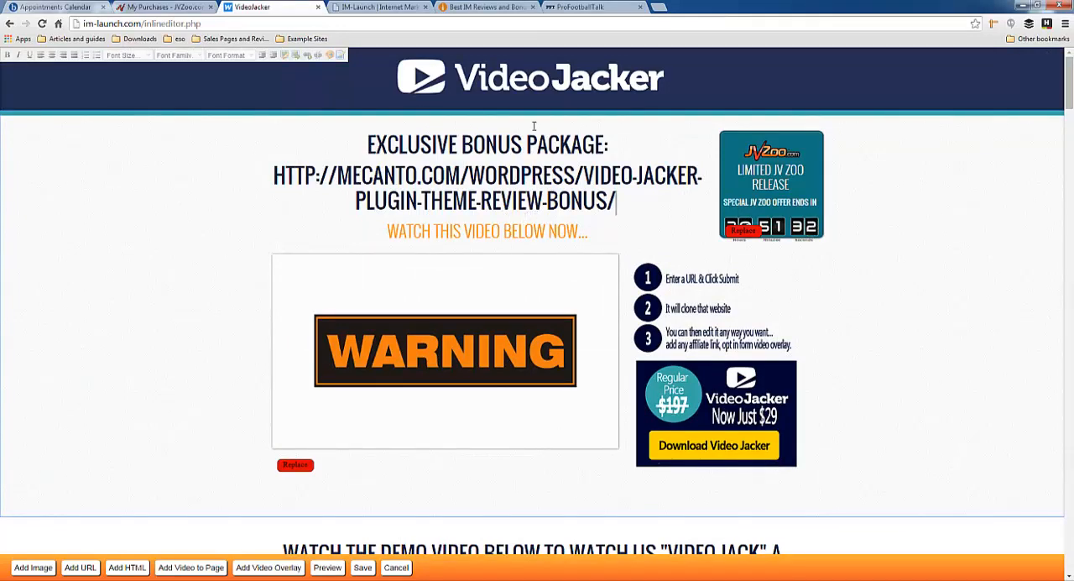
left_click(487, 6)
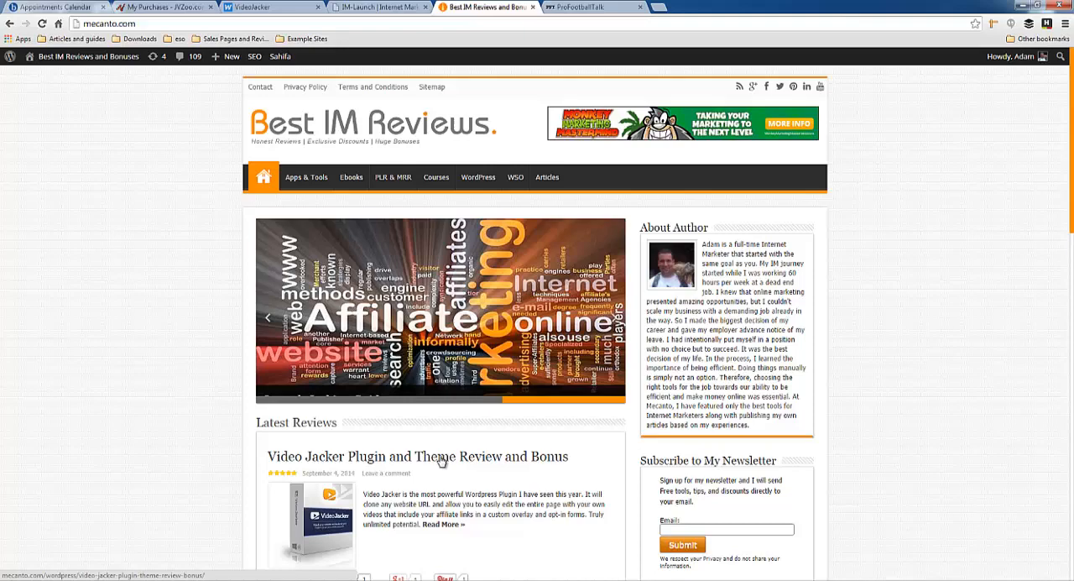
Open the Video Jacker review and bonus post and scroll through its bonus list
left_click(417, 455)
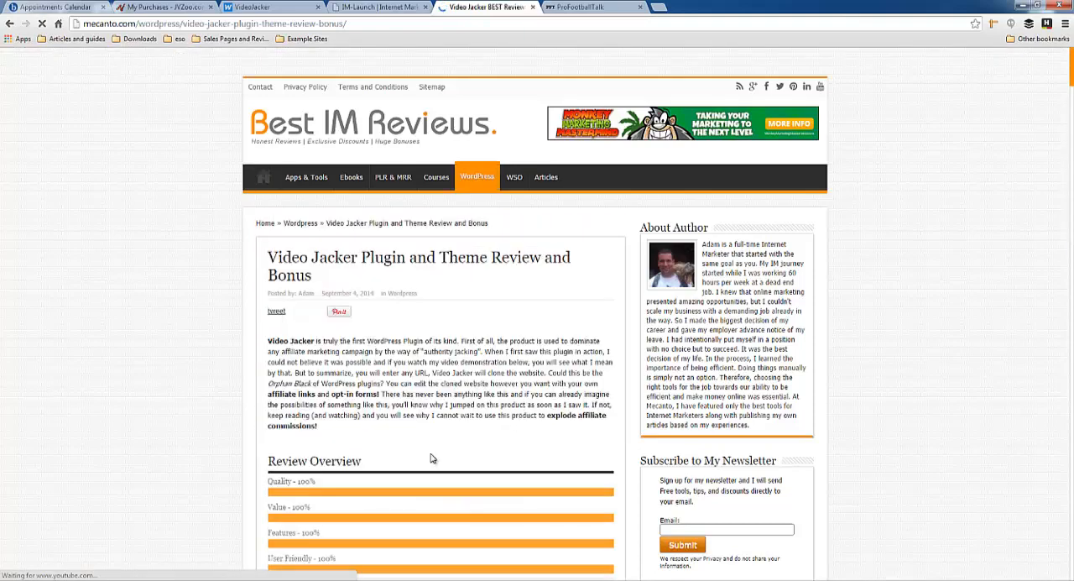
scroll("down", 3)
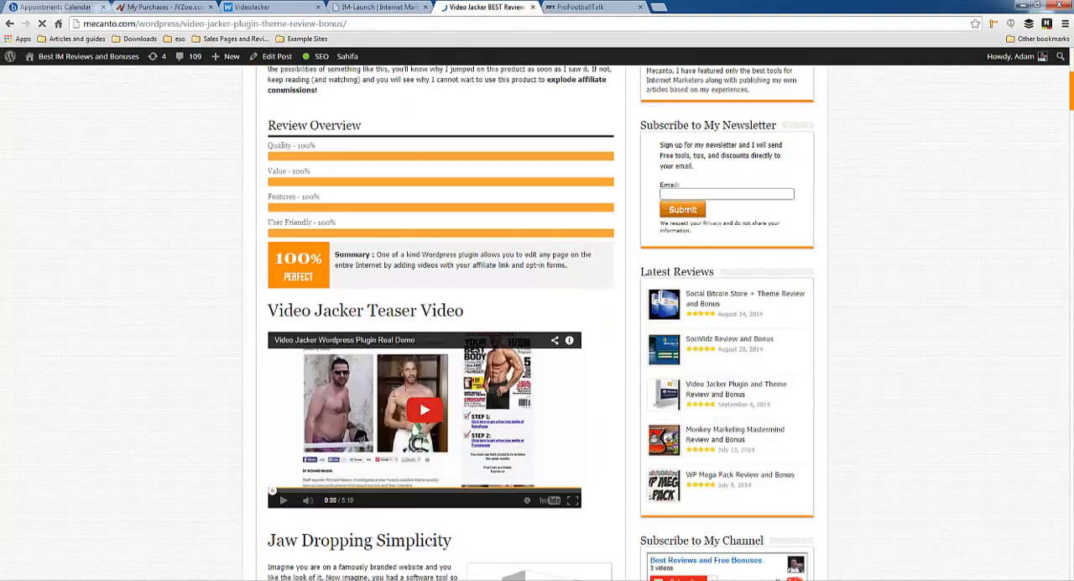
scroll("down", 3)
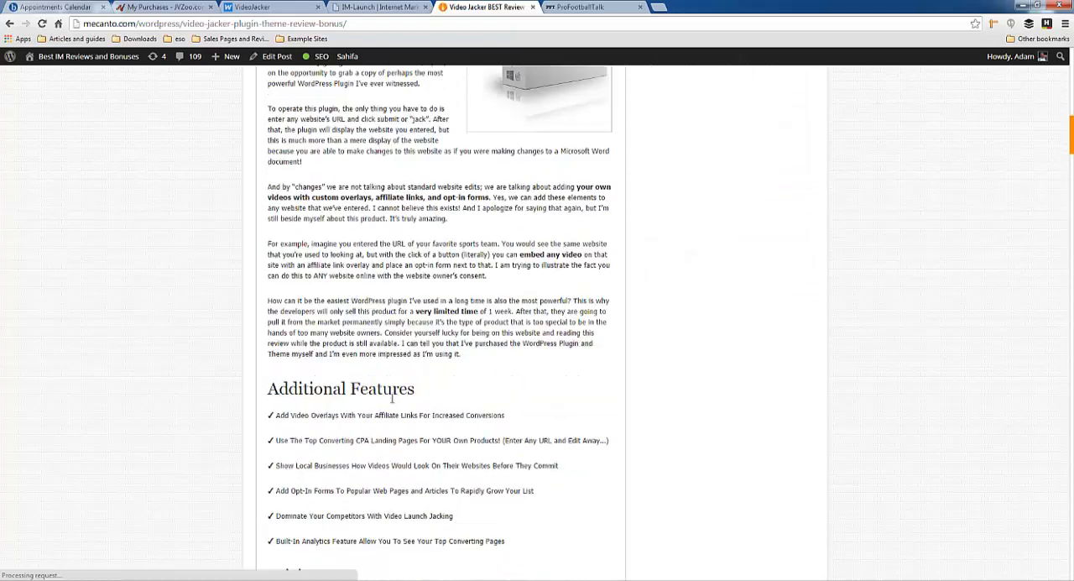
scroll("down", 3)
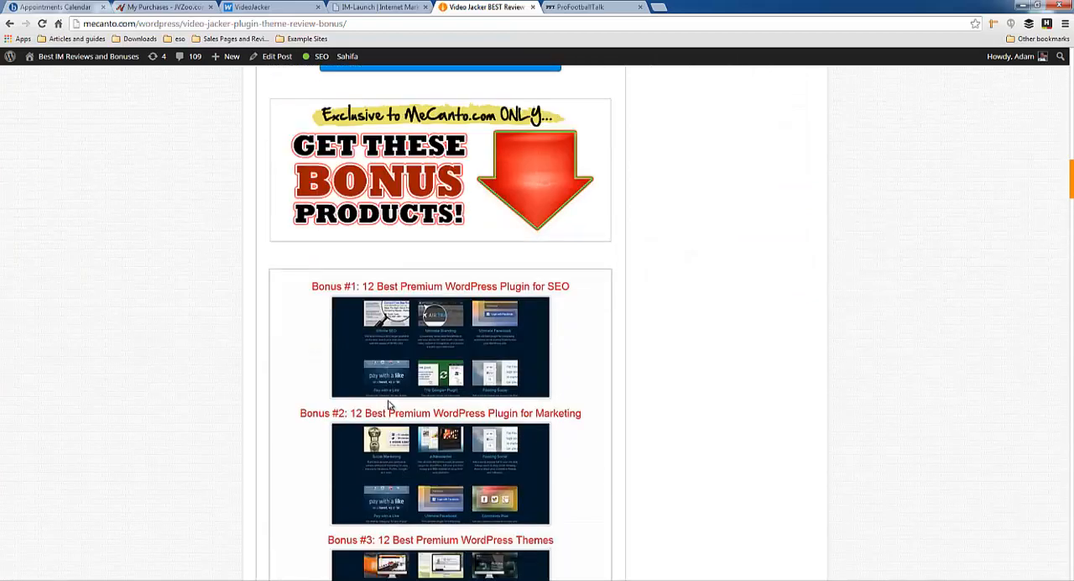
mouse_move(550, 283)
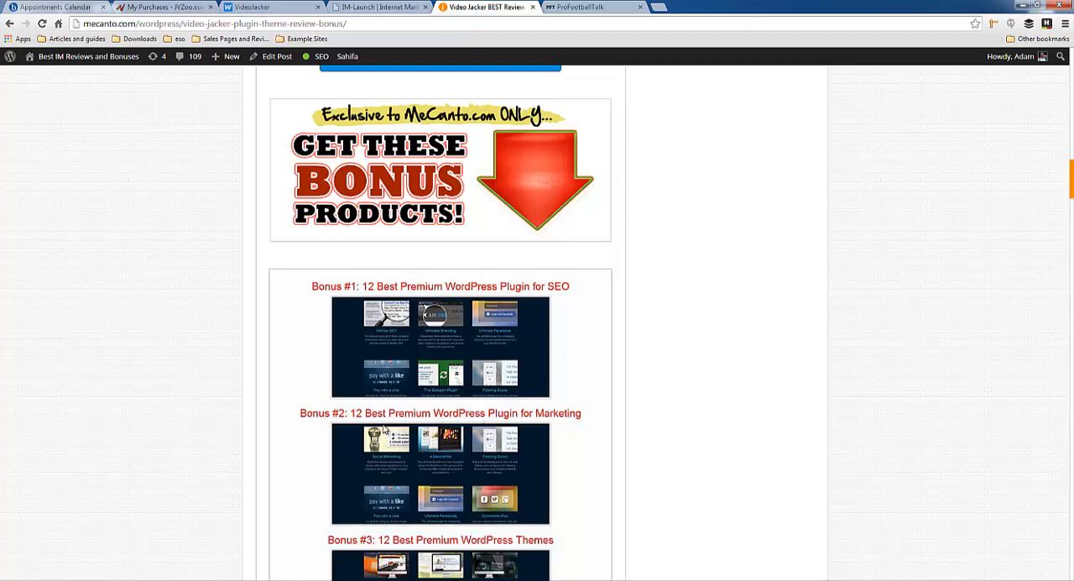
scroll("down", 3)
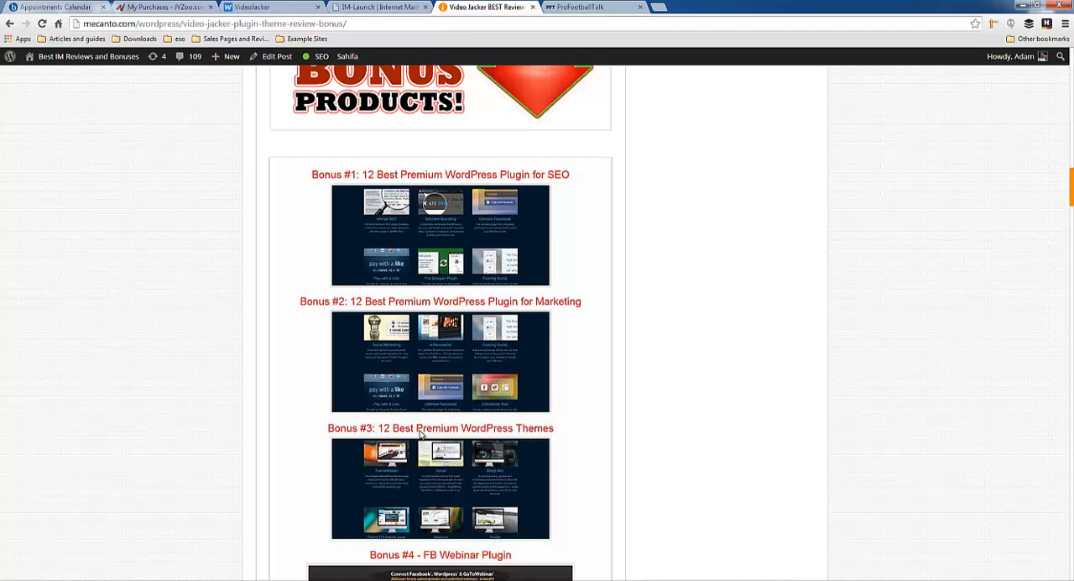
scroll("down", 3)
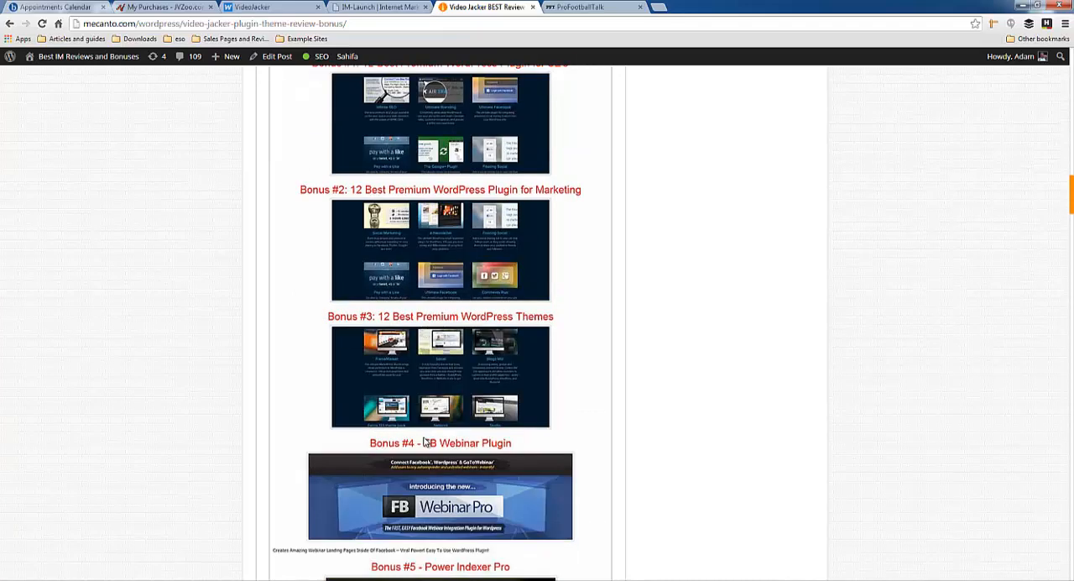
scroll("down", 3)
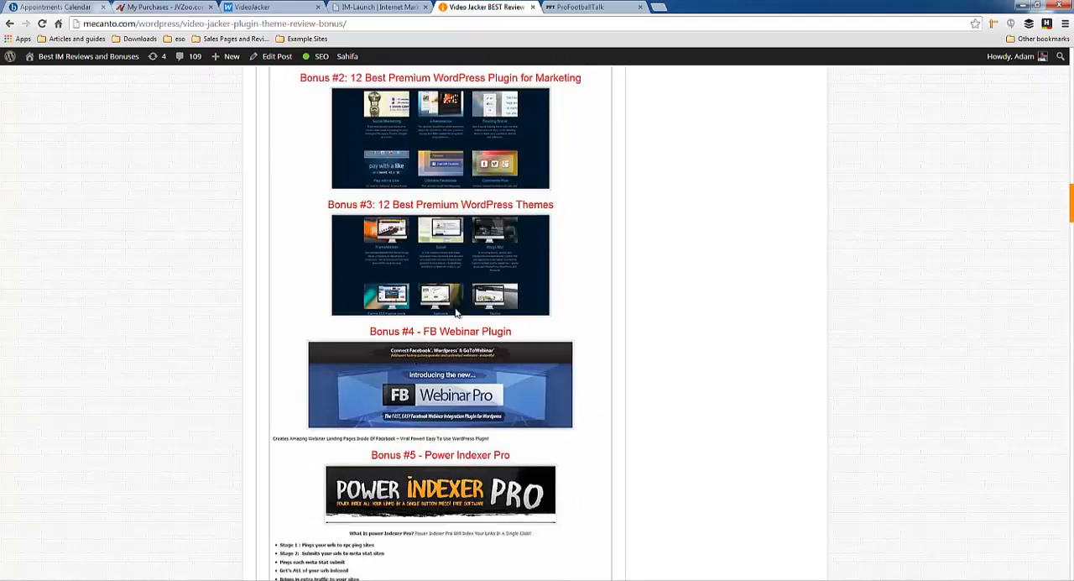
scroll("down", 3)
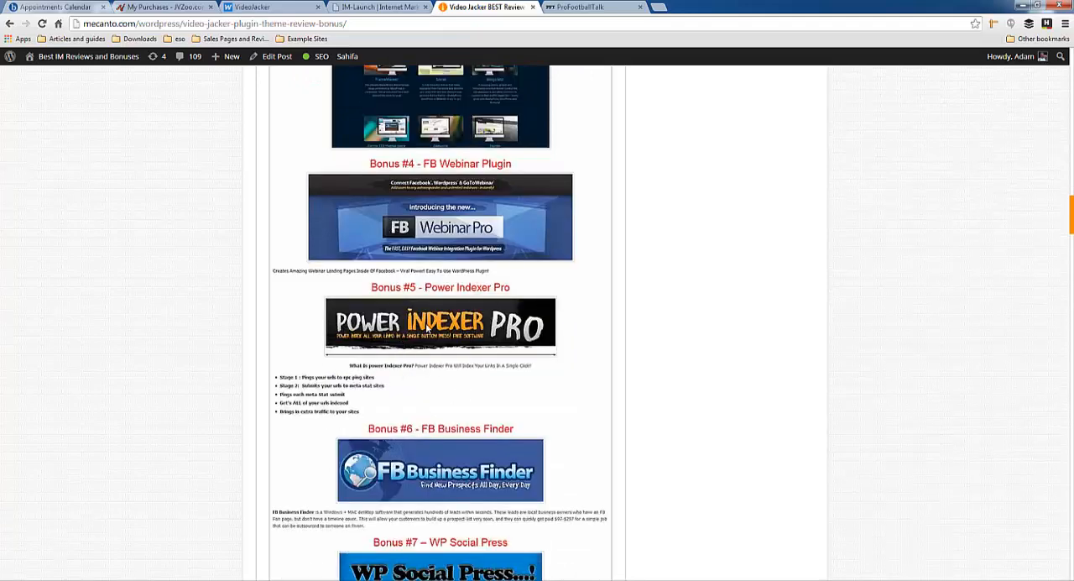
scroll("down", 3)
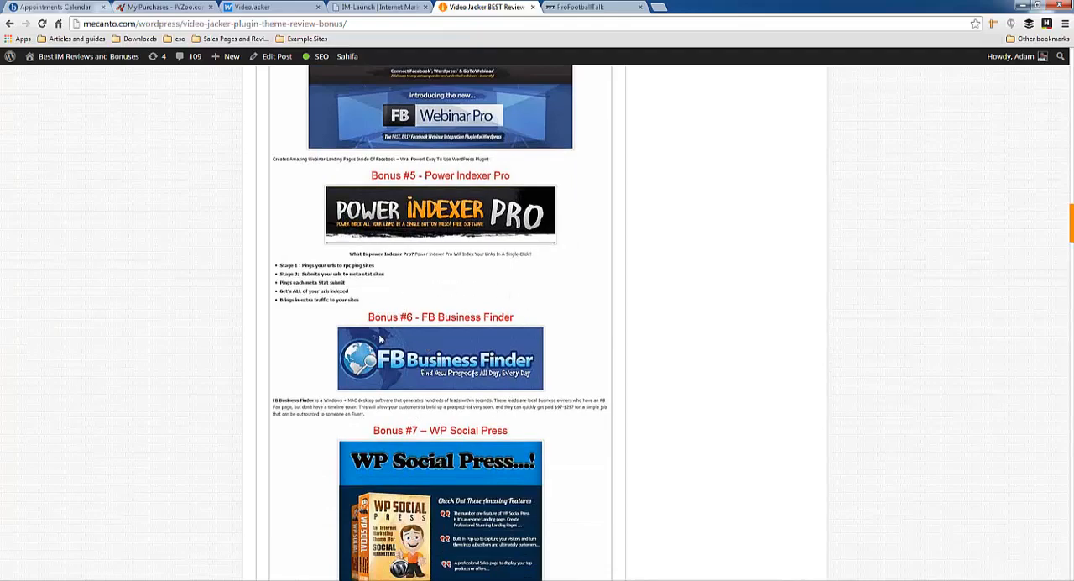
scroll("down", 3)
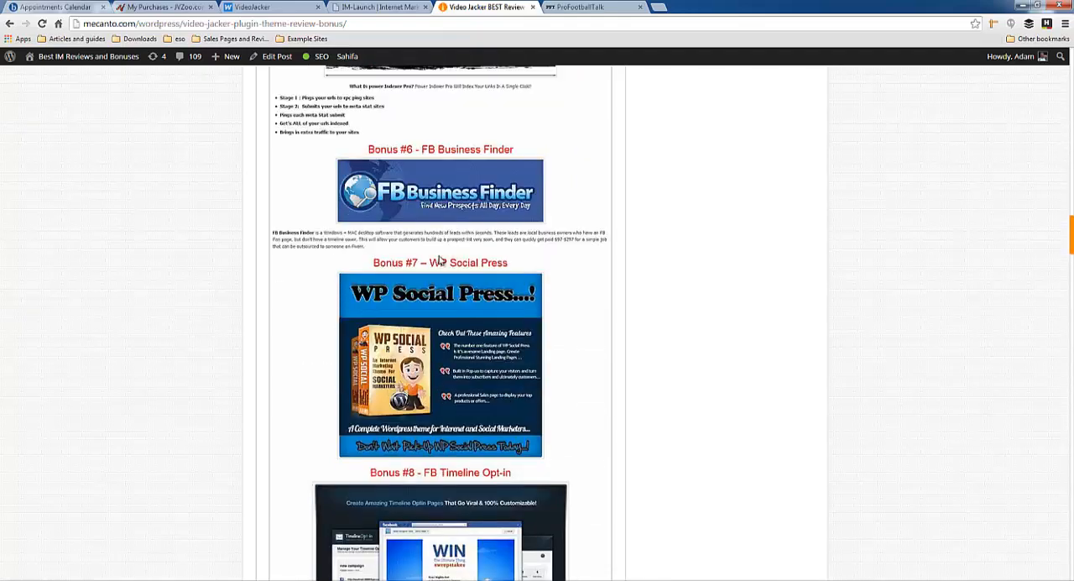
mouse_move(439, 389)
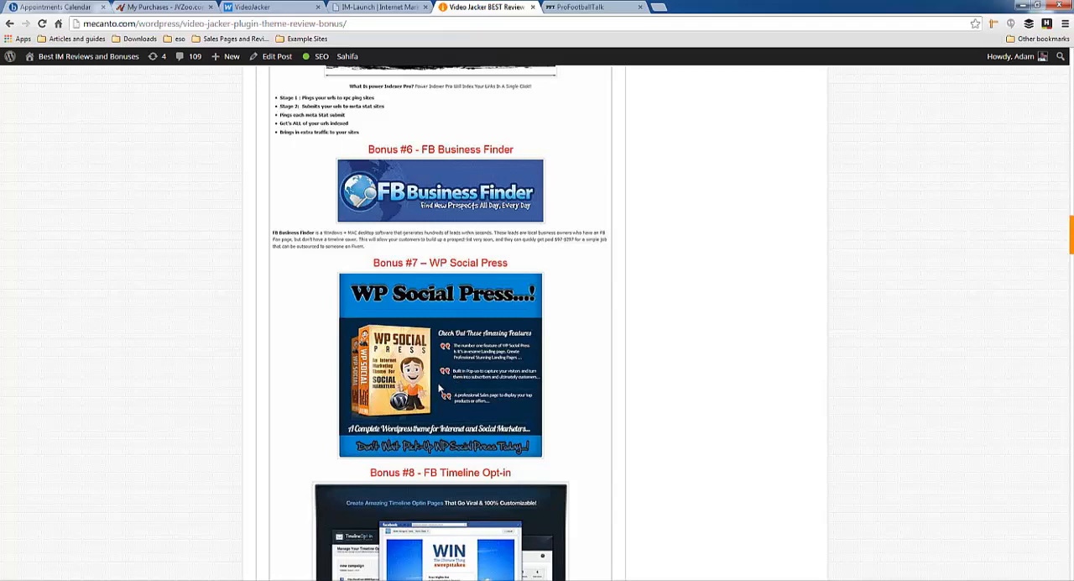
Scroll down to the 'Just 3 Easy Steps to Claim Bonus' box and Money Back Guarantee
scroll("down", 3)
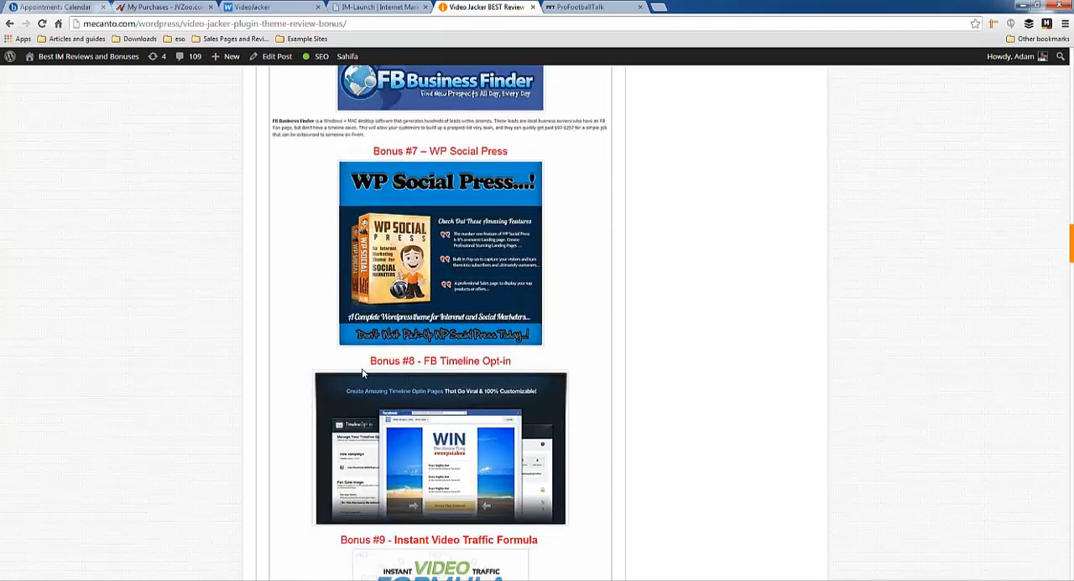
scroll("down", 3)
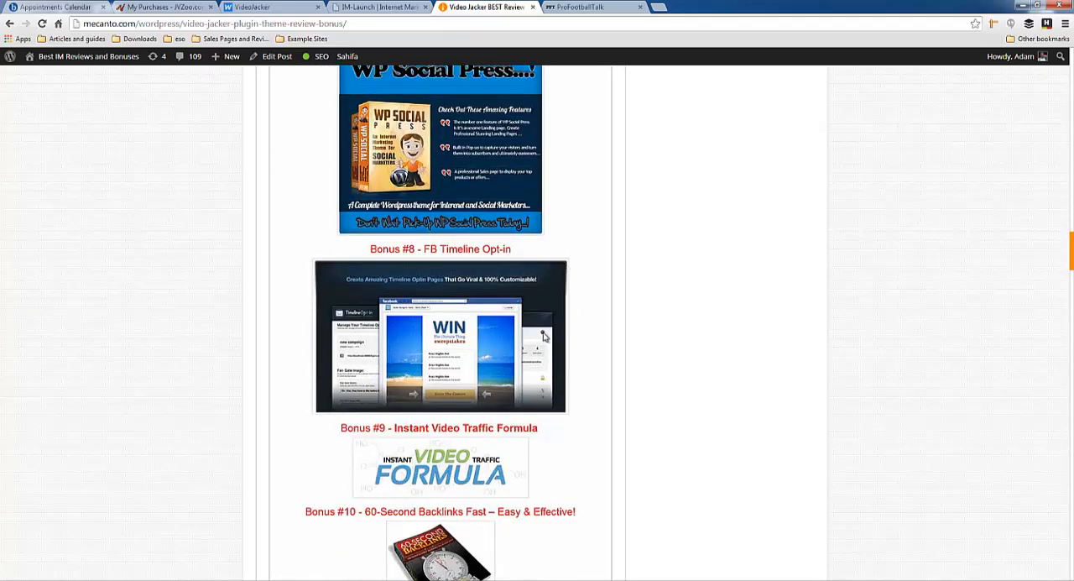
scroll("down", 3)
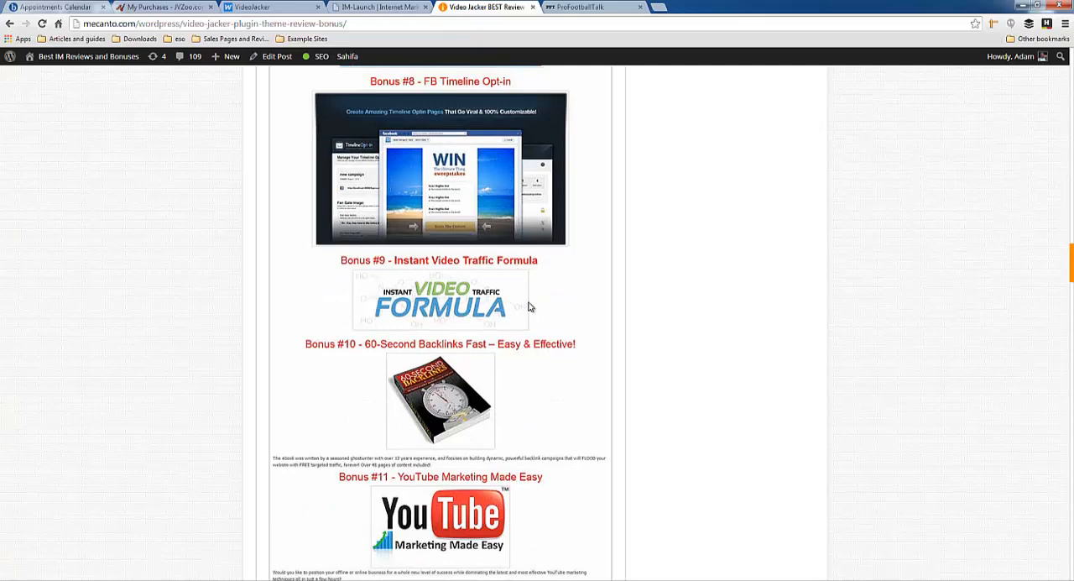
scroll("down", 3)
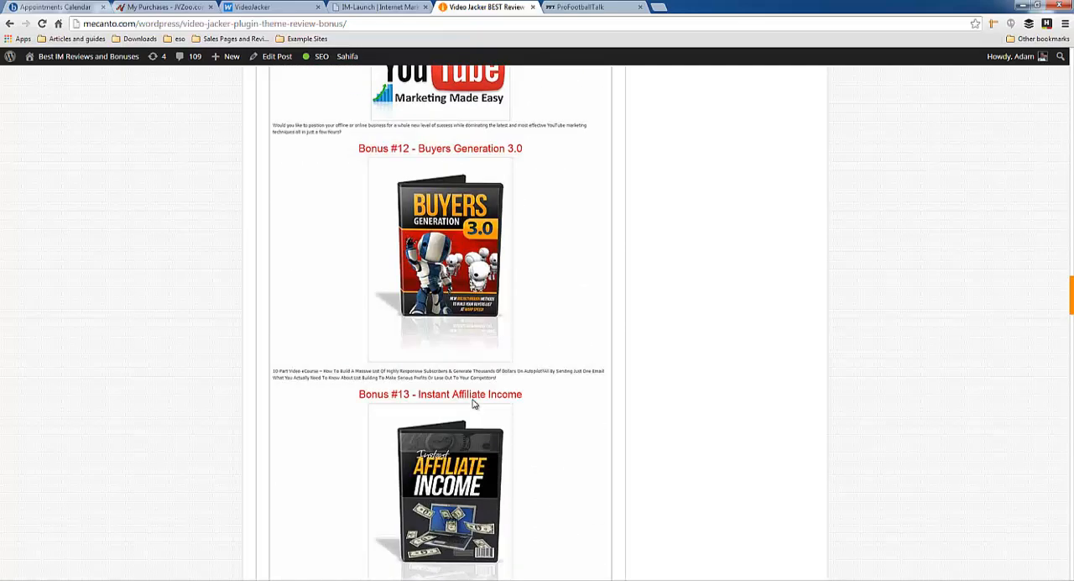
scroll("down", 3)
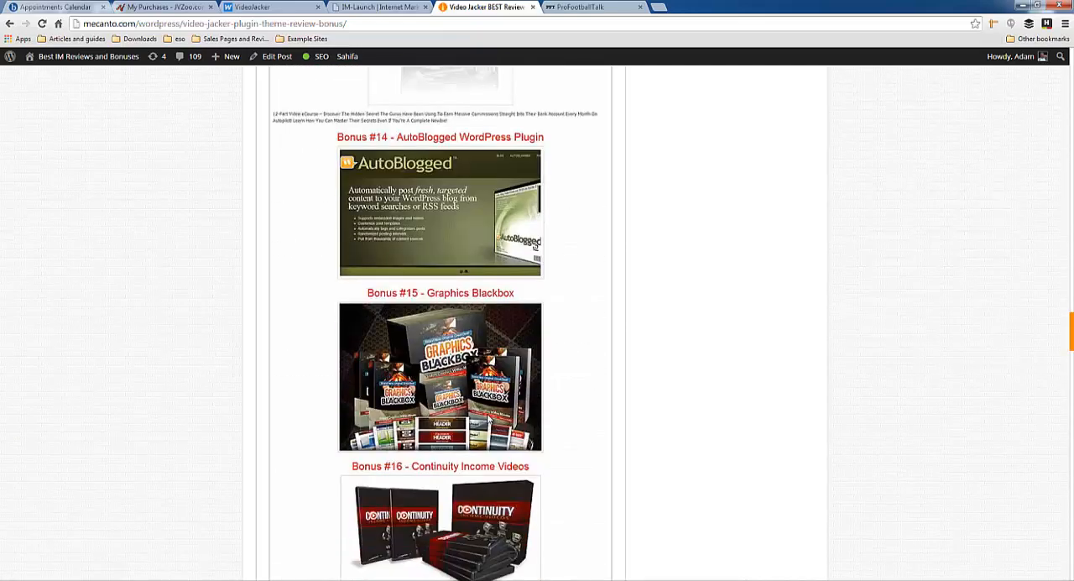
scroll("down", 3)
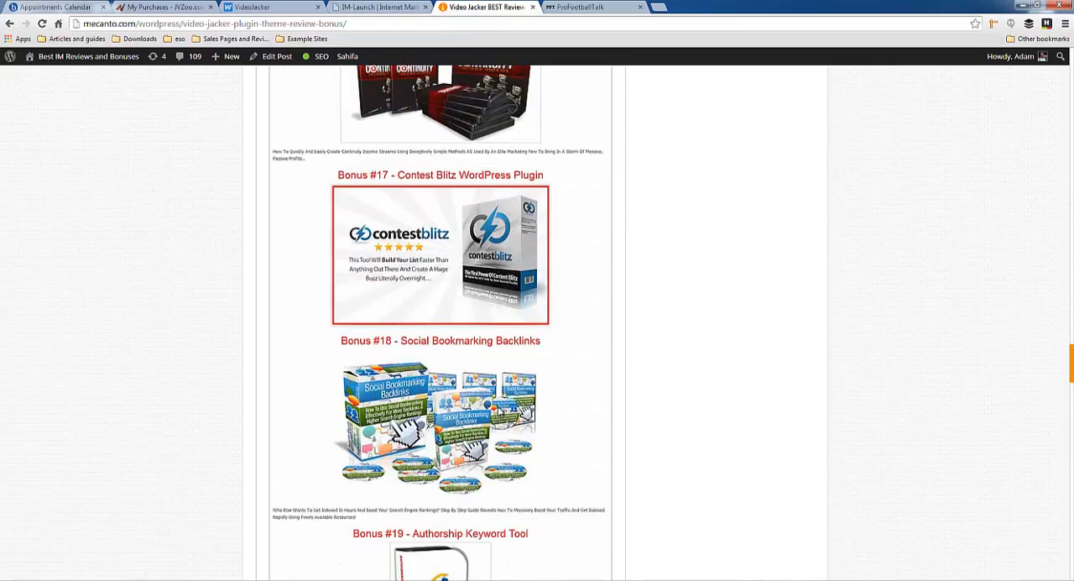
scroll("down", 3)
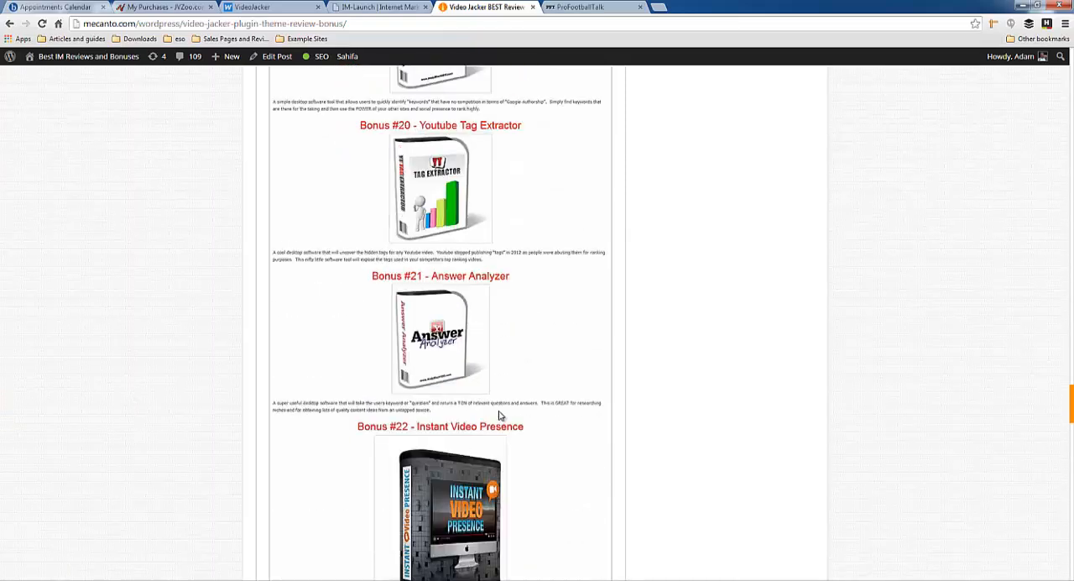
scroll("down", 3)
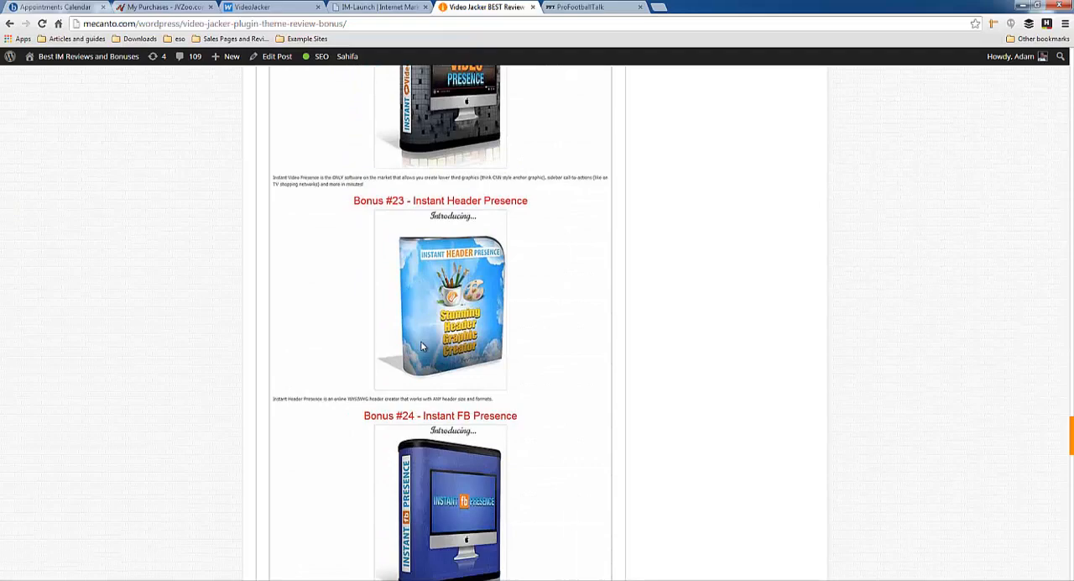
scroll("down", 3)
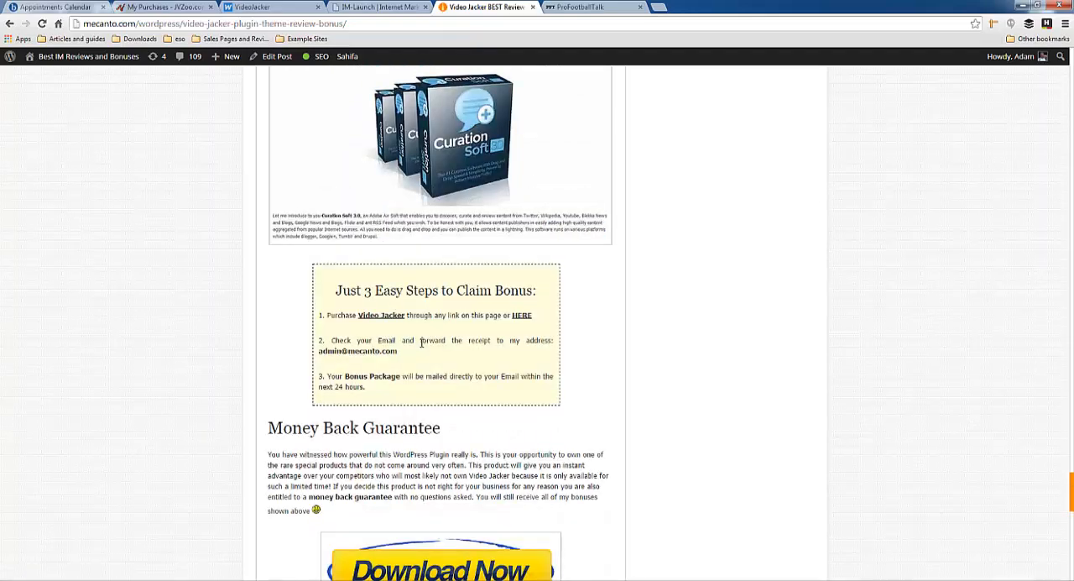
mouse_move(399, 393)
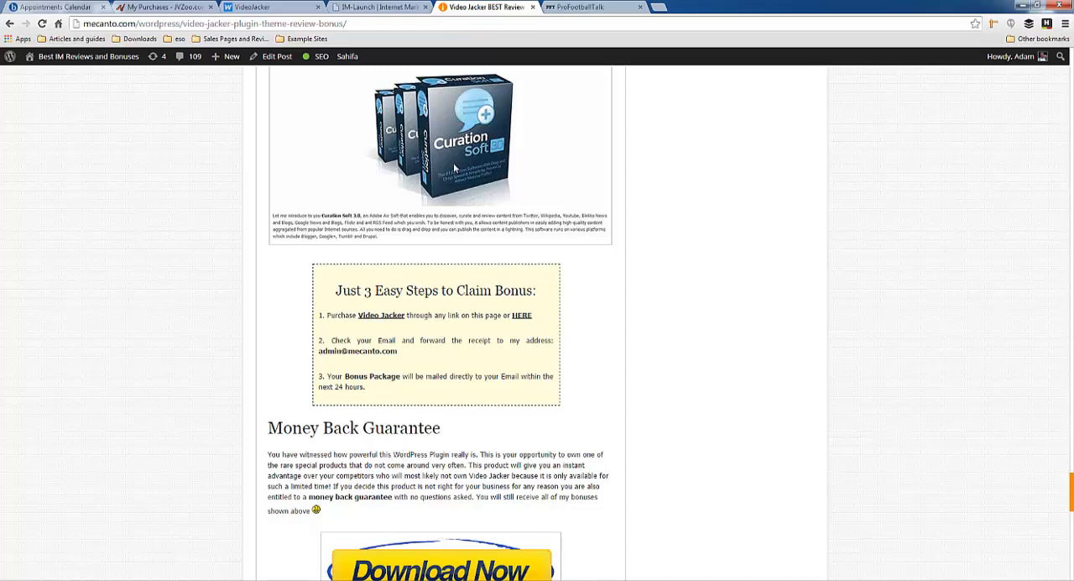
mouse_move(285, 7)
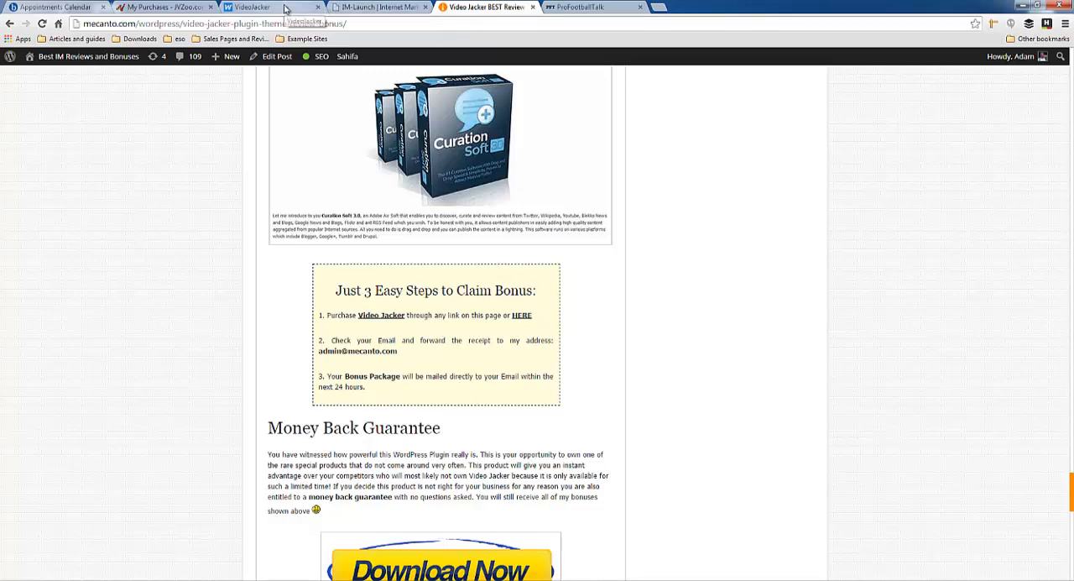
left_click(271, 7)
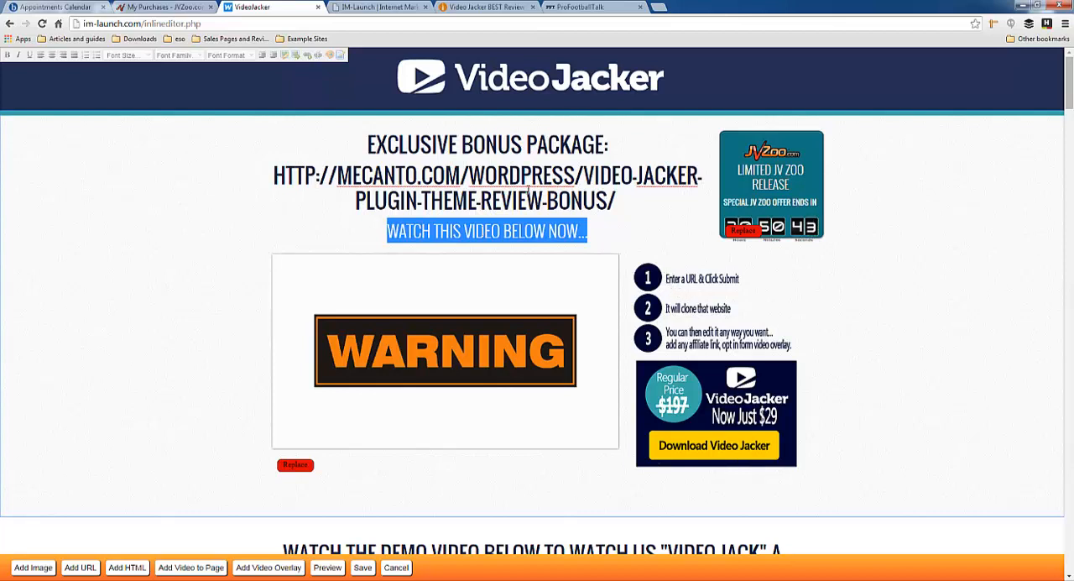
left_click(485, 7)
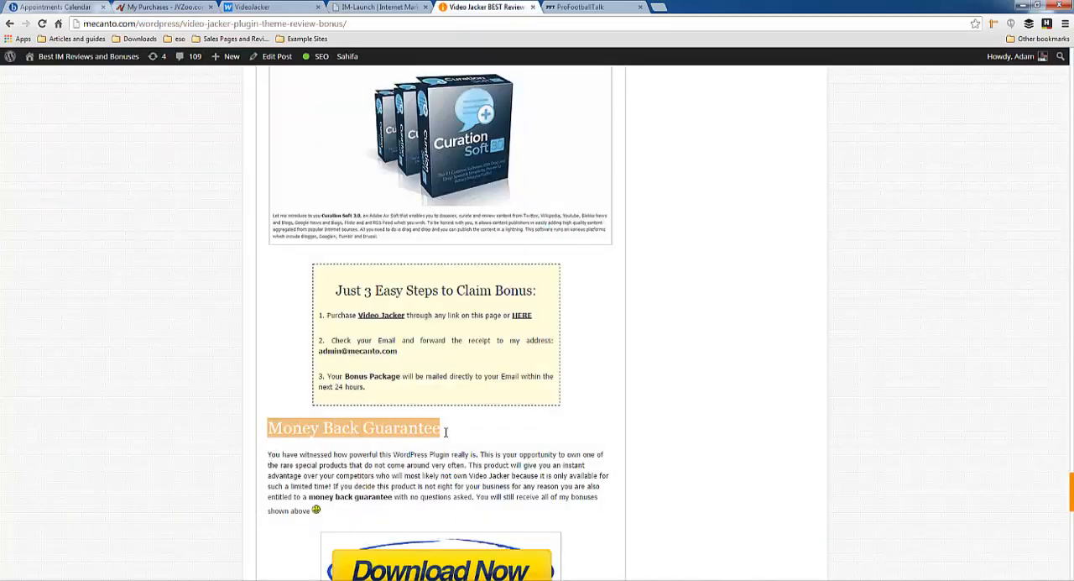
Scroll the review post back up past the bonuses to the Pricing section
scroll("up", 3)
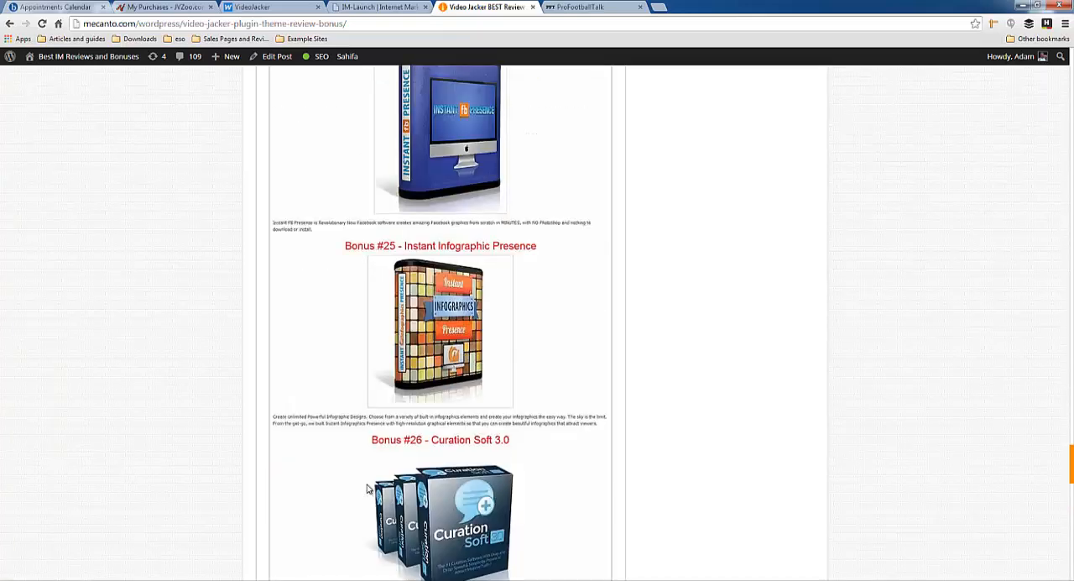
scroll("up", 3)
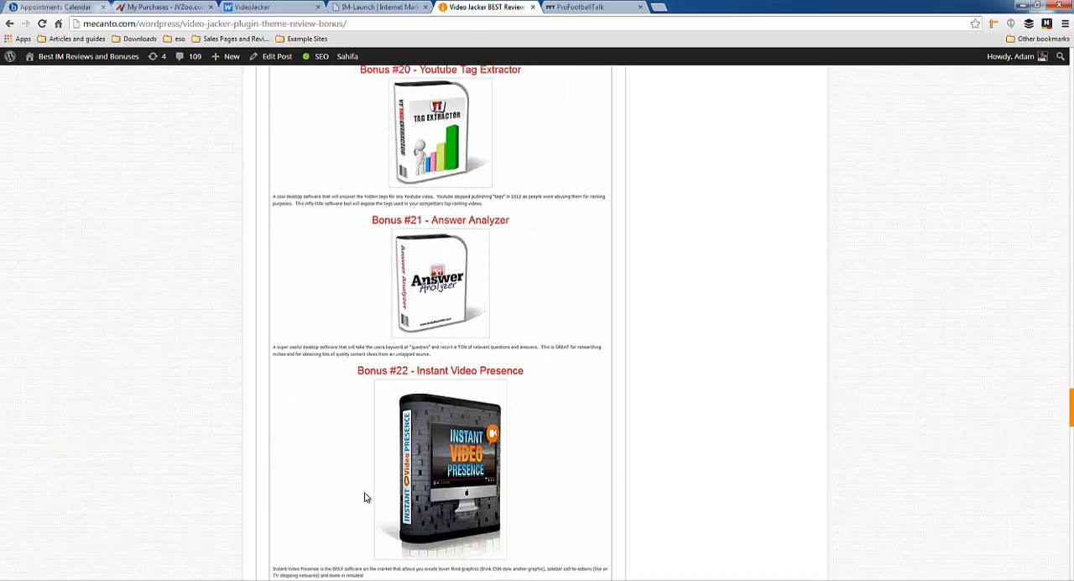
scroll("up", 3)
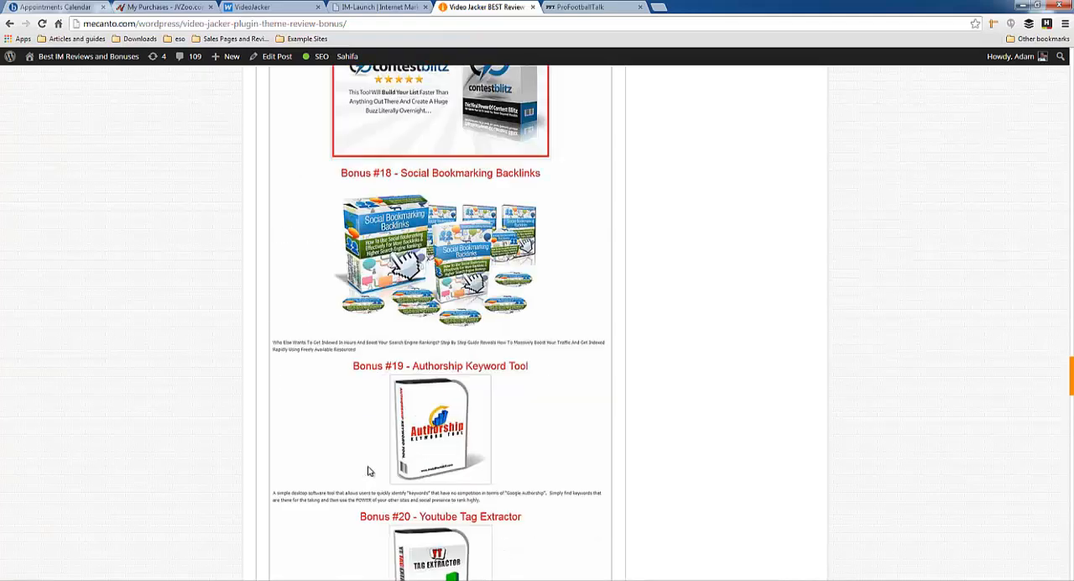
scroll("up", 3)
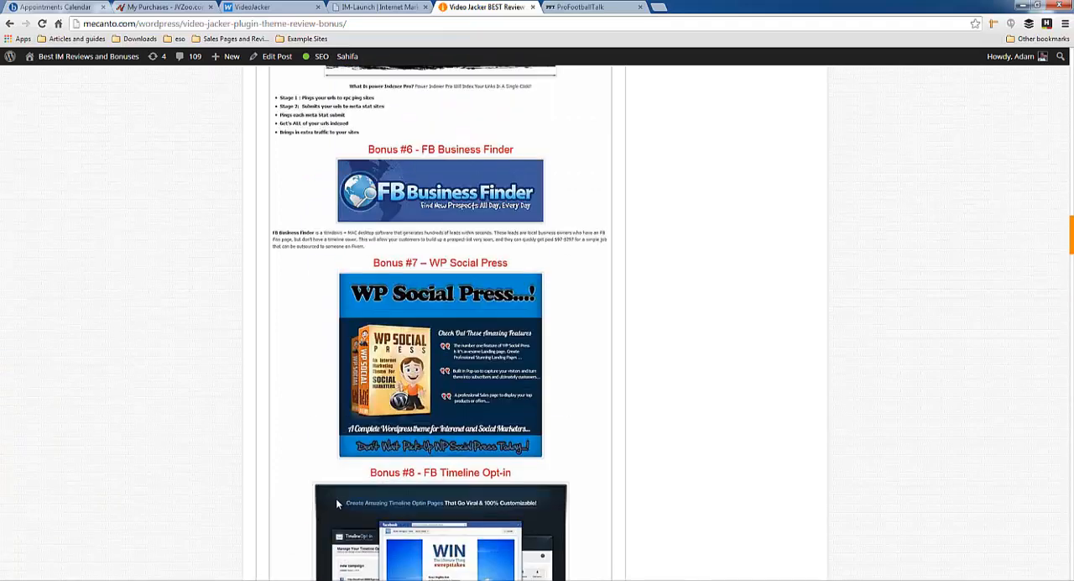
mouse_move(323, 433)
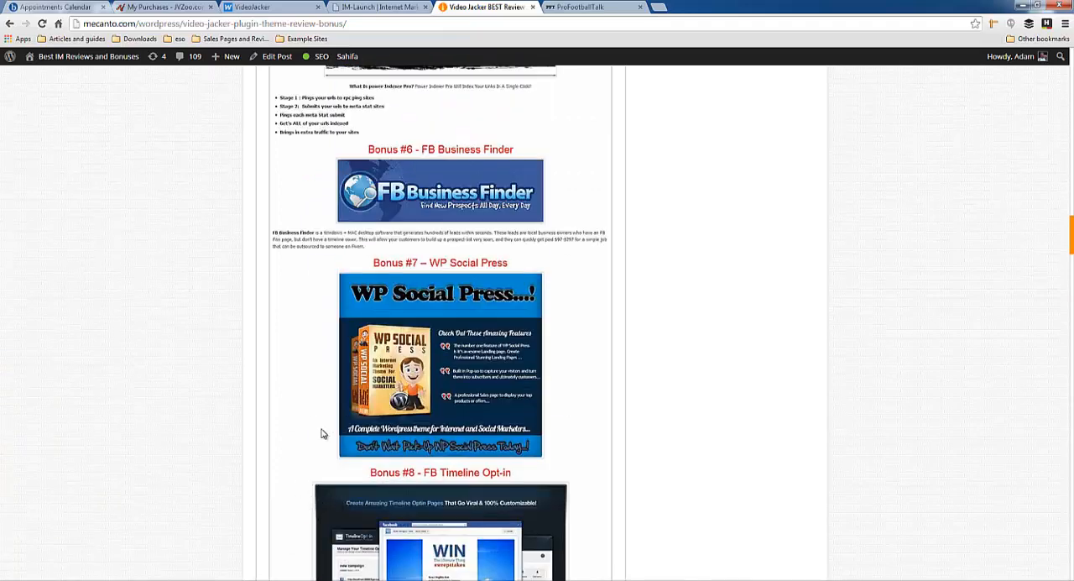
mouse_move(450, 513)
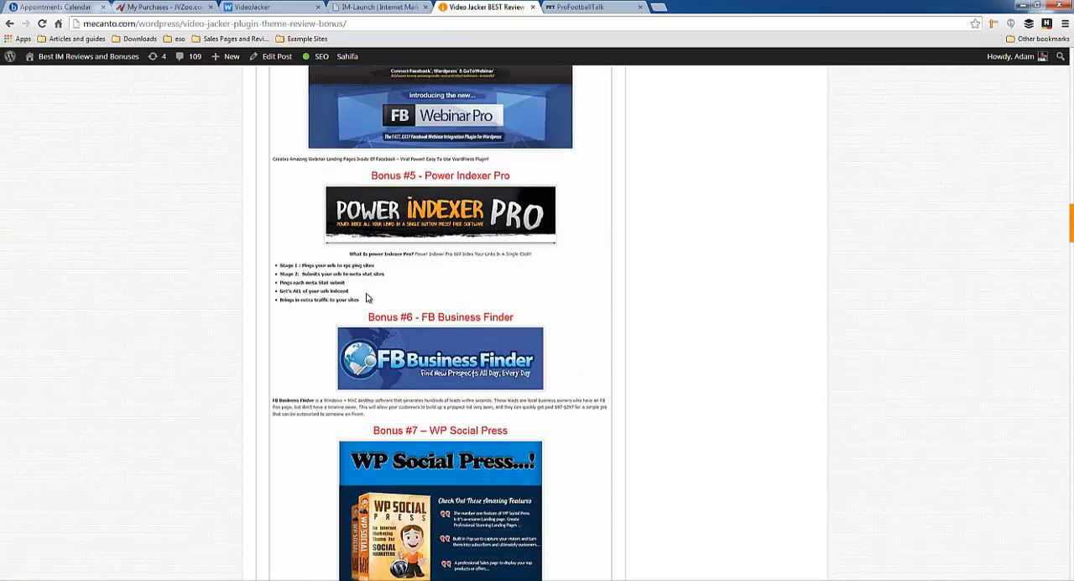
mouse_move(635, 361)
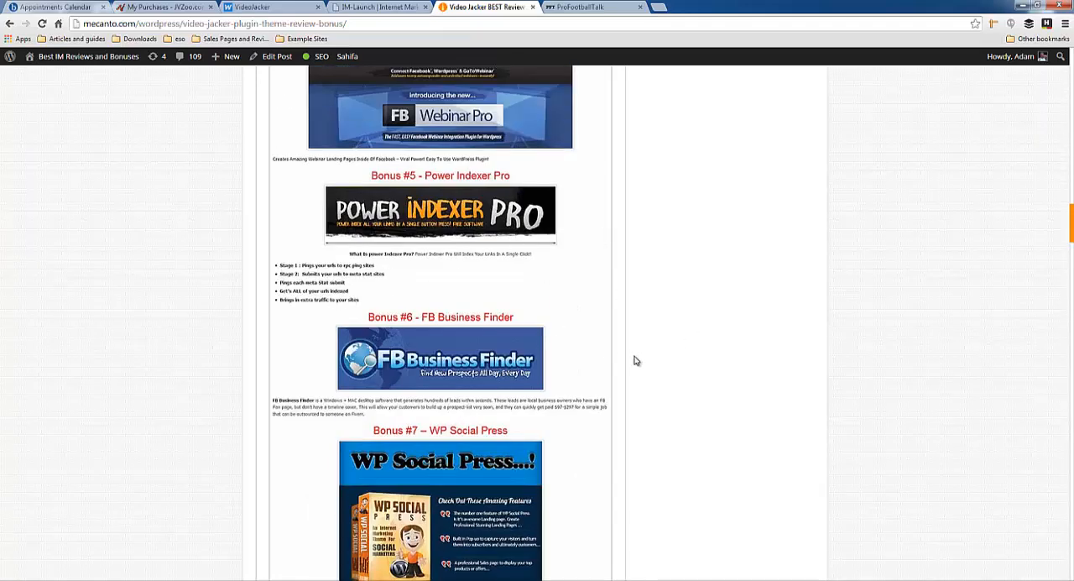
scroll("up", 3)
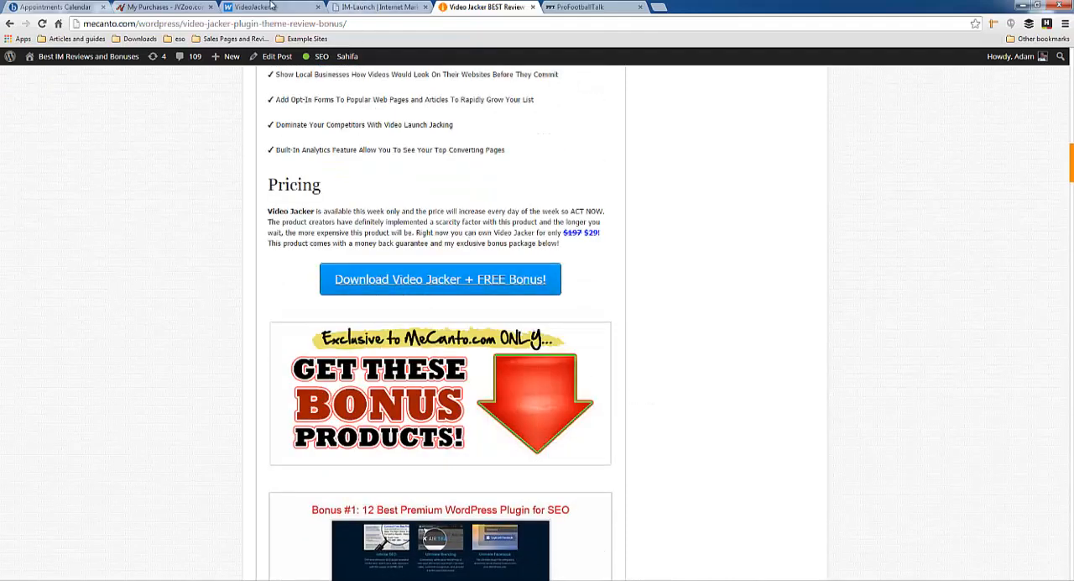
left_click(260, 7)
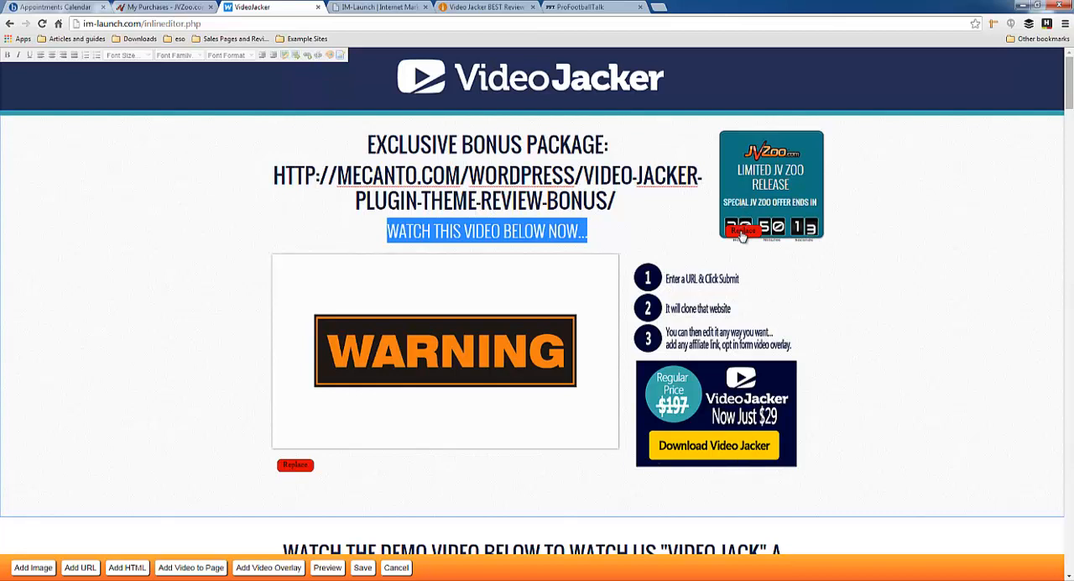
Visit the IM-Launch site, then return to the Video Jacker BEST Review bonus post
left_click(628, 202)
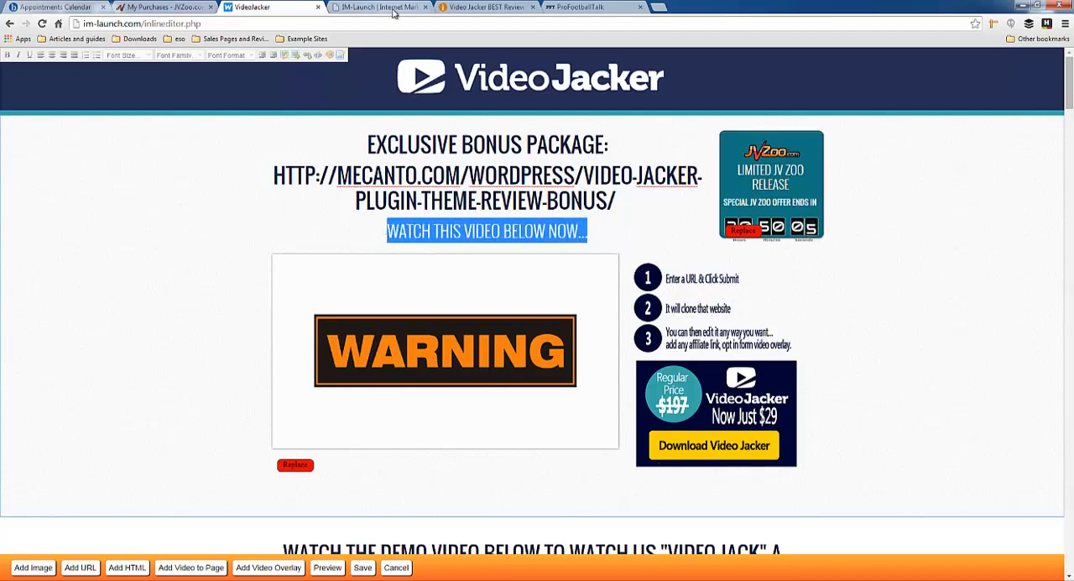
left_click(379, 7)
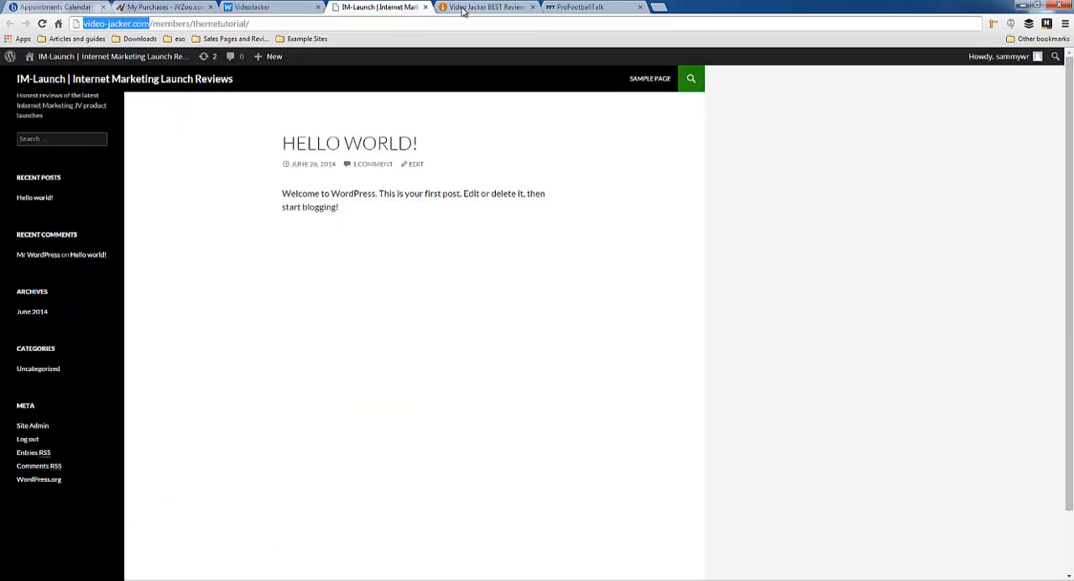
left_click(482, 7)
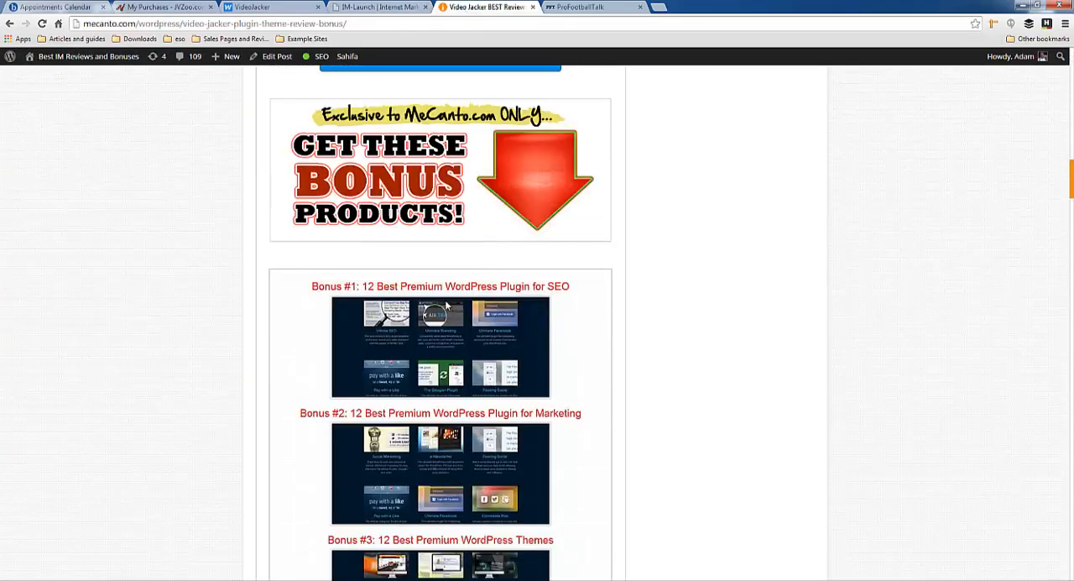
mouse_move(532, 178)
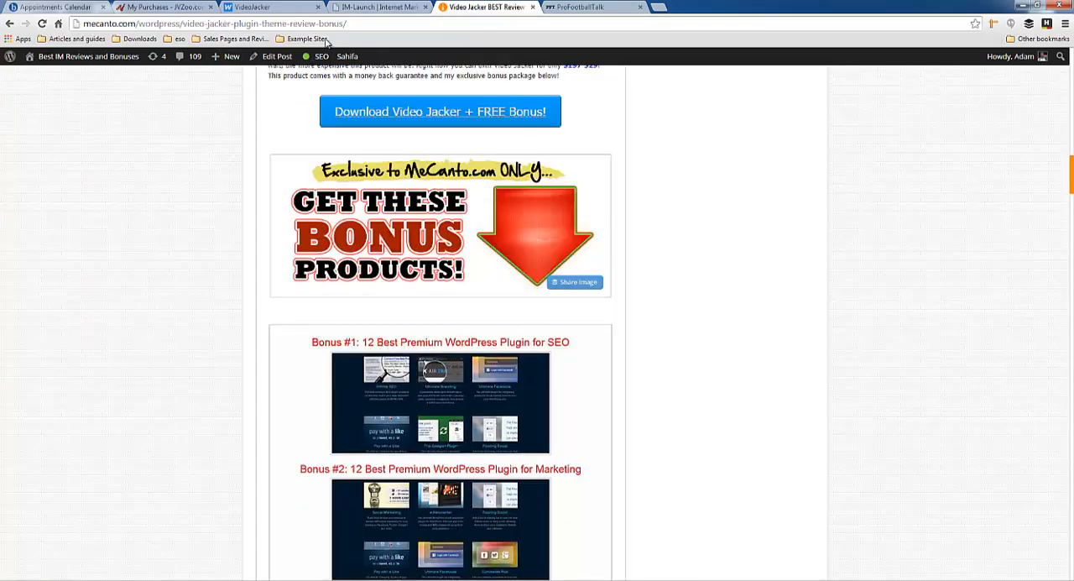
scroll("down", 3)
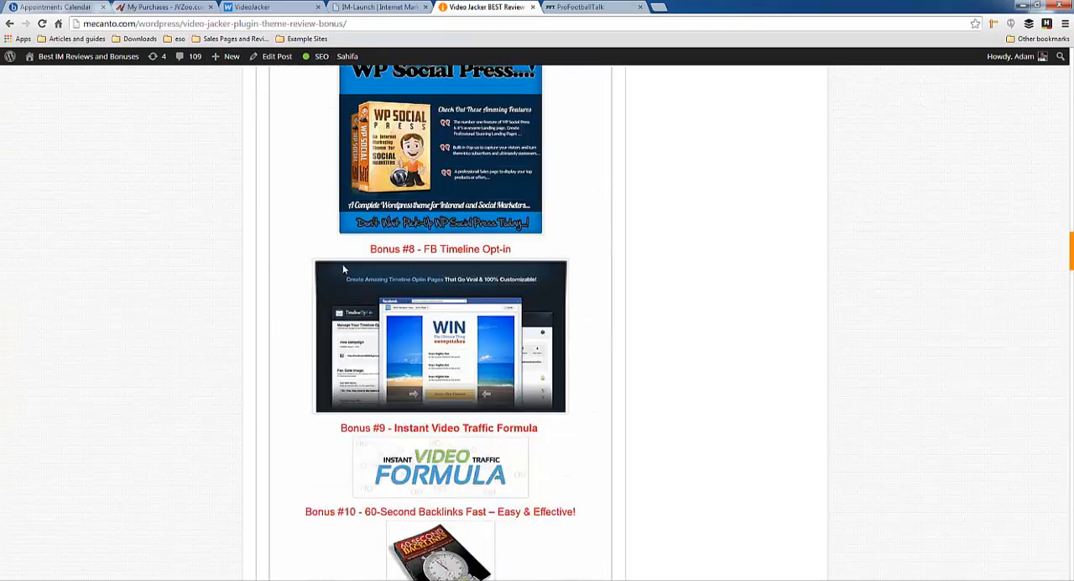
scroll("down", 3)
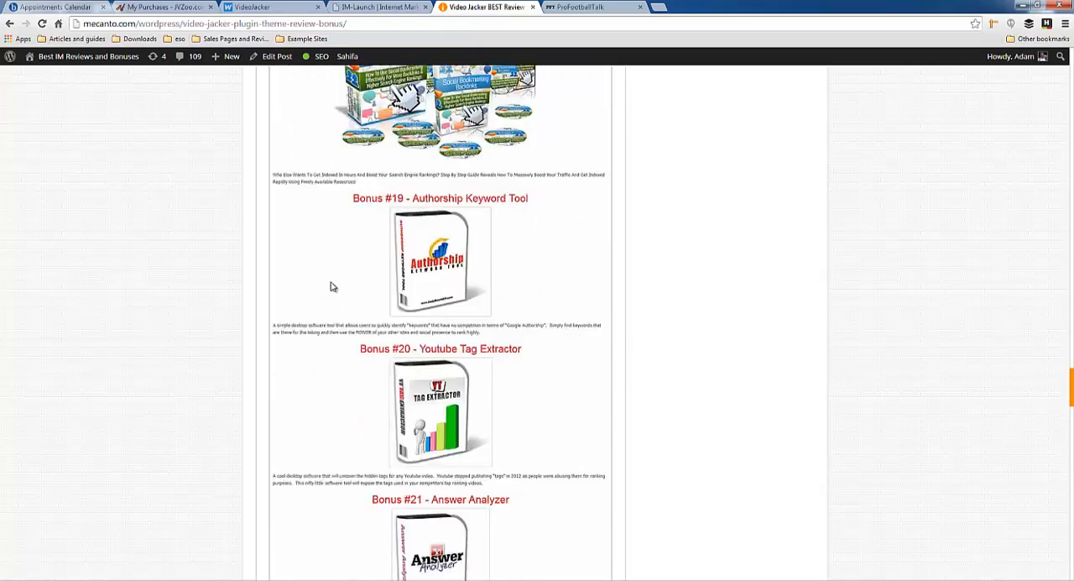
scroll("down", 3)
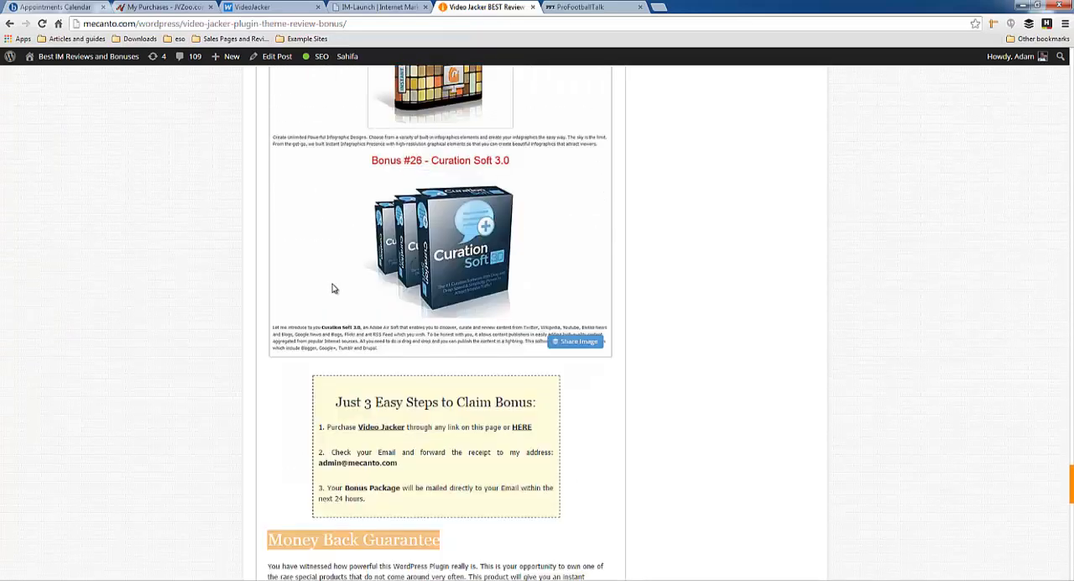
scroll("down", 3)
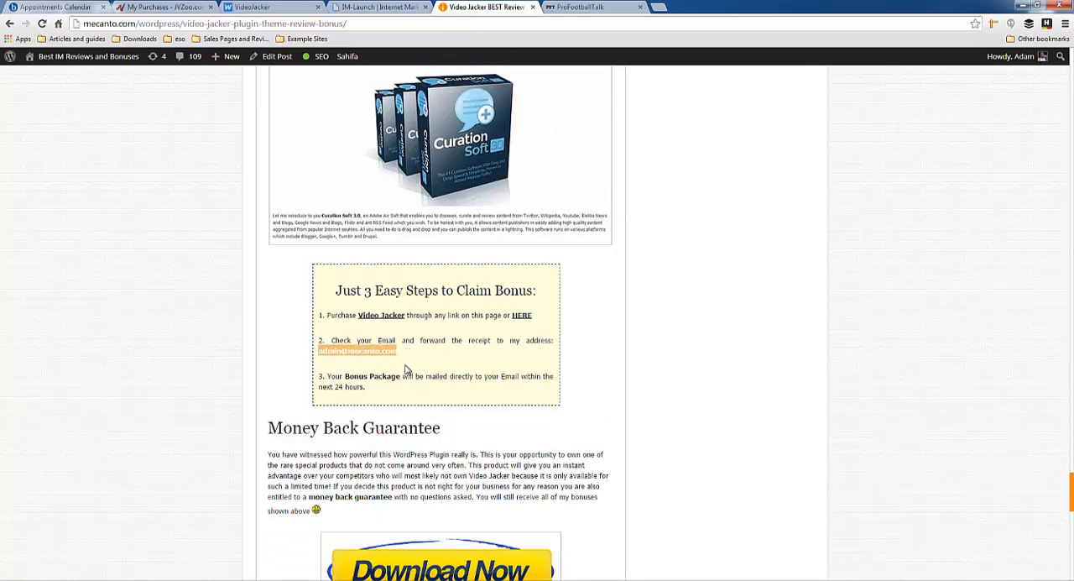
mouse_move(563, 431)
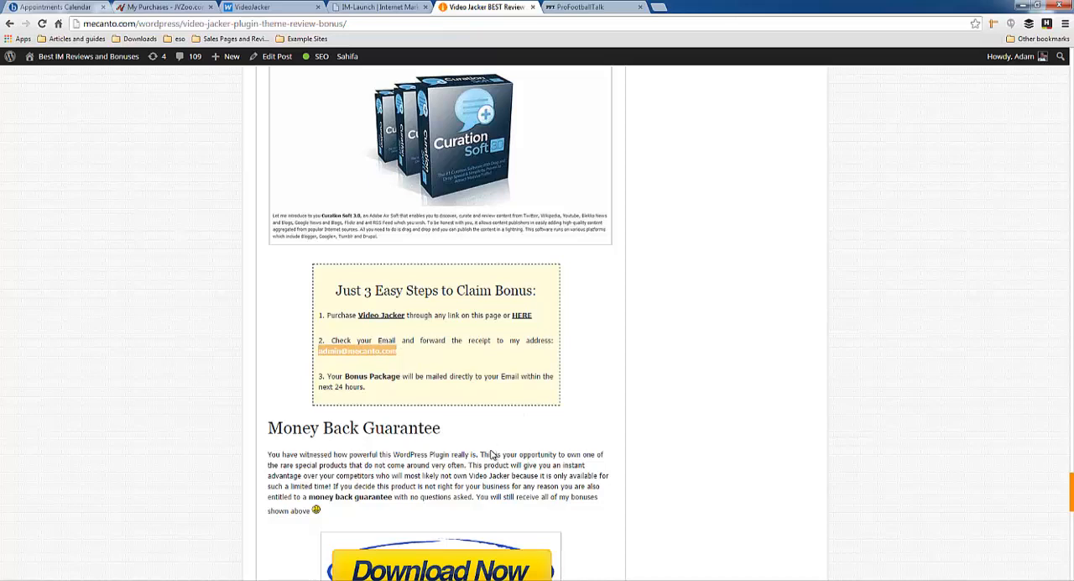
mouse_move(445, 386)
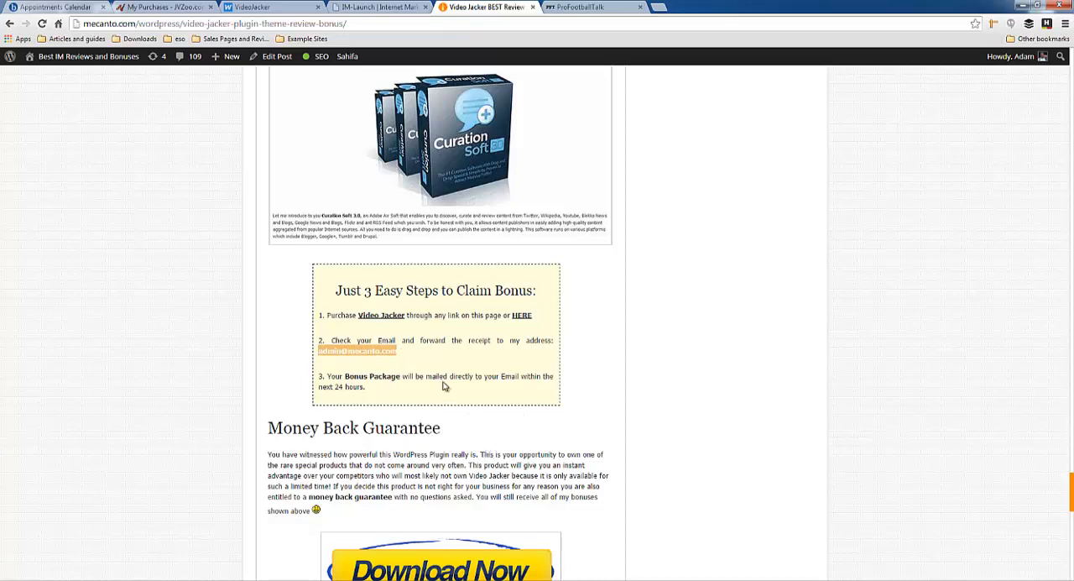
mouse_move(453, 377)
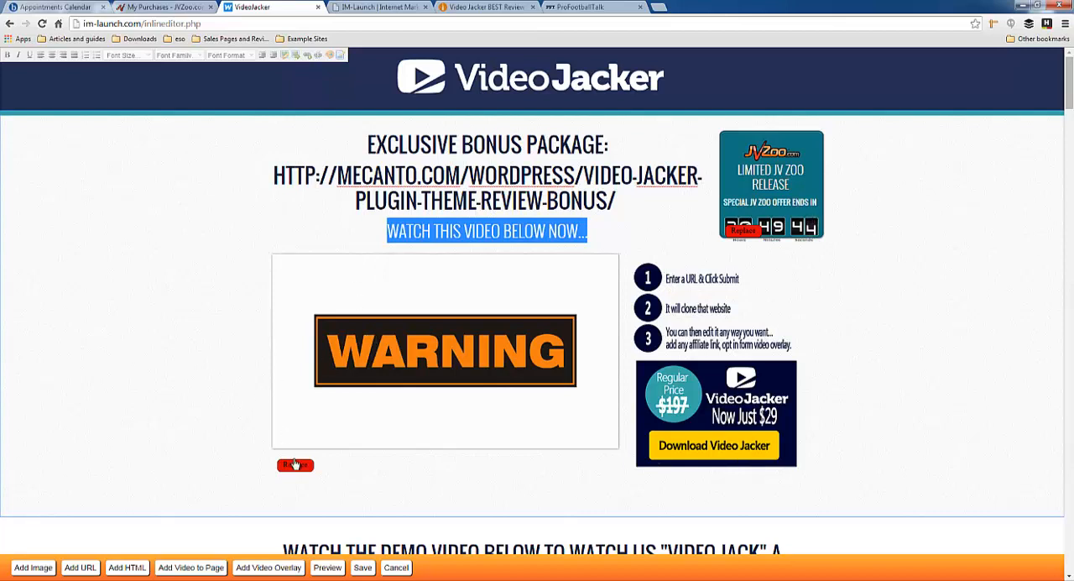
mouse_move(397, 456)
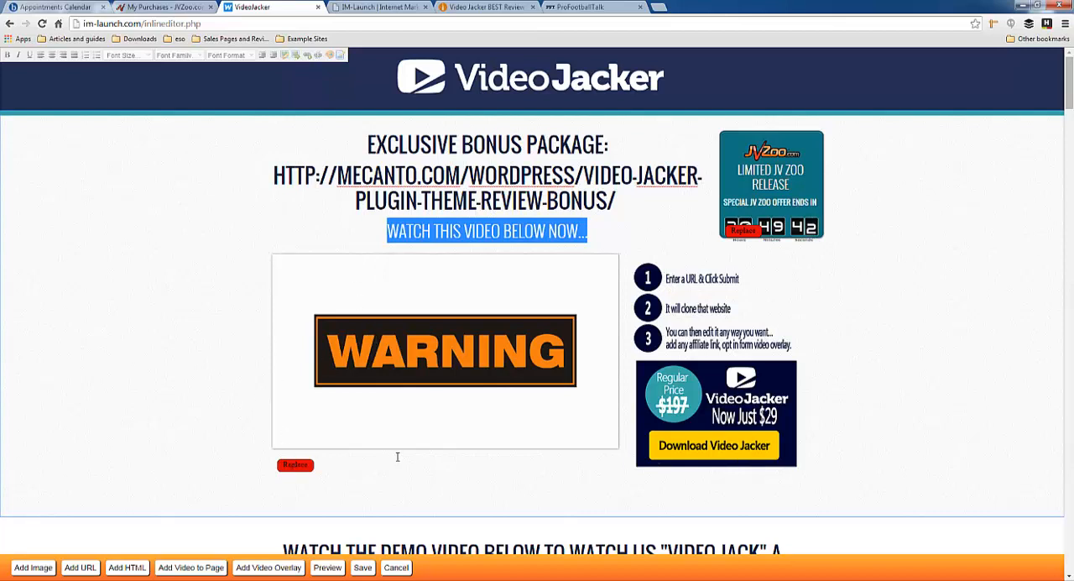